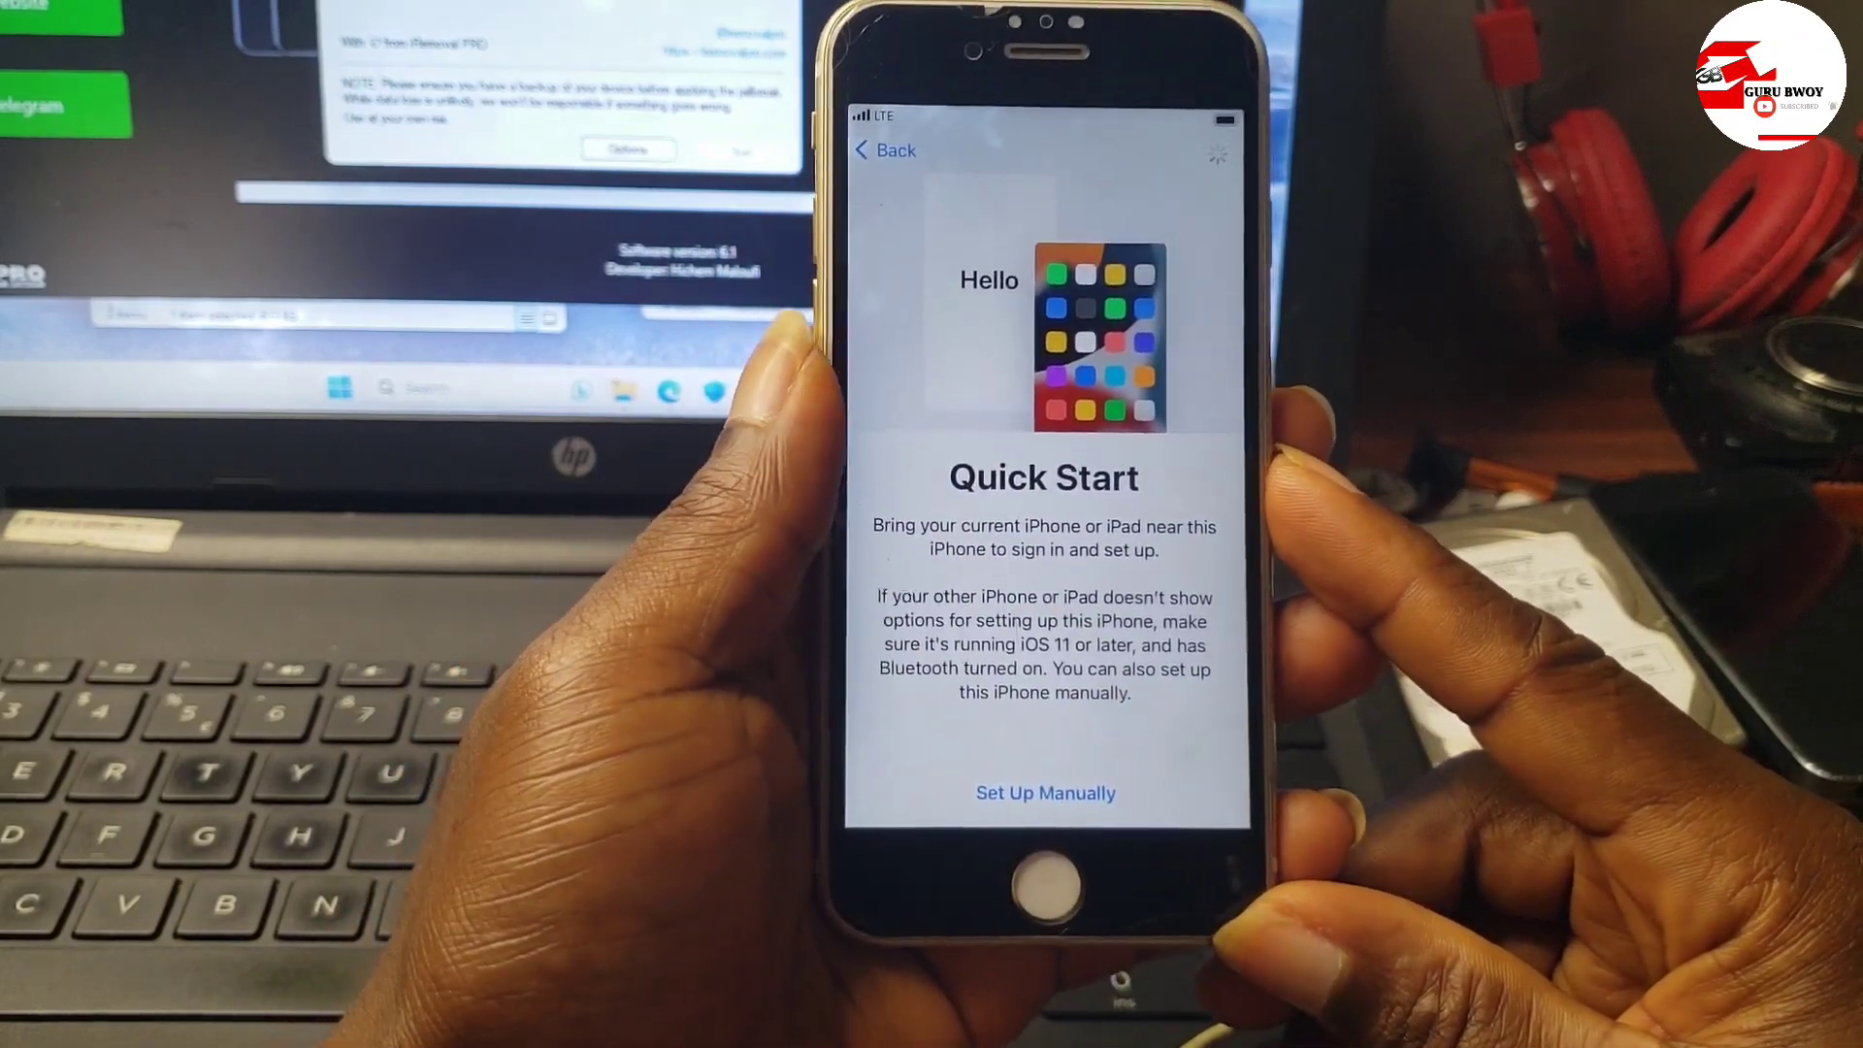
Choose Set Up Manually on the iPhone to reach the Choose a Wi-Fi Network screen
click(1044, 792)
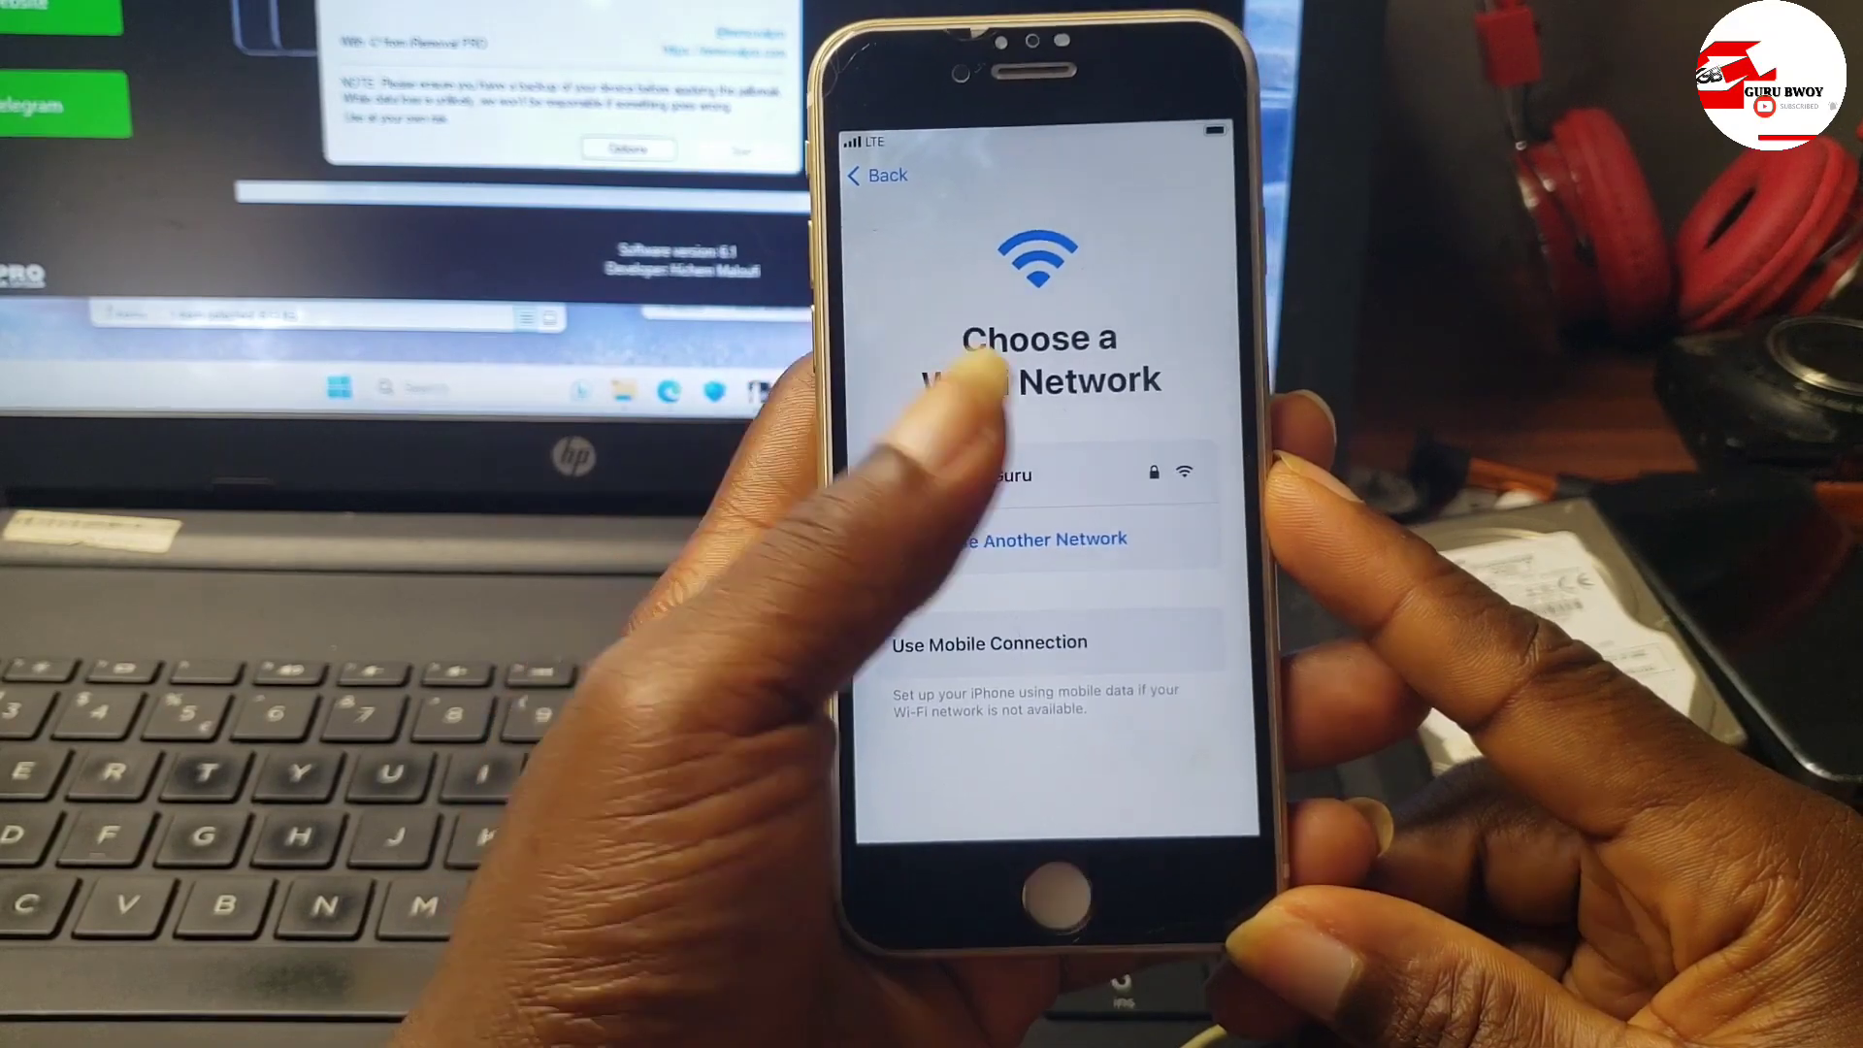
click(1023, 473)
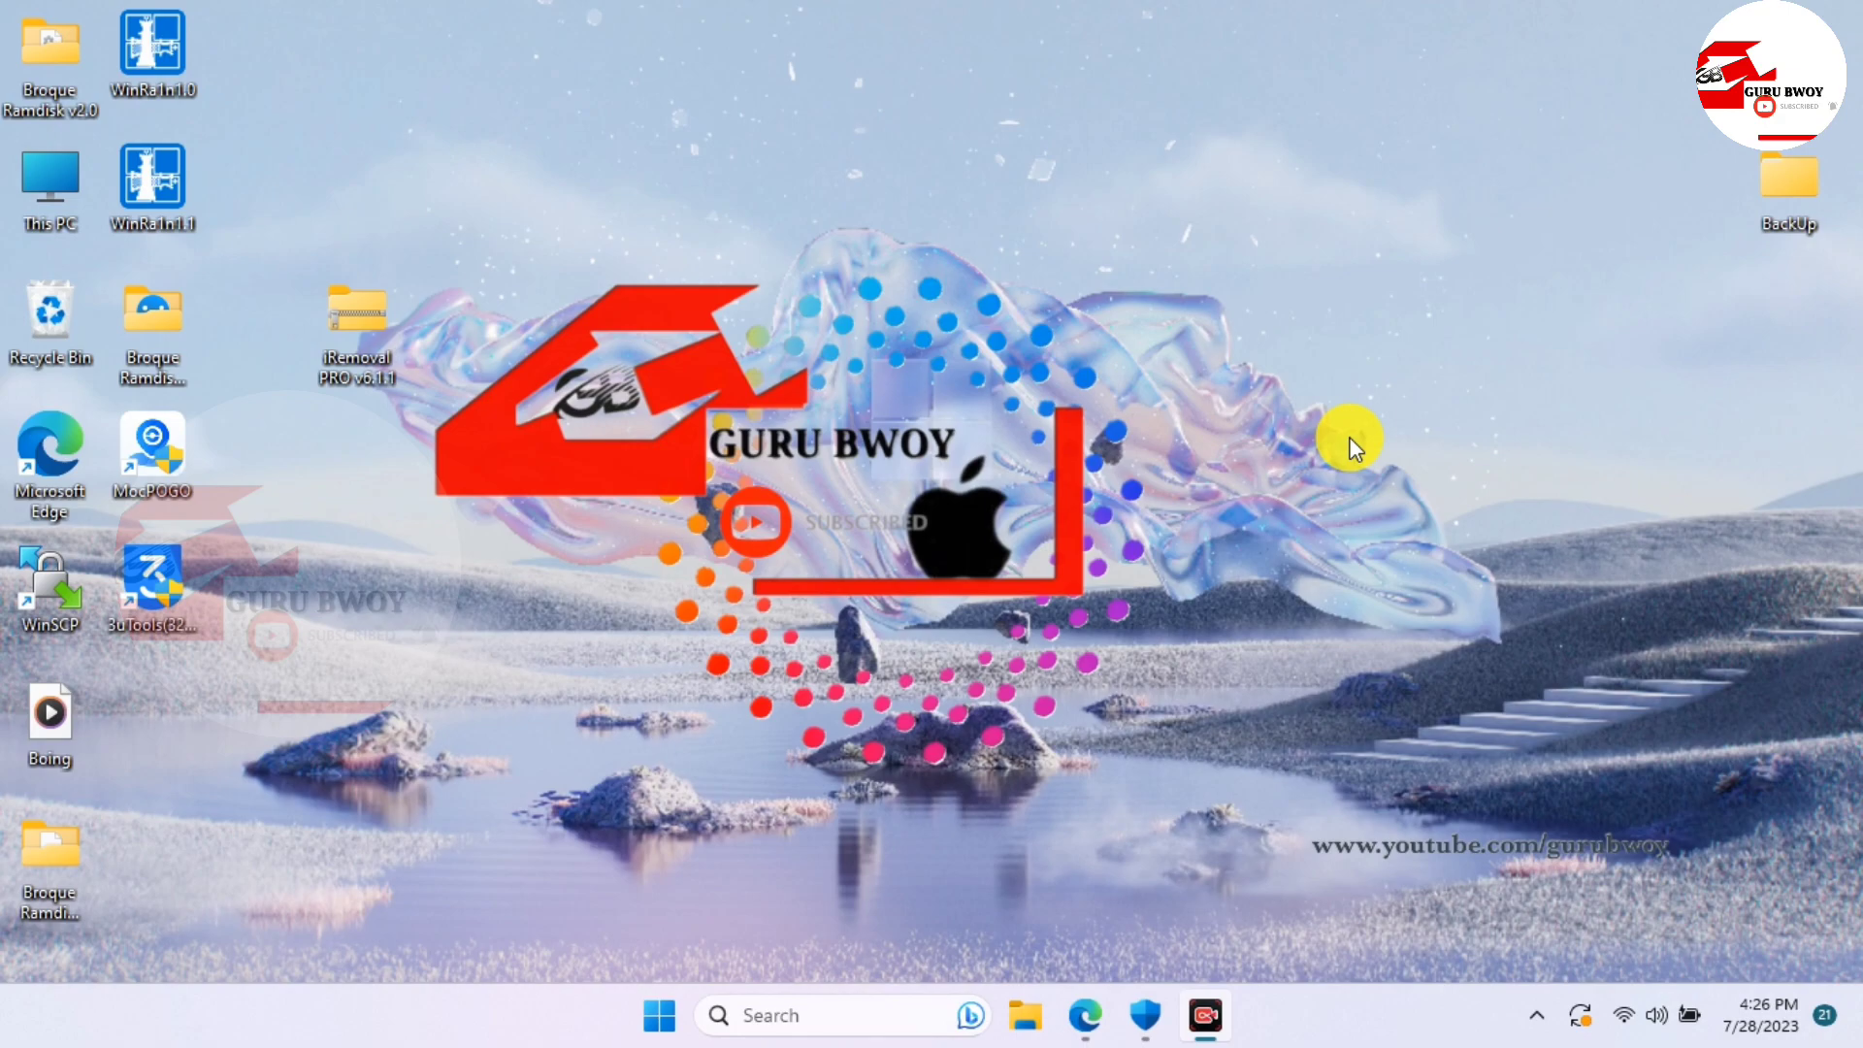
mouse_move(1378, 431)
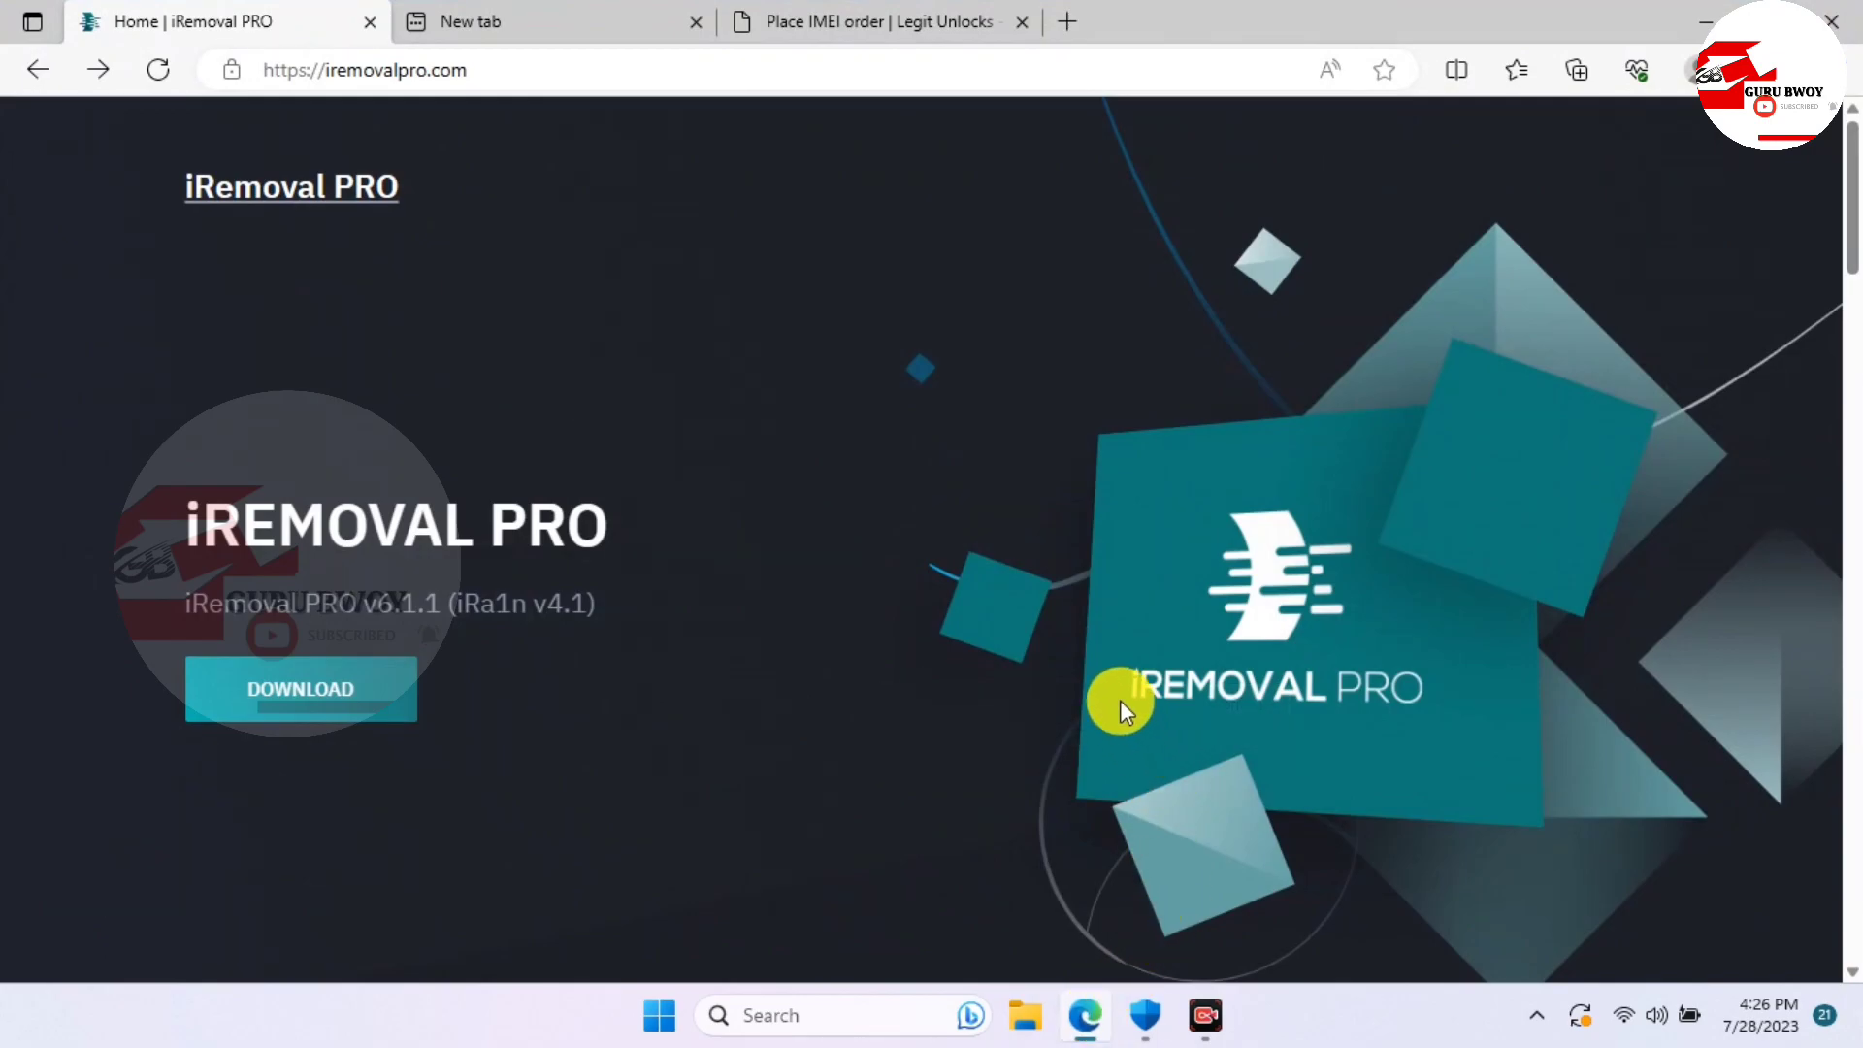
mouse_move(536, 320)
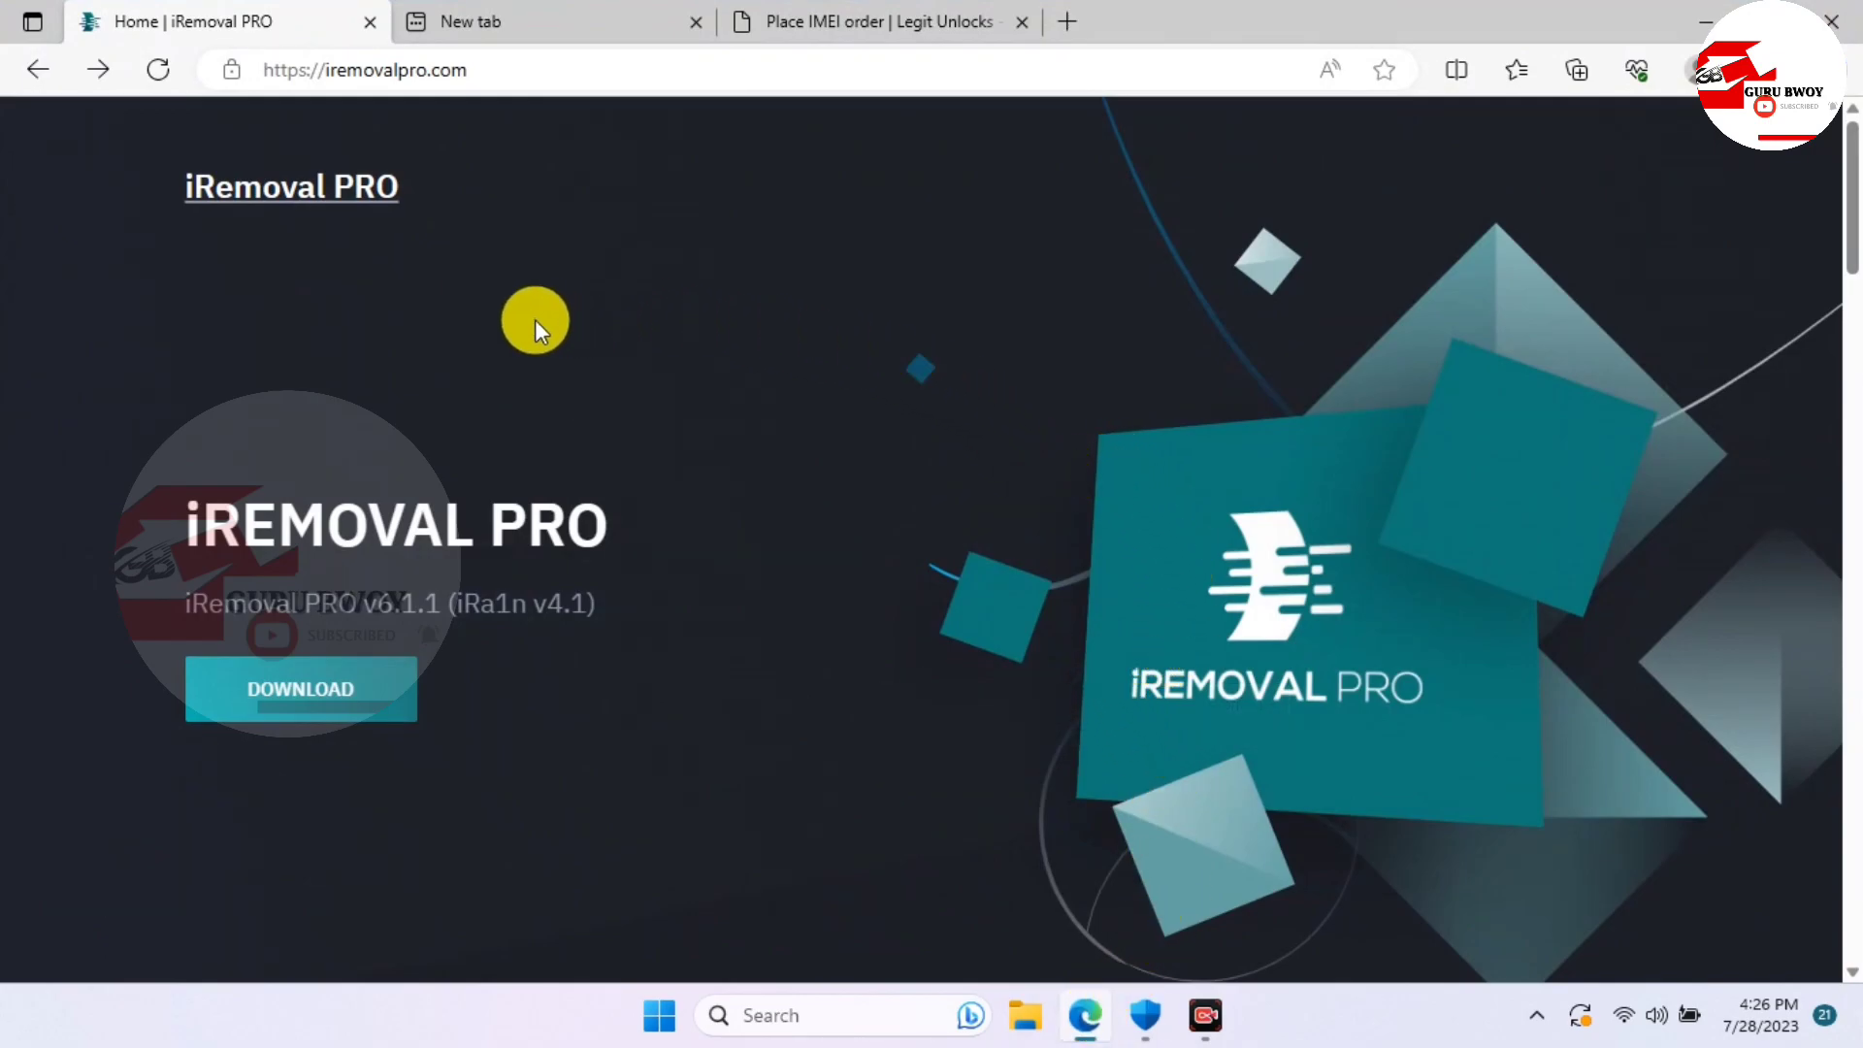
Download iRemoval PRO v6.1.1 from iremovalpro.com in Edge
click(365, 69)
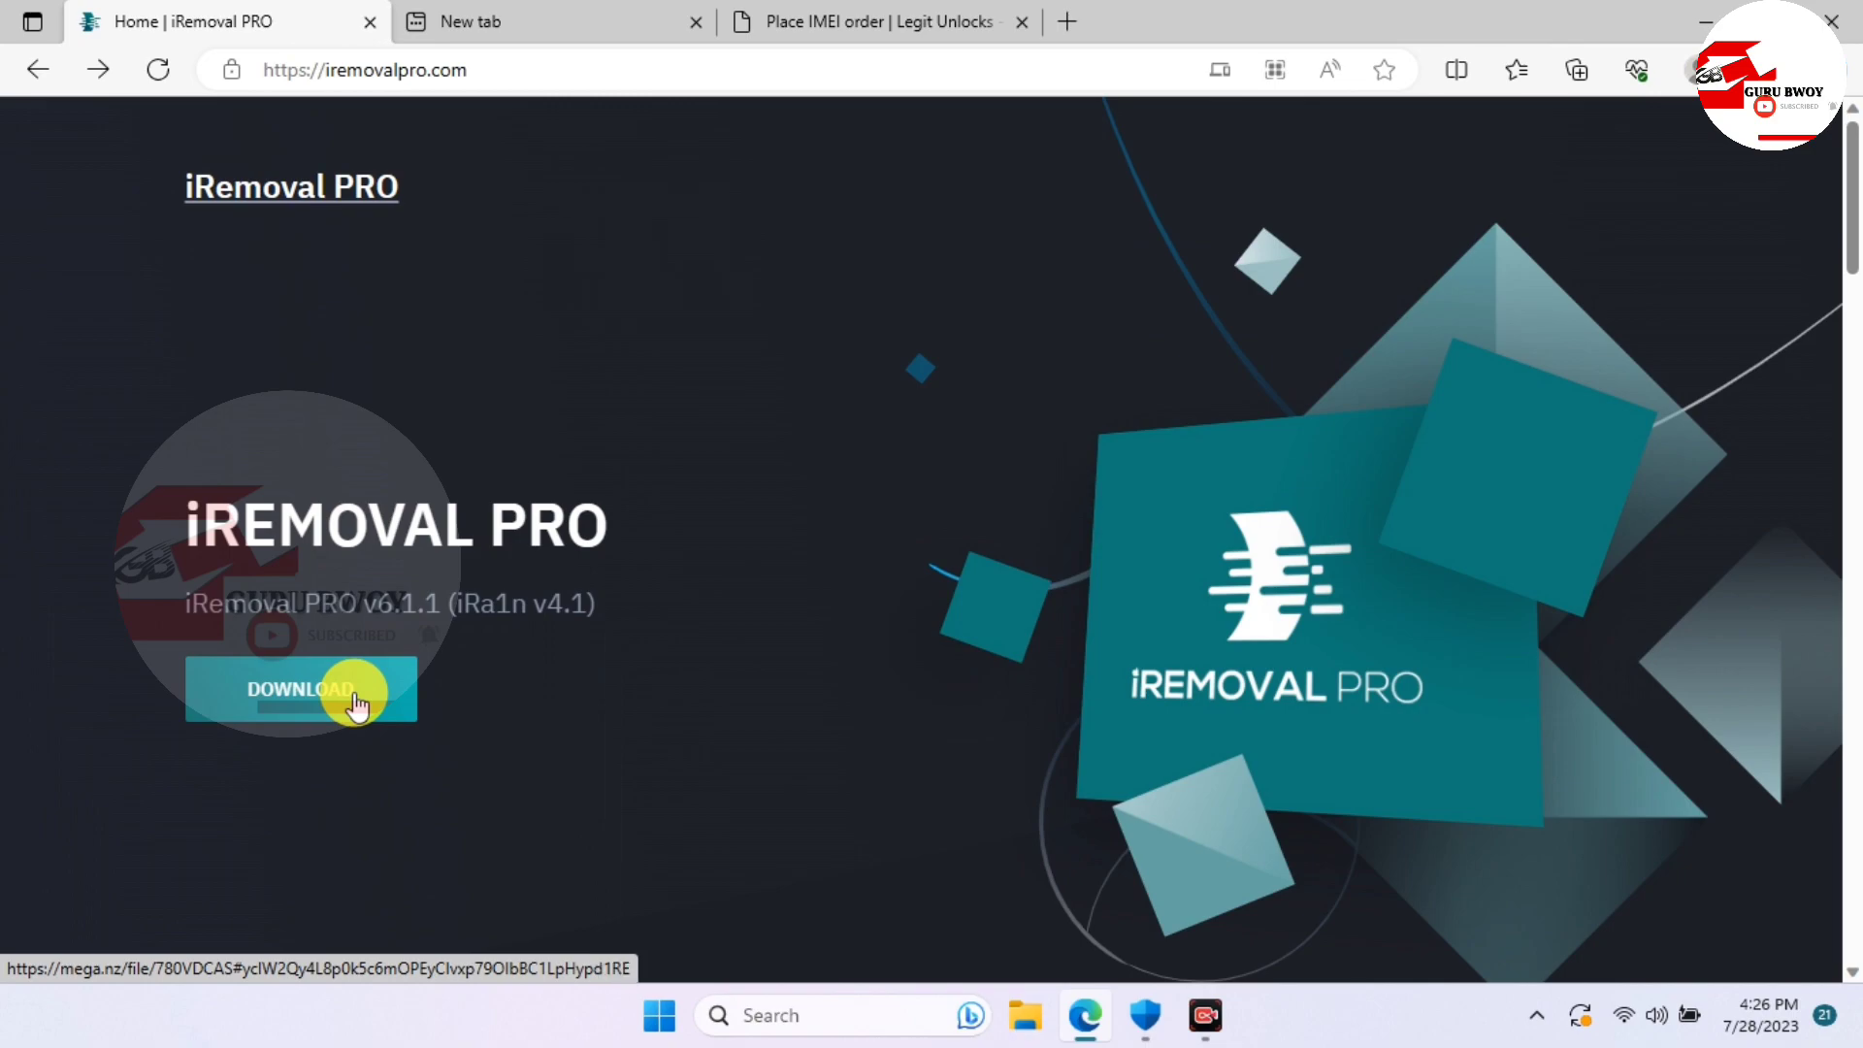
click(301, 689)
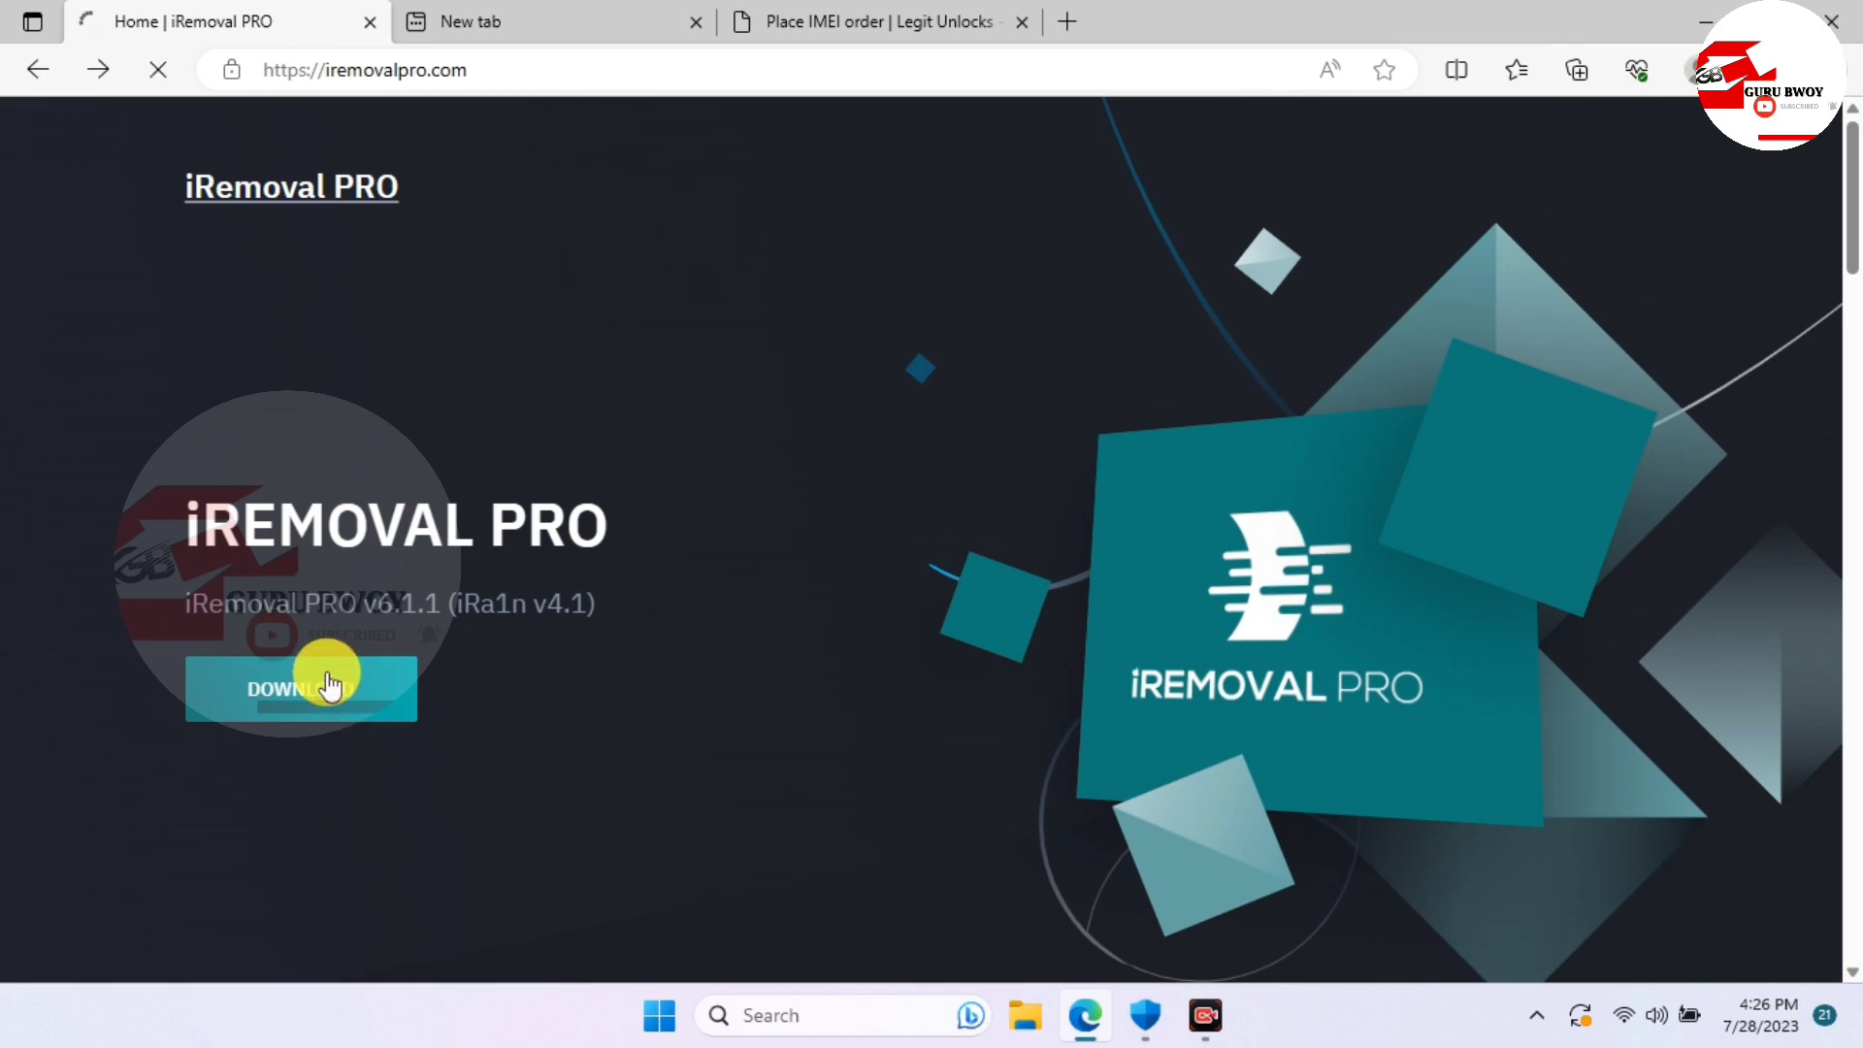
click(303, 687)
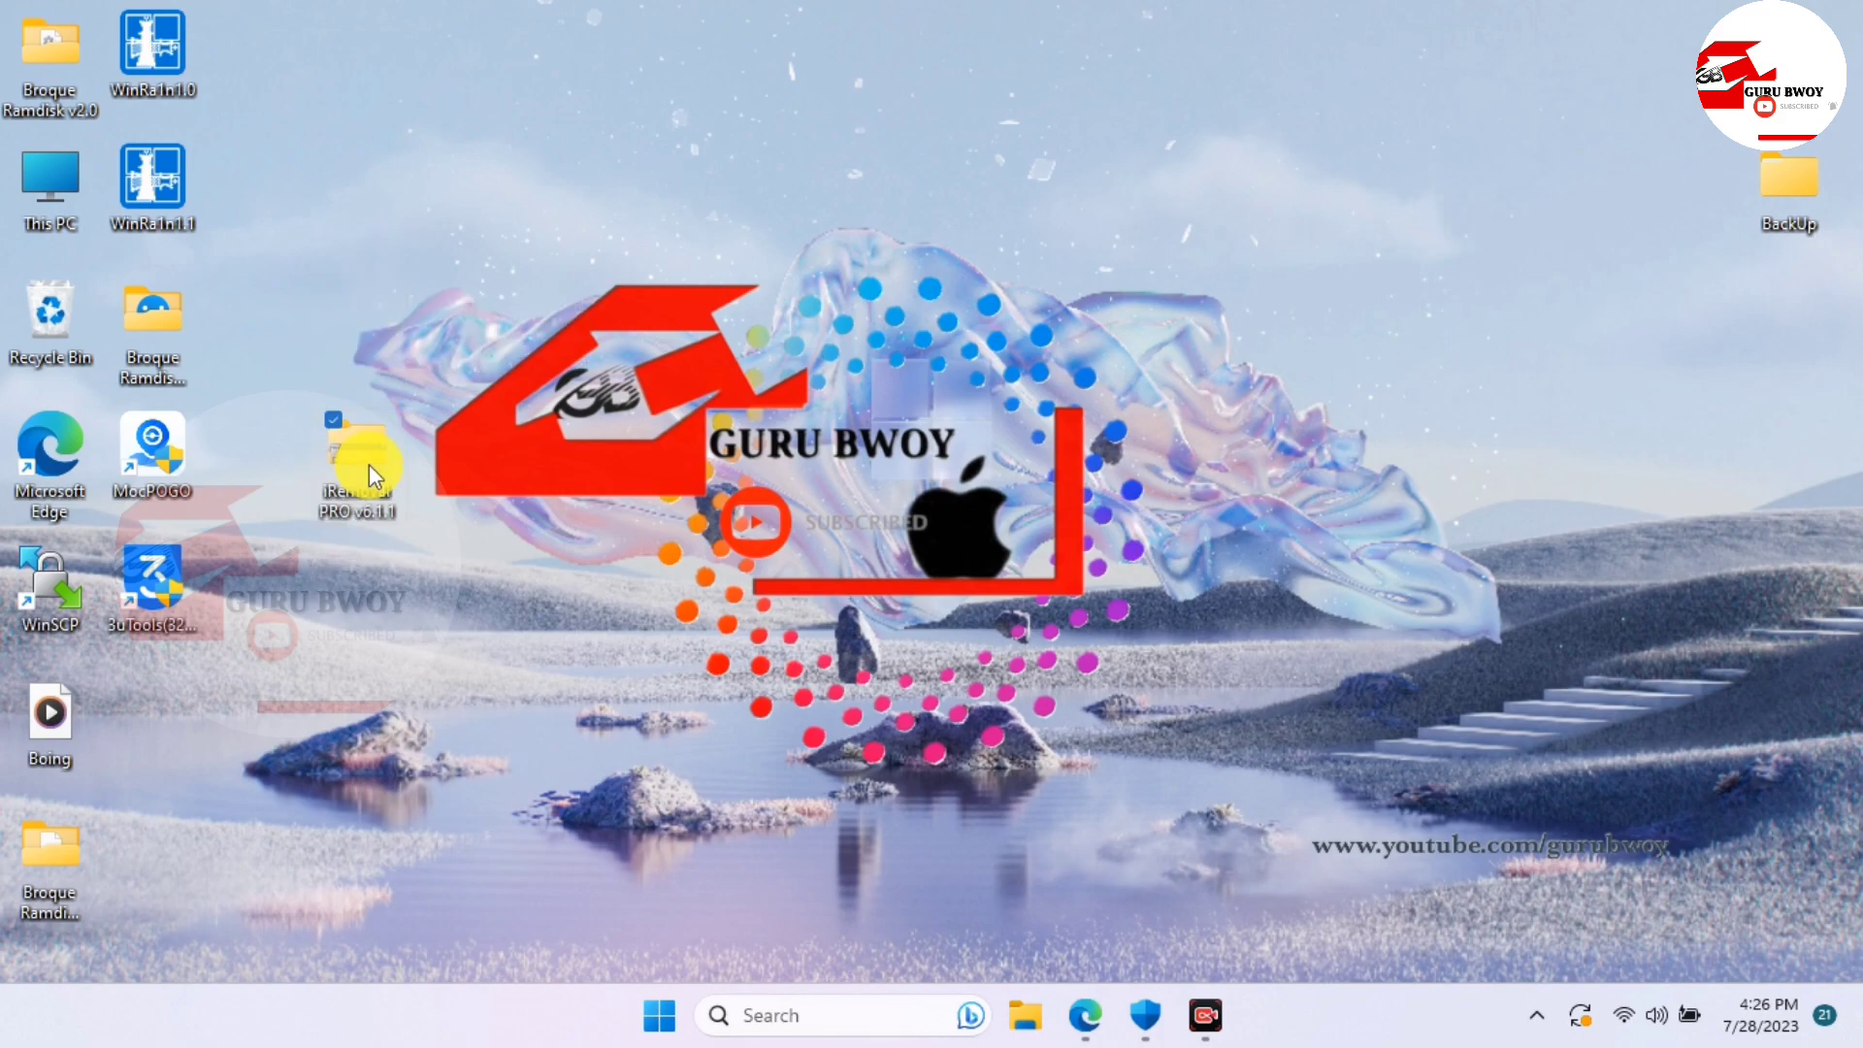
Start Extract All on the downloaded zip and confirm real-time protection is off in Windows Security
right_click(353, 463)
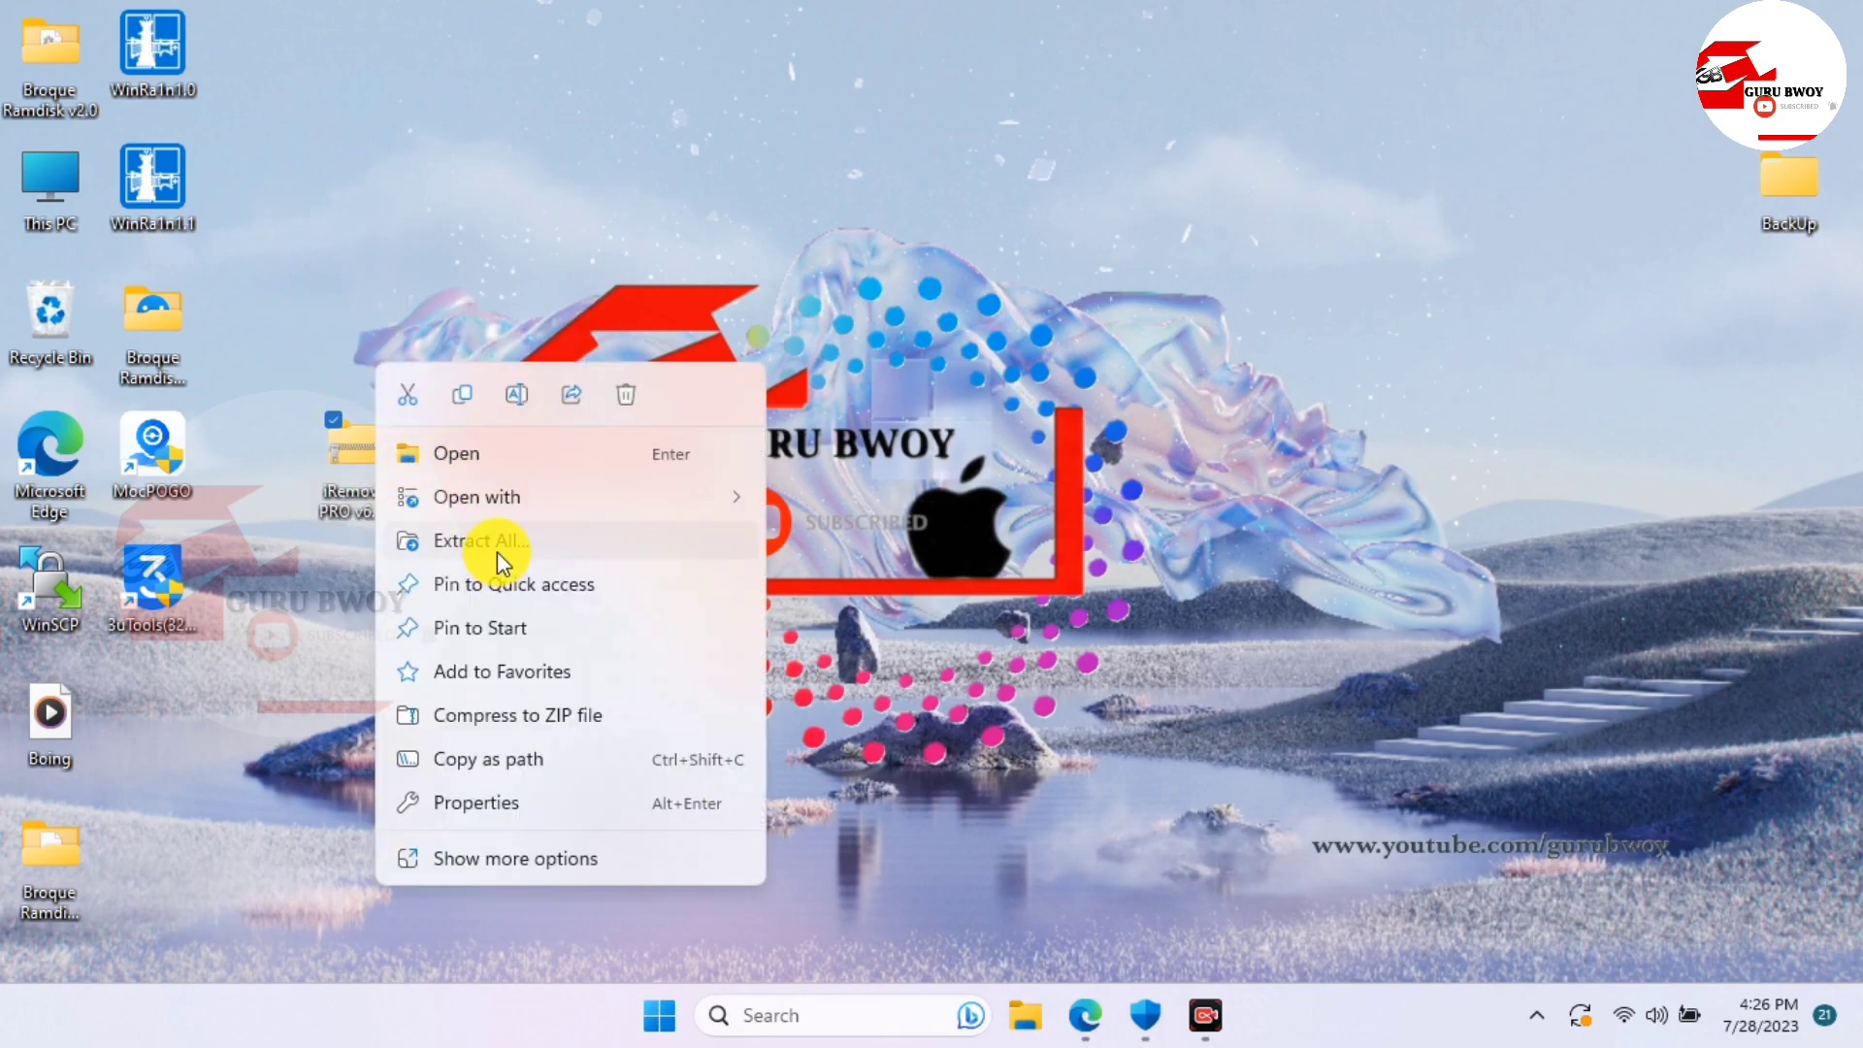
click(479, 539)
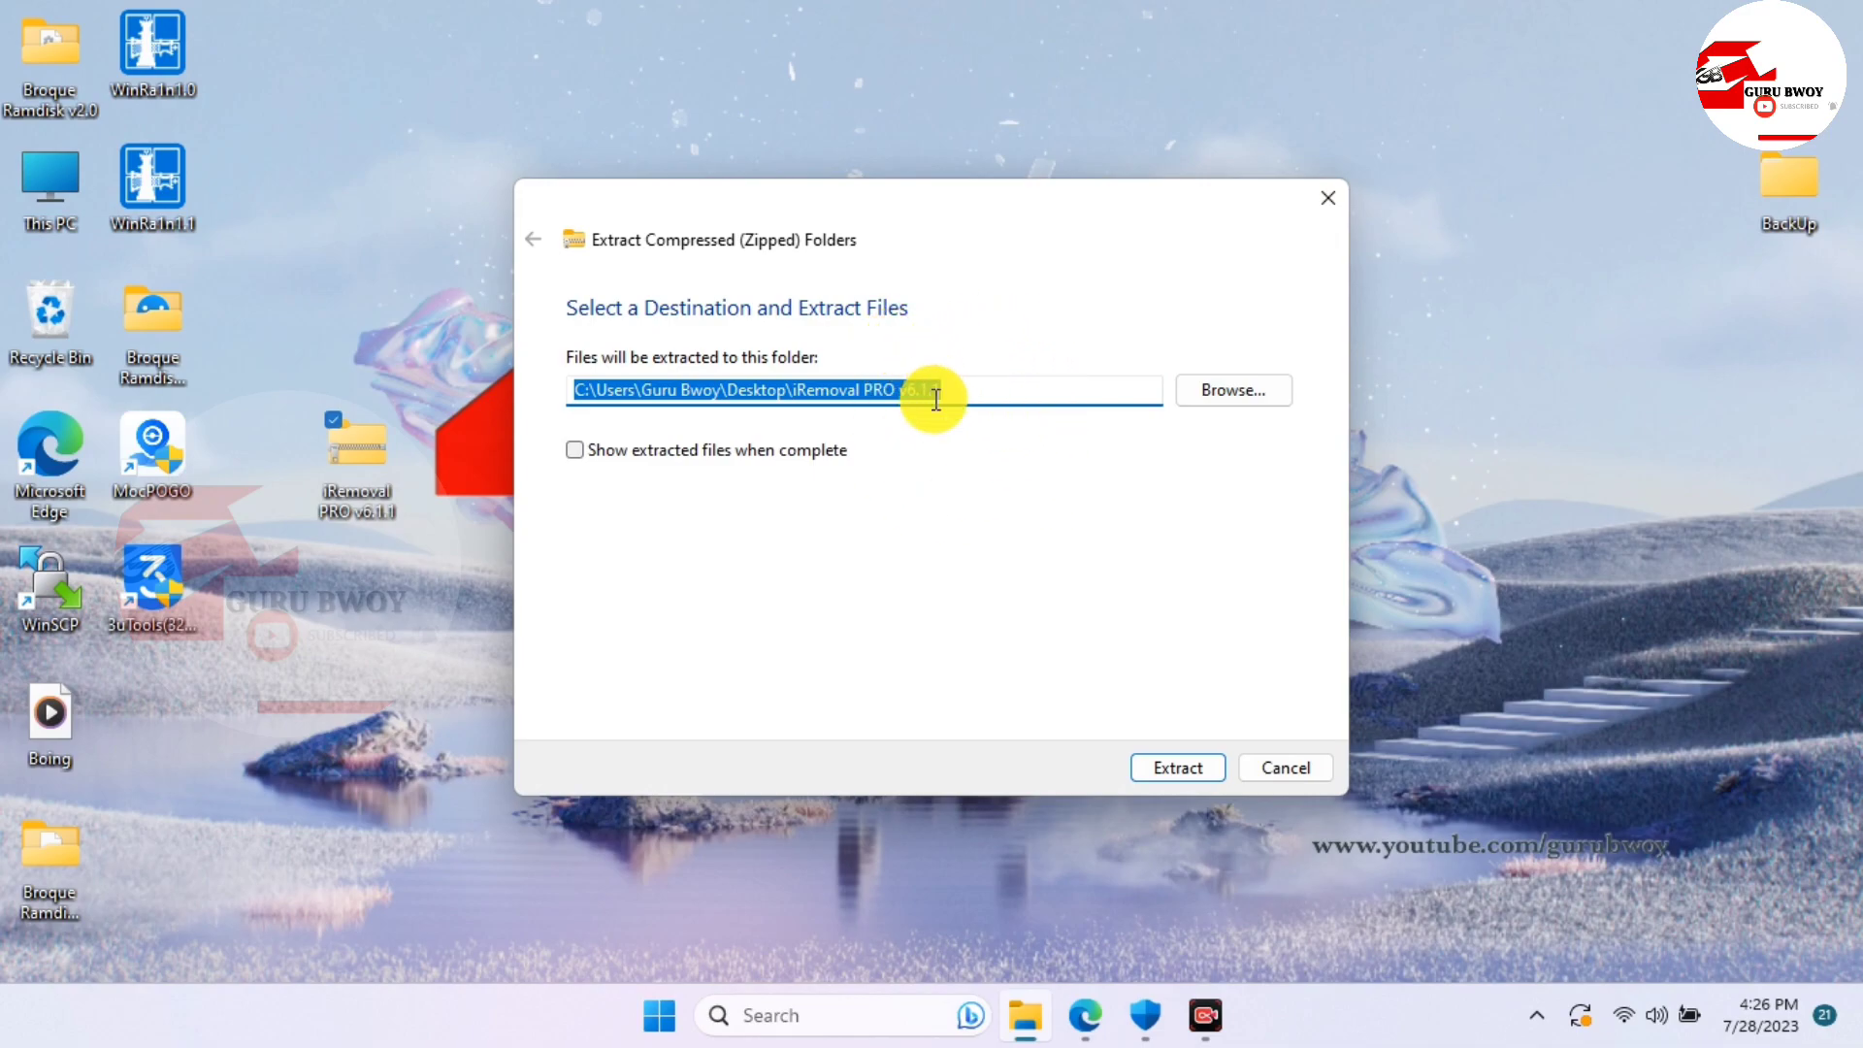
click(1145, 1015)
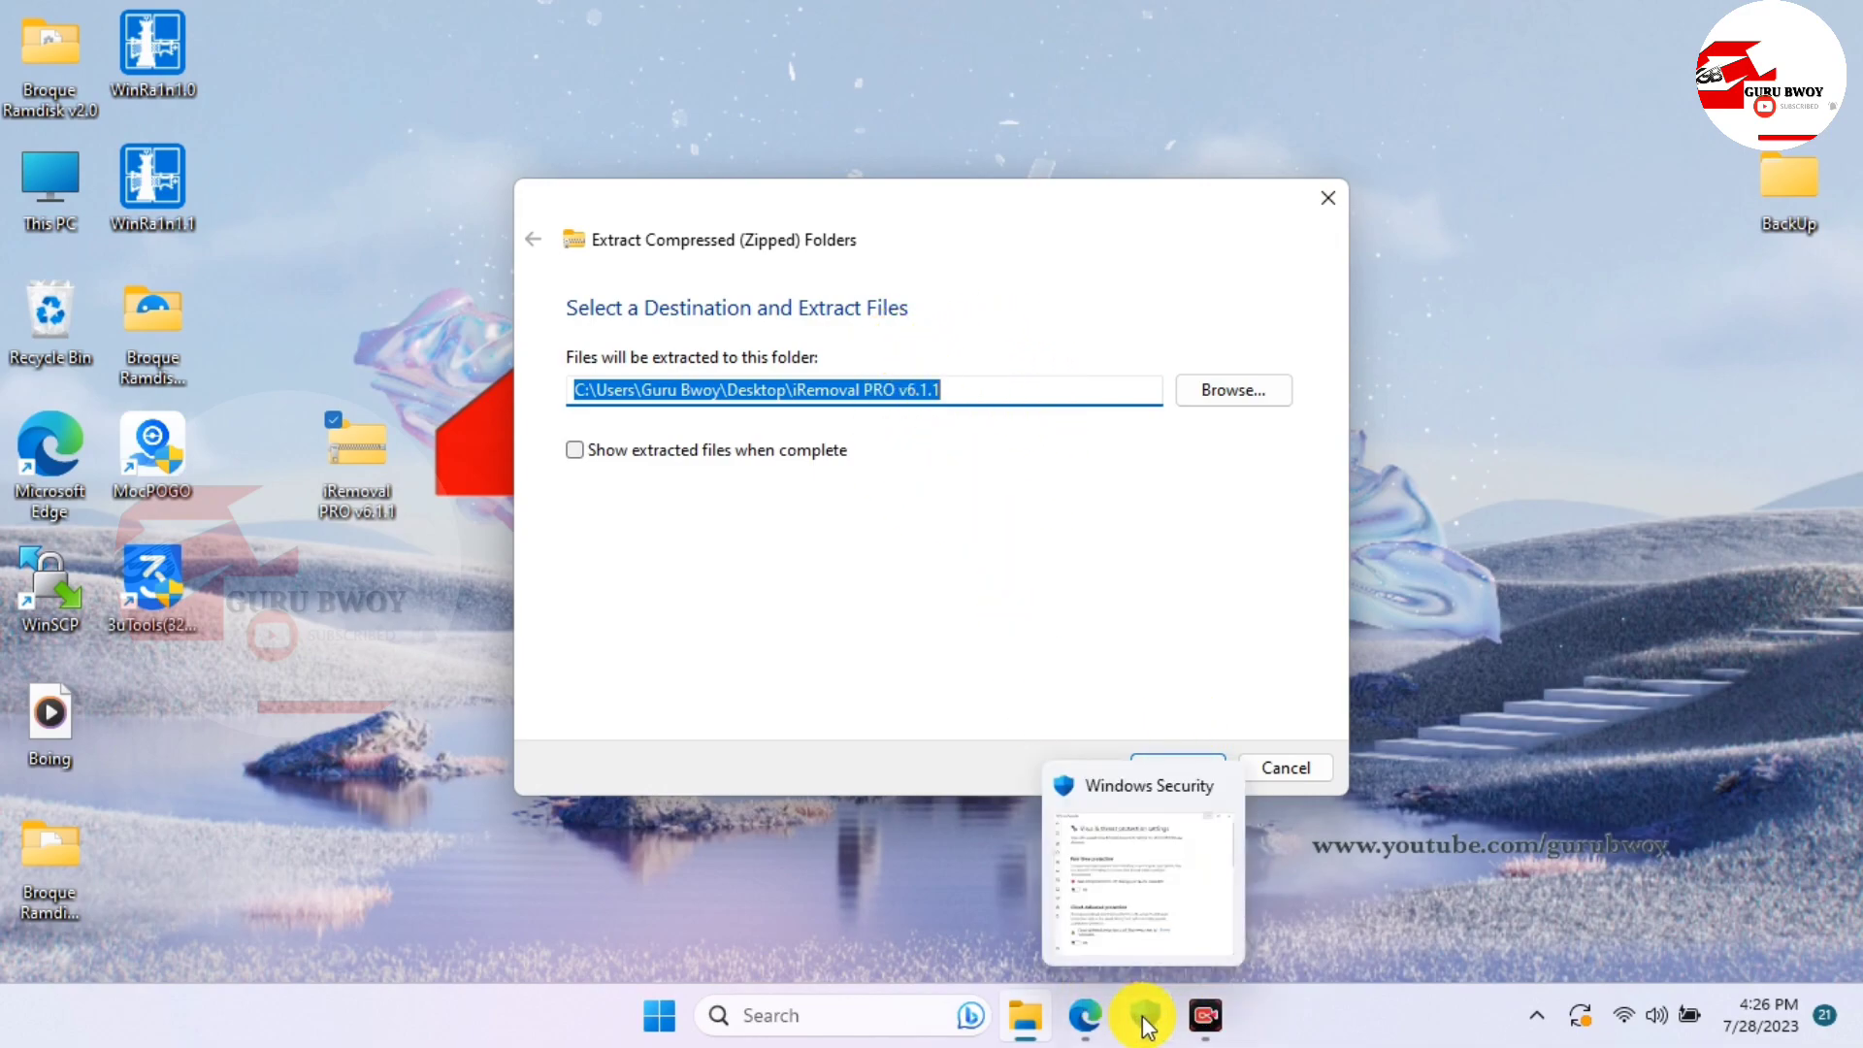
click(1141, 1015)
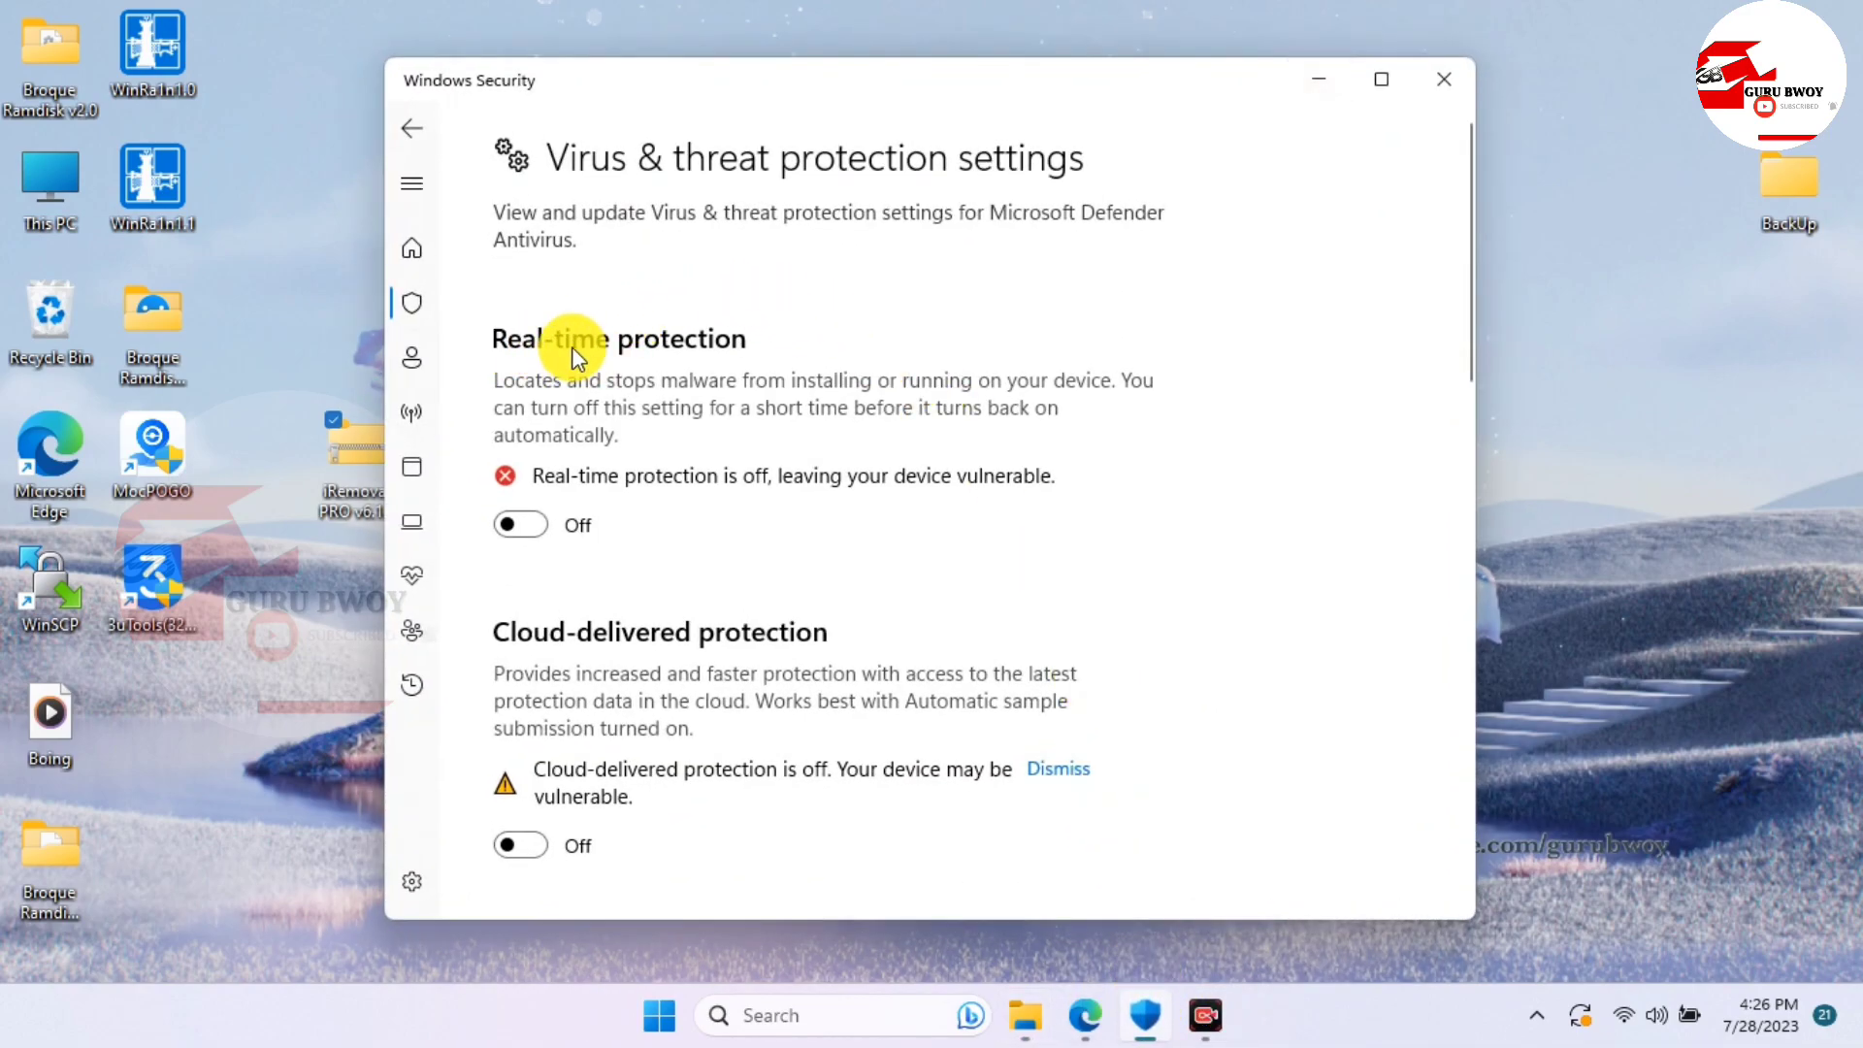
mouse_move(1182, 179)
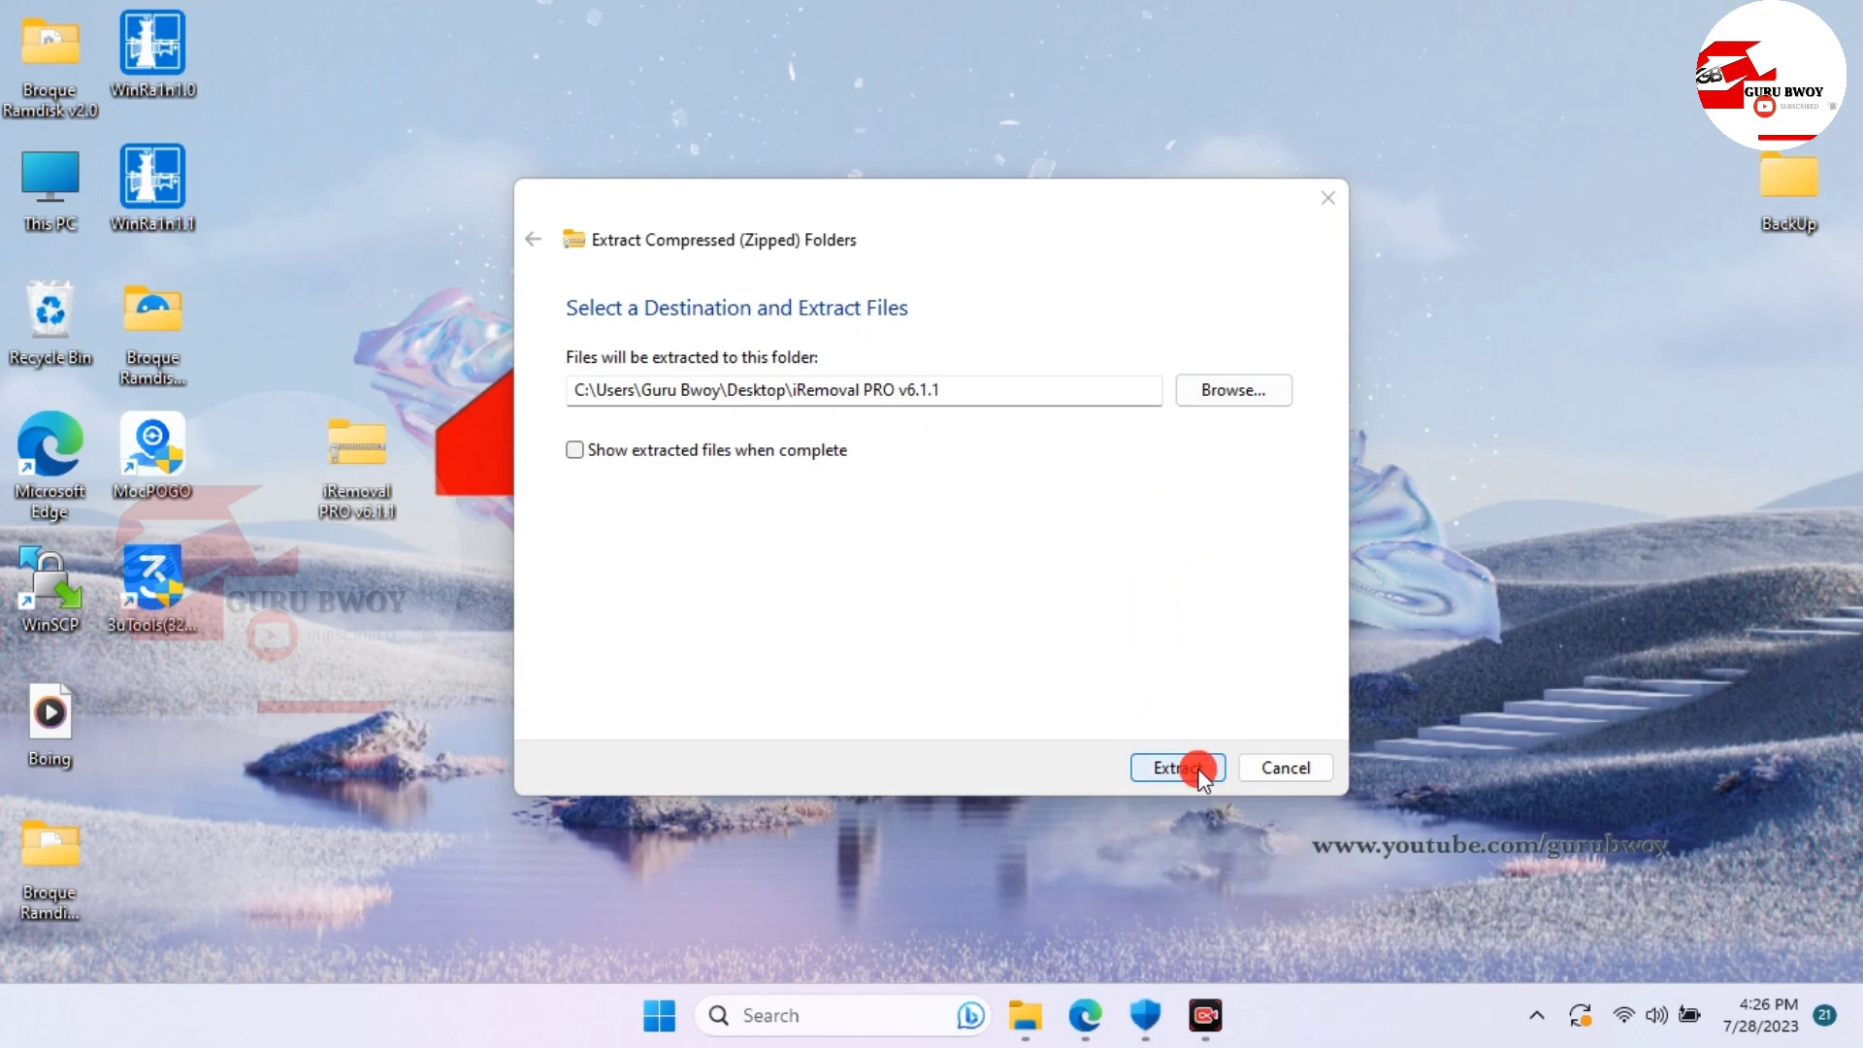
Extract the archive's files into a new iRemoval PRO v6.1.1 folder on the desktop
click(1176, 766)
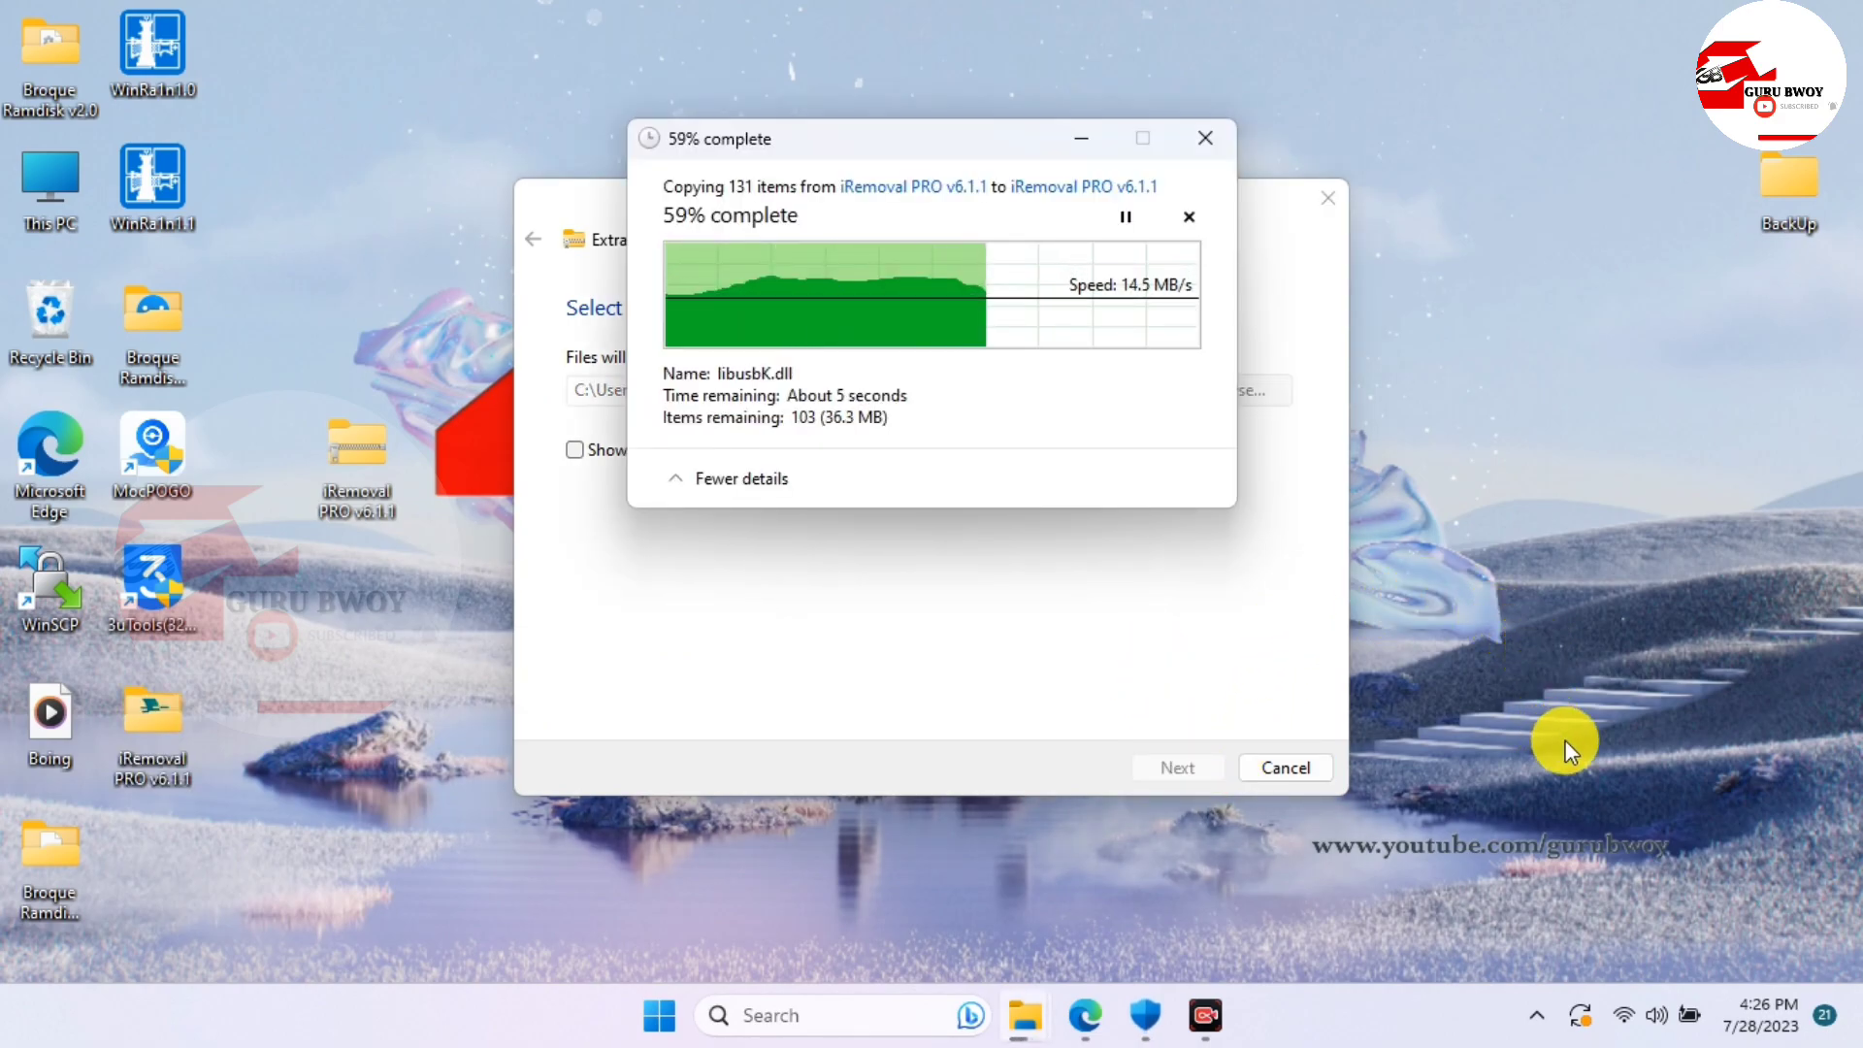
mouse_move(1662, 681)
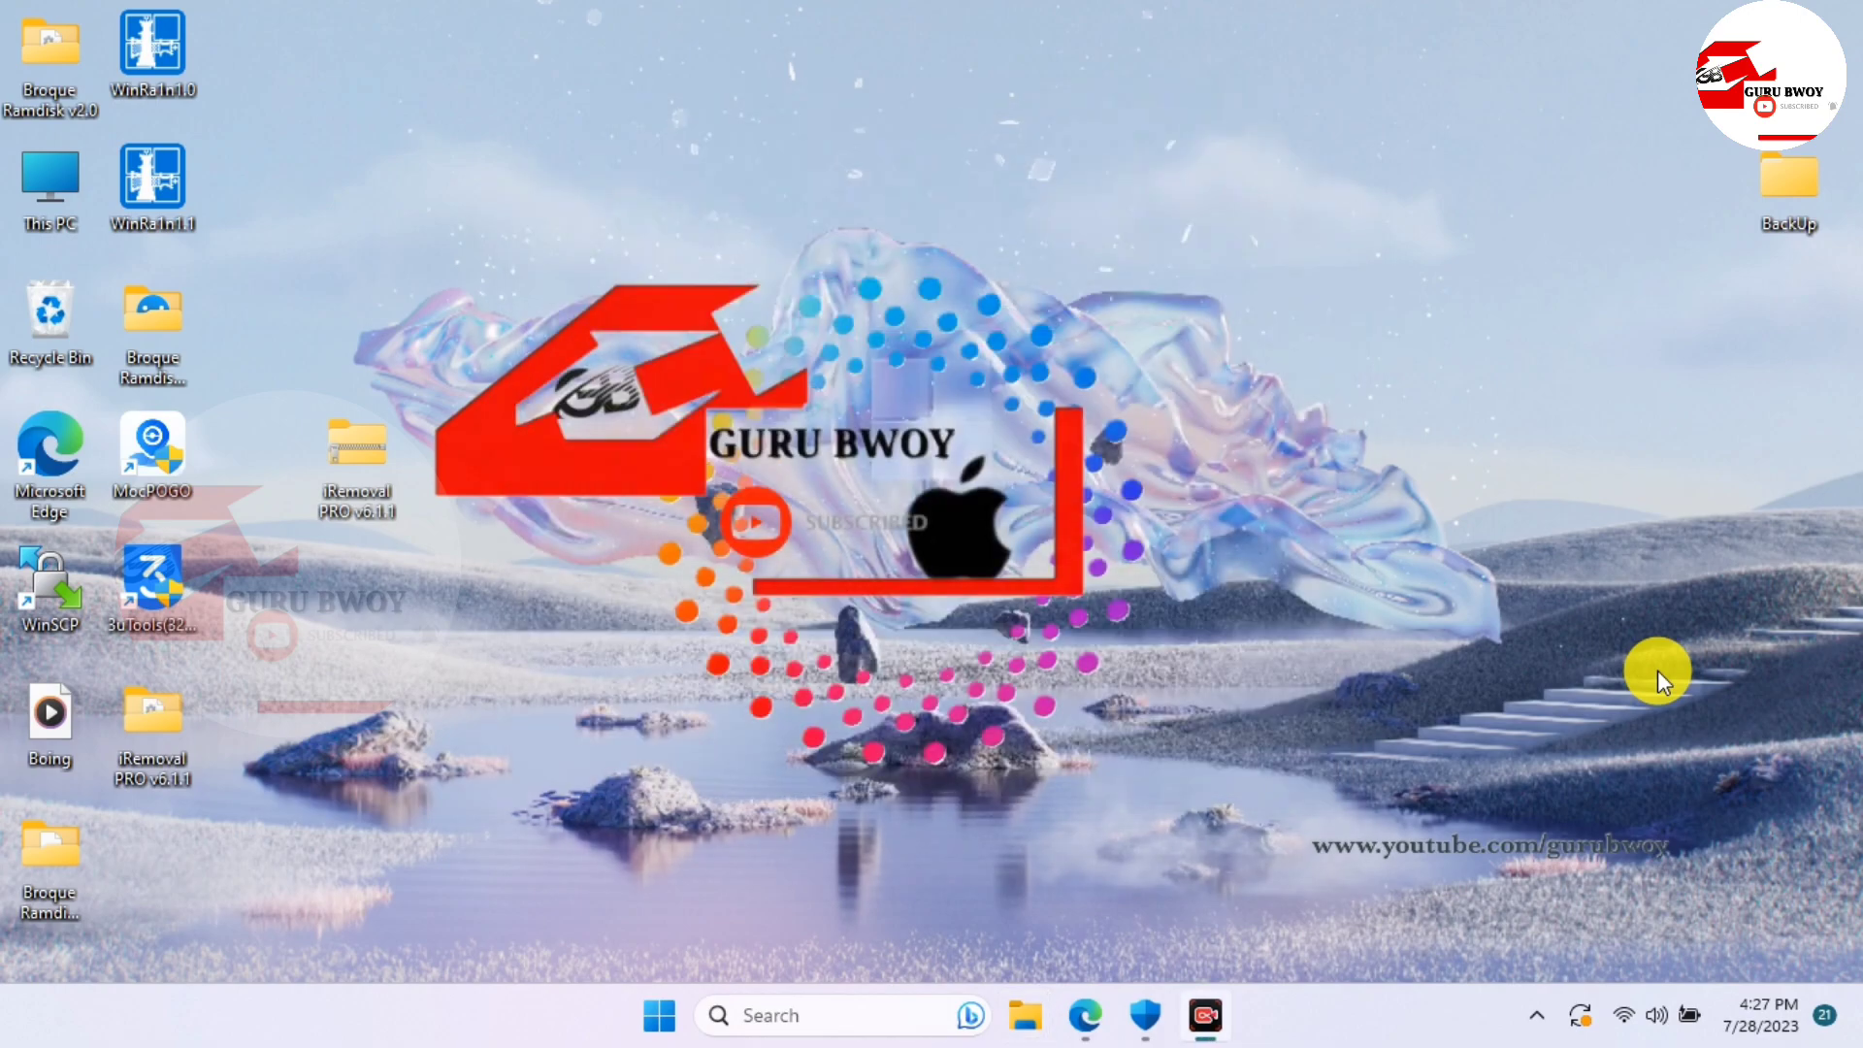
mouse_move(155, 706)
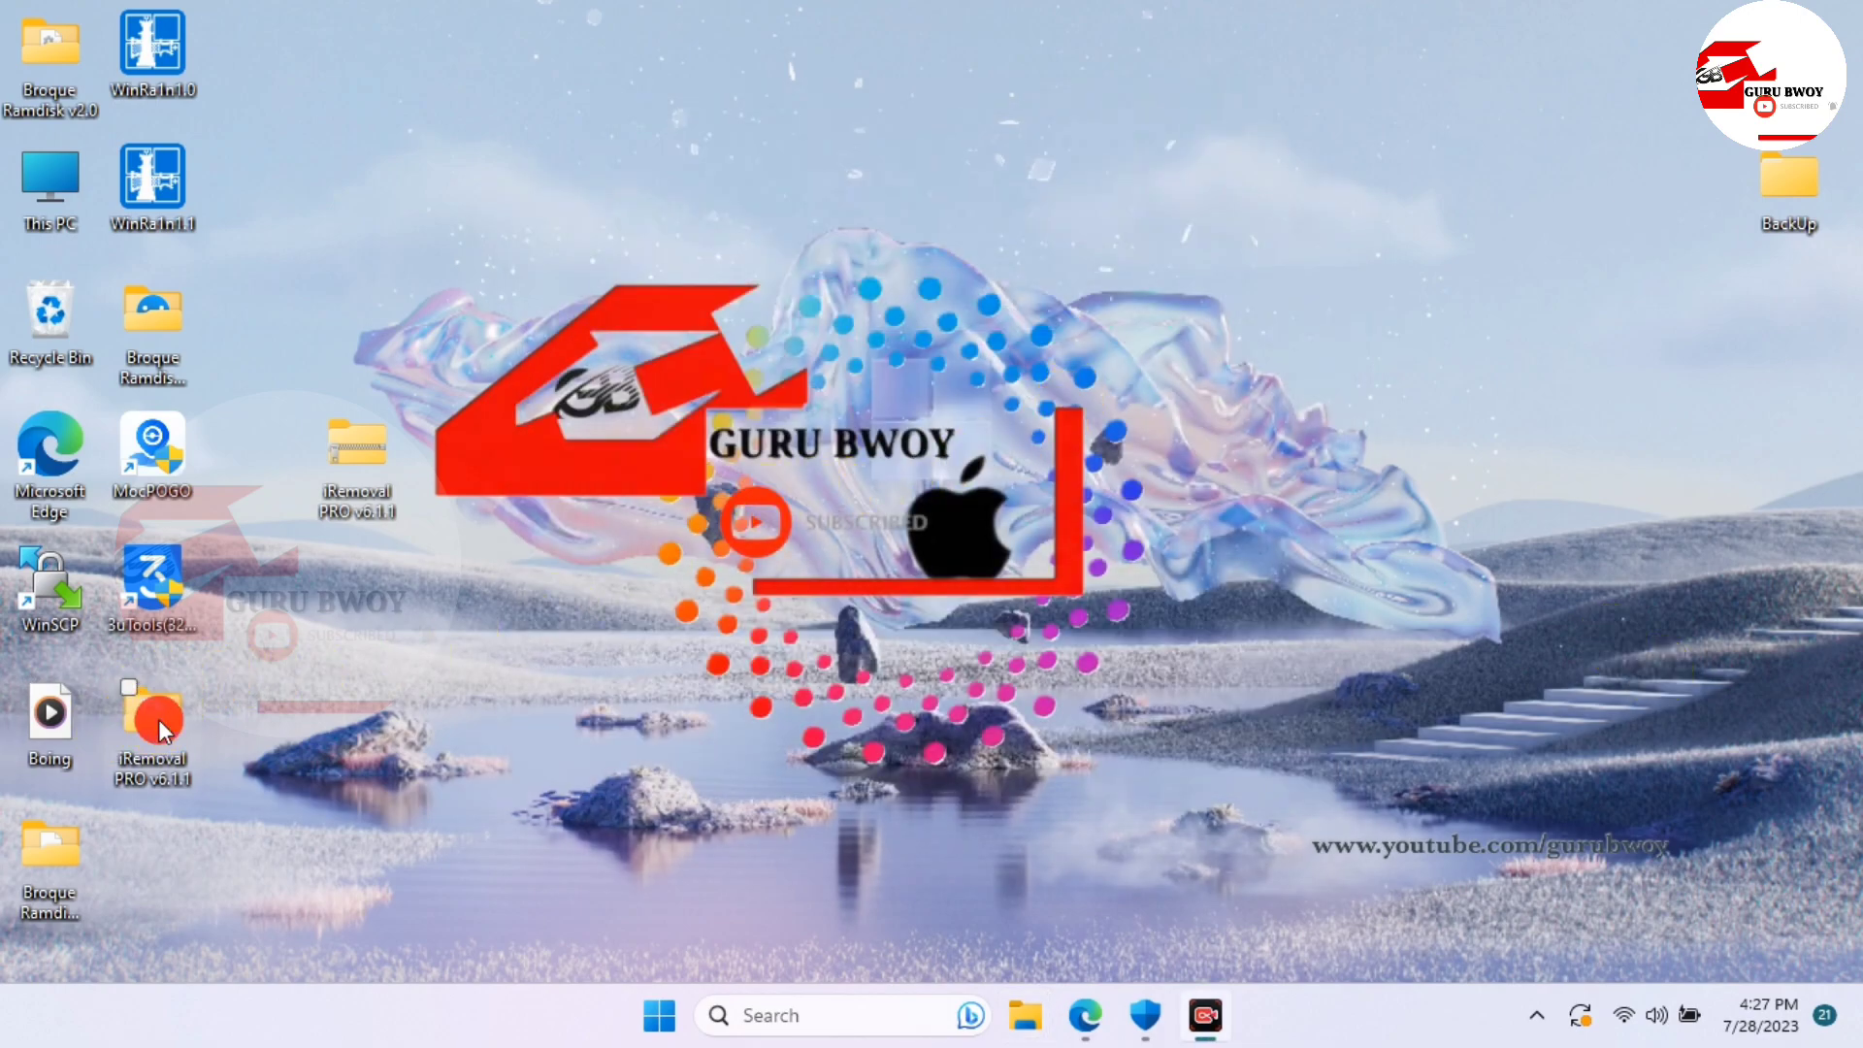
Launch iRemoval PRO.exe from the extracted folder and allow it past the SmartScreen warning via Run anyway
double_click(151, 724)
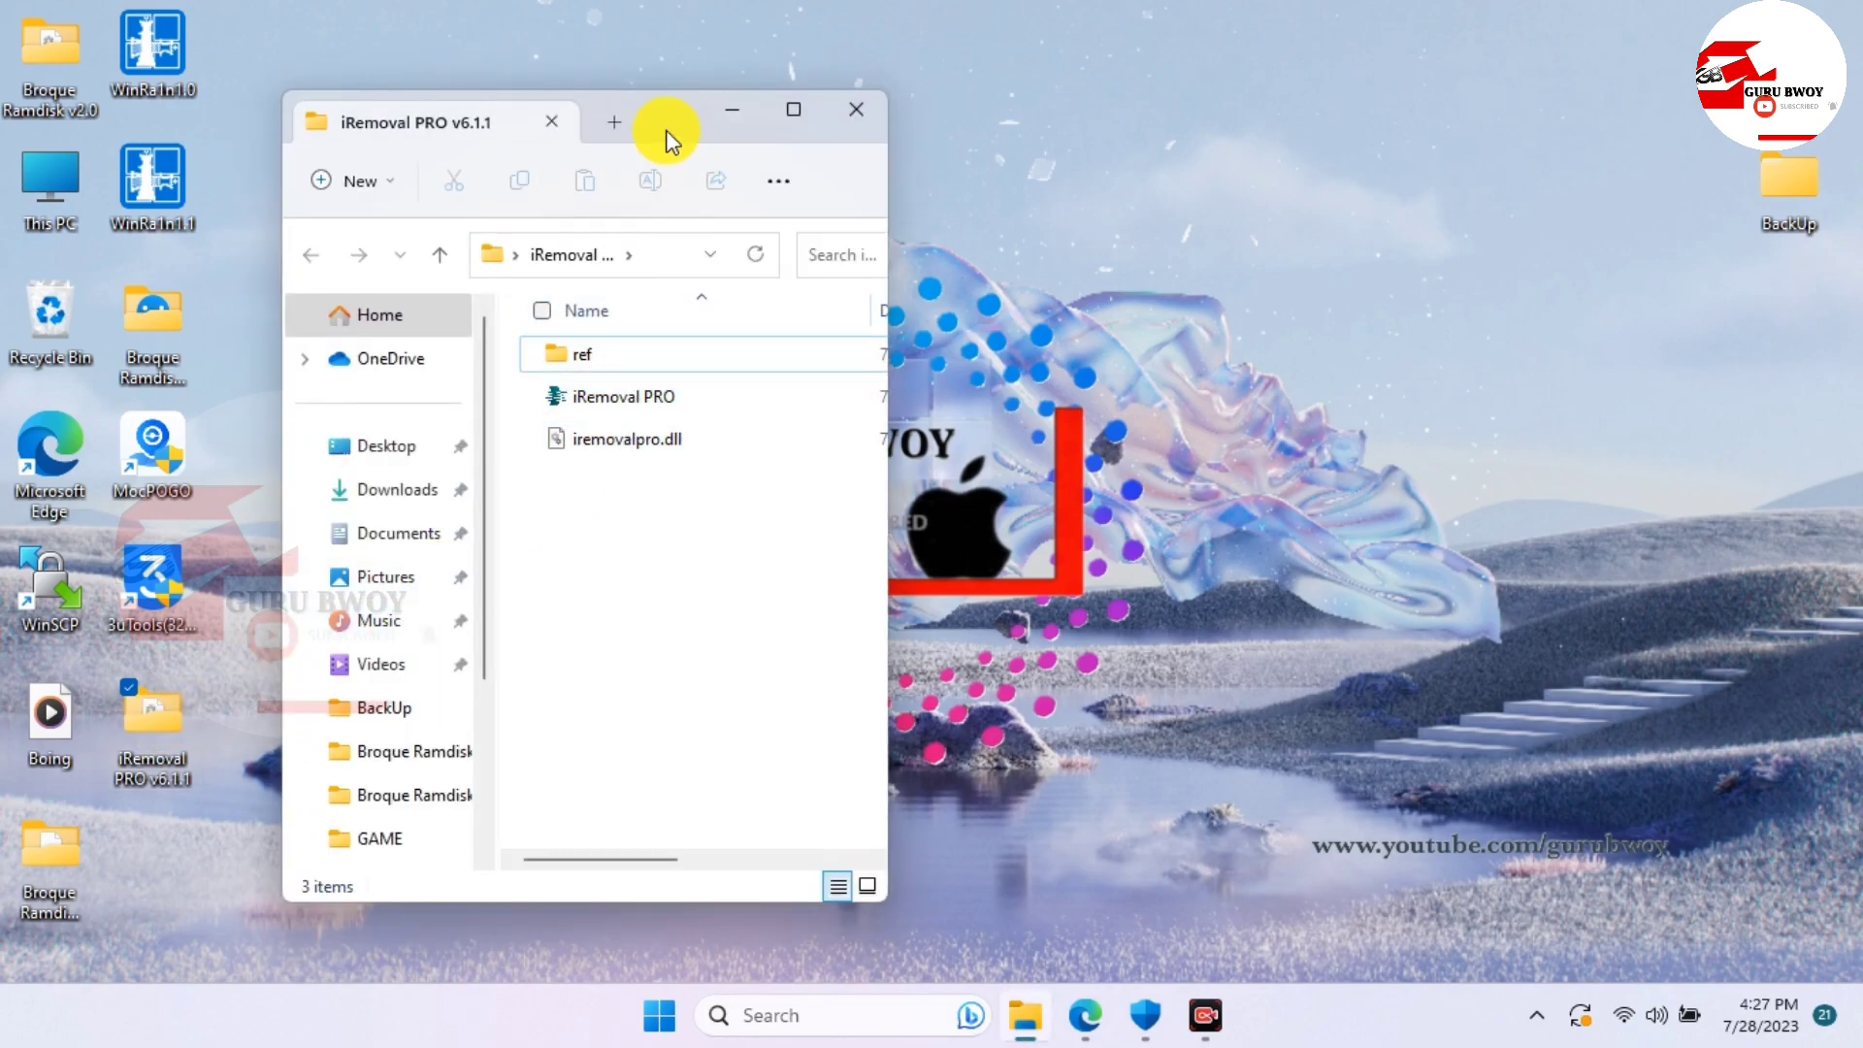
right_click(617, 396)
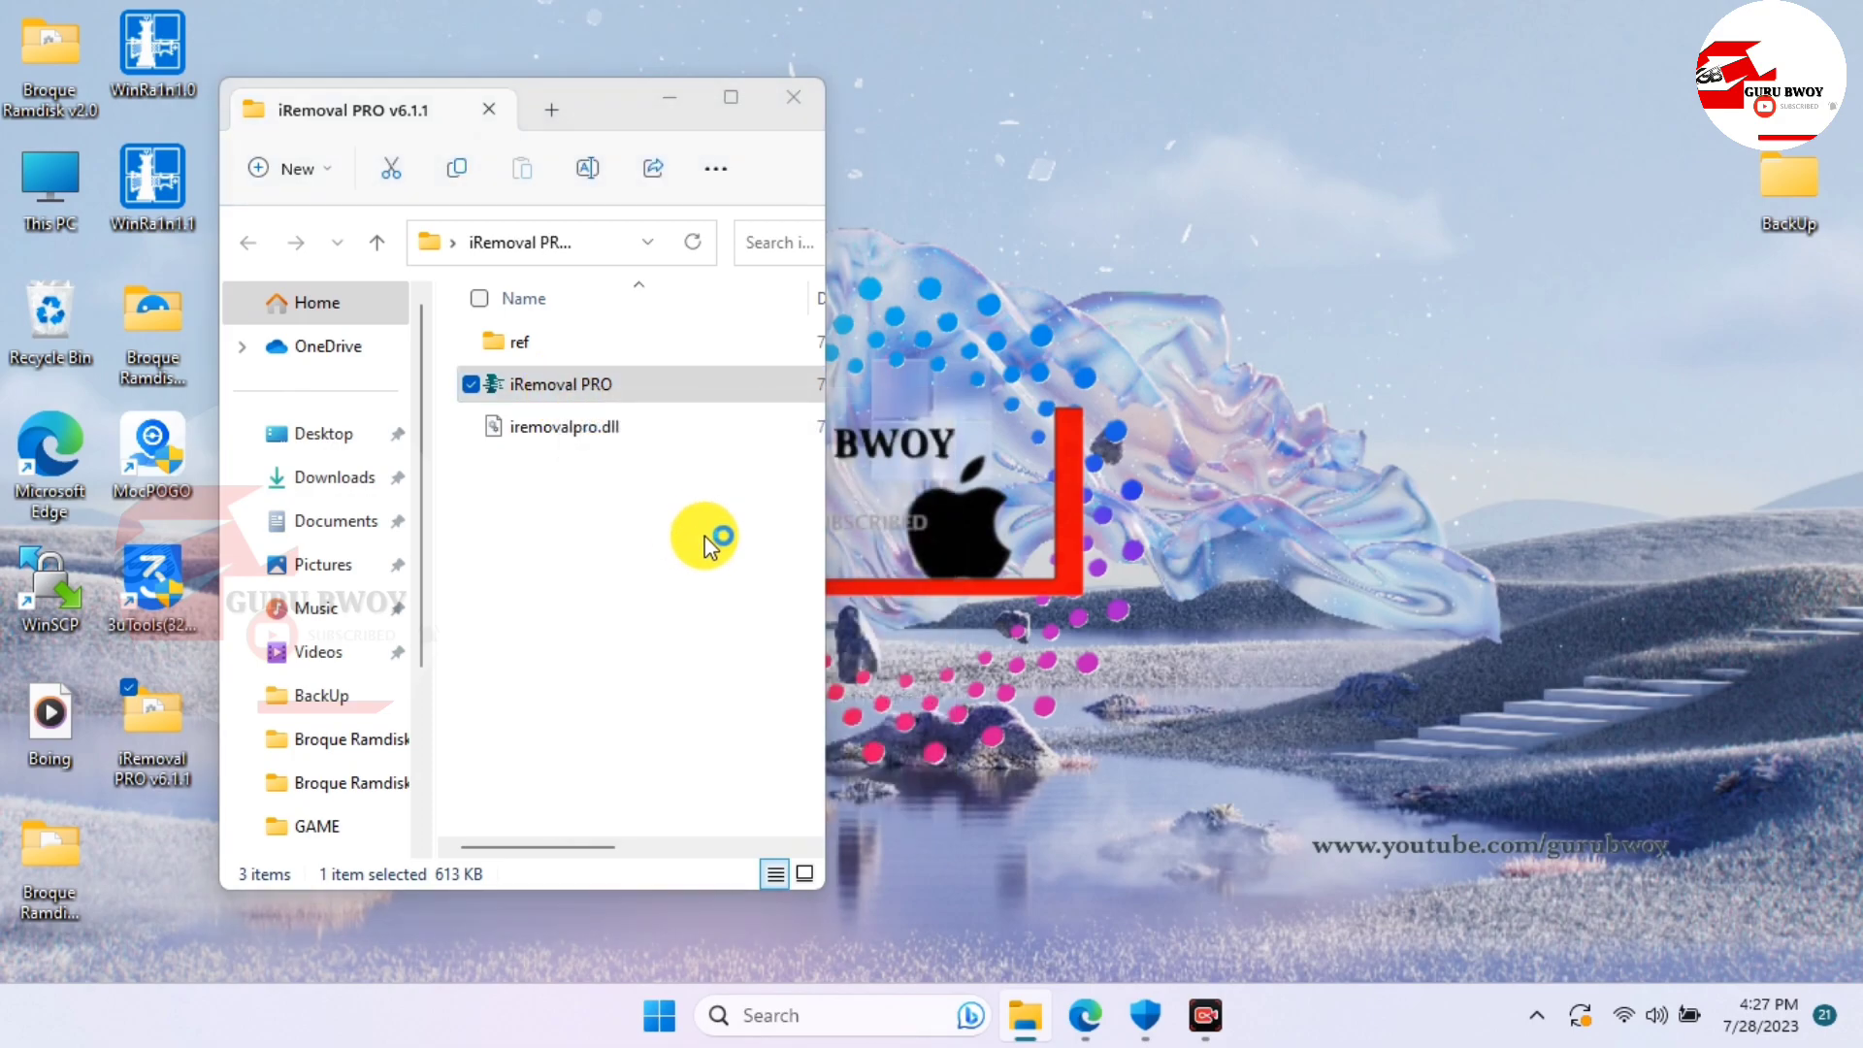
mouse_move(749, 565)
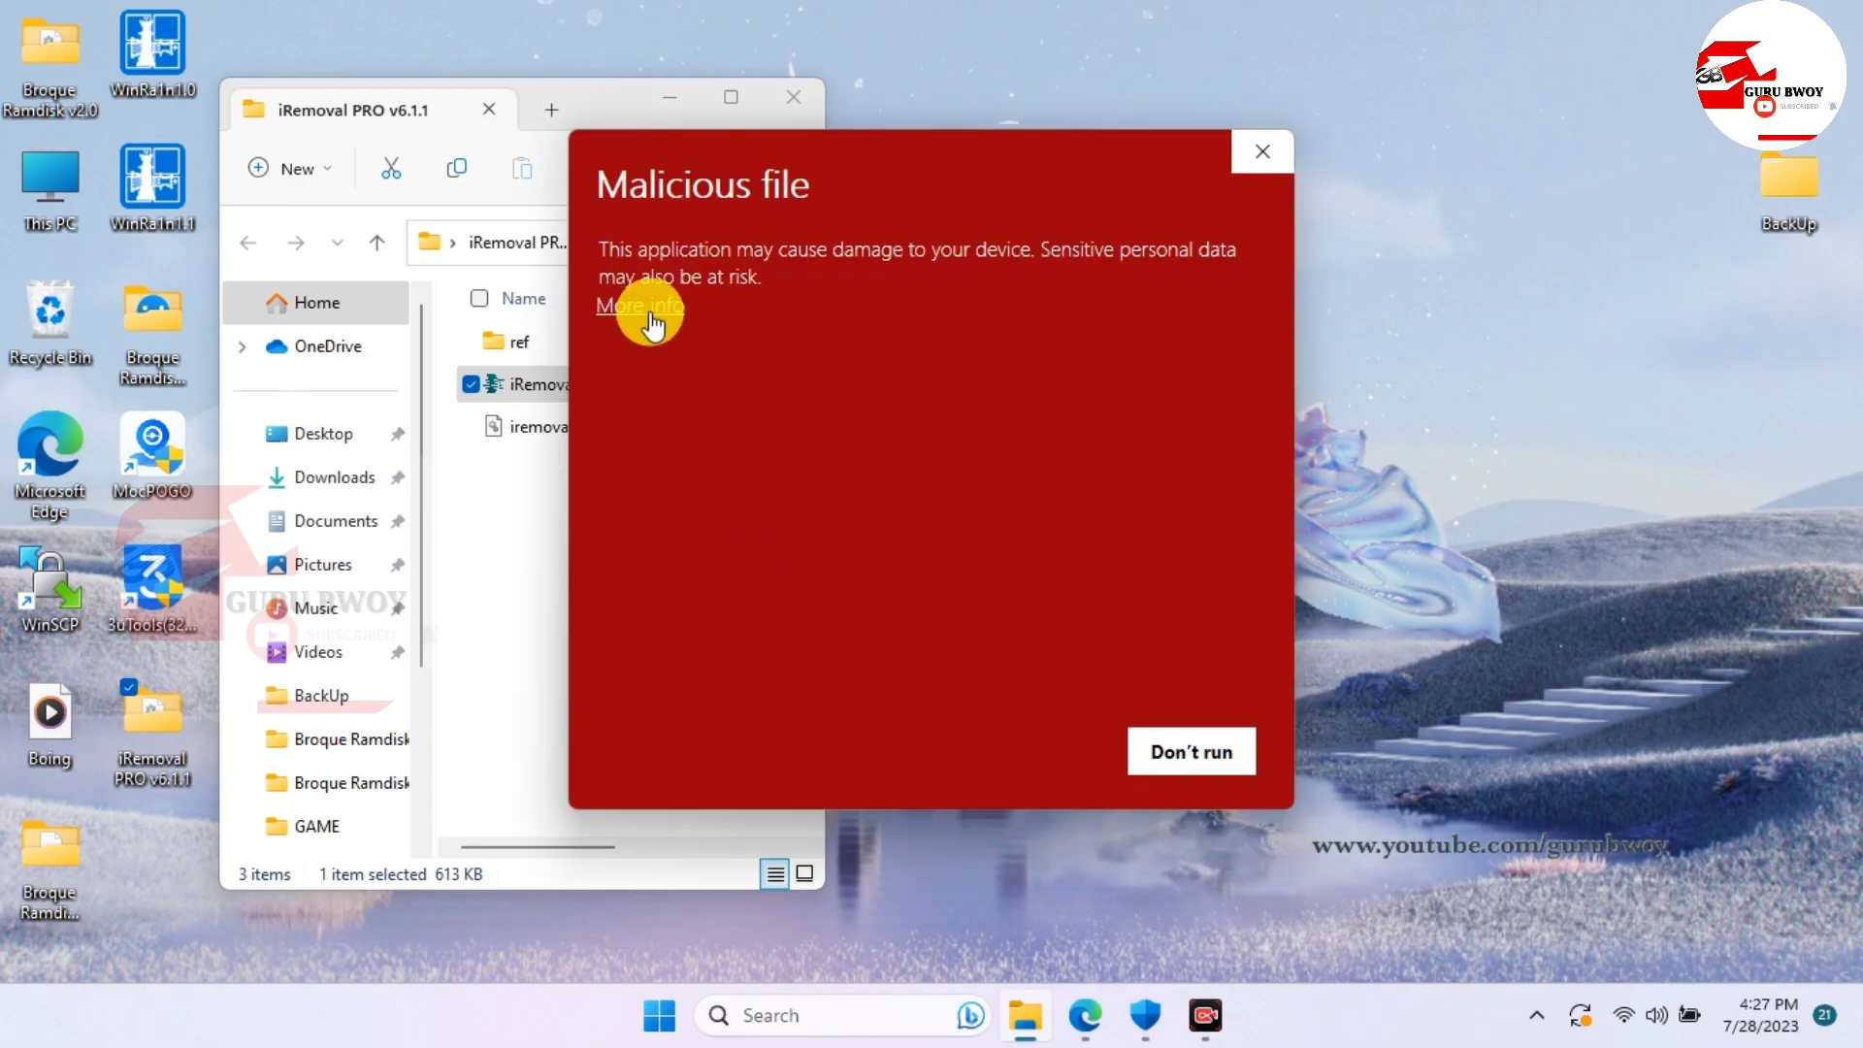
click(639, 305)
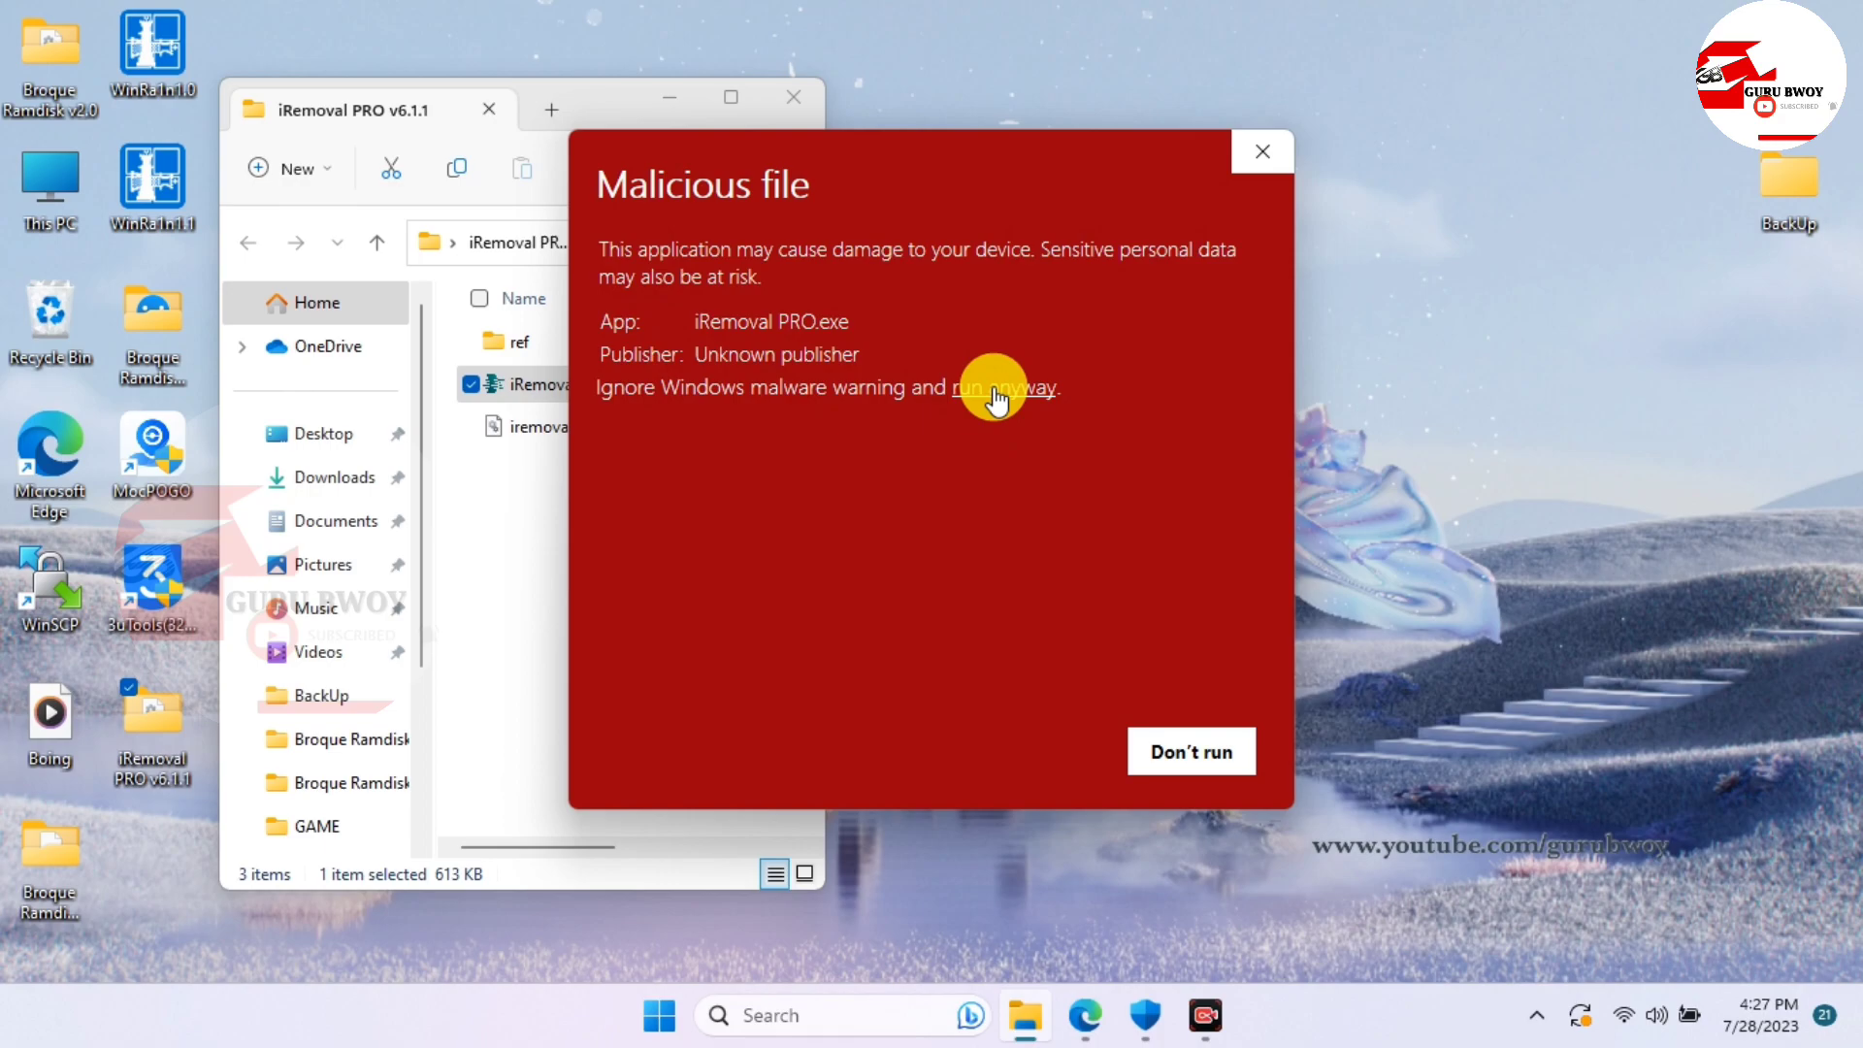
click(1009, 388)
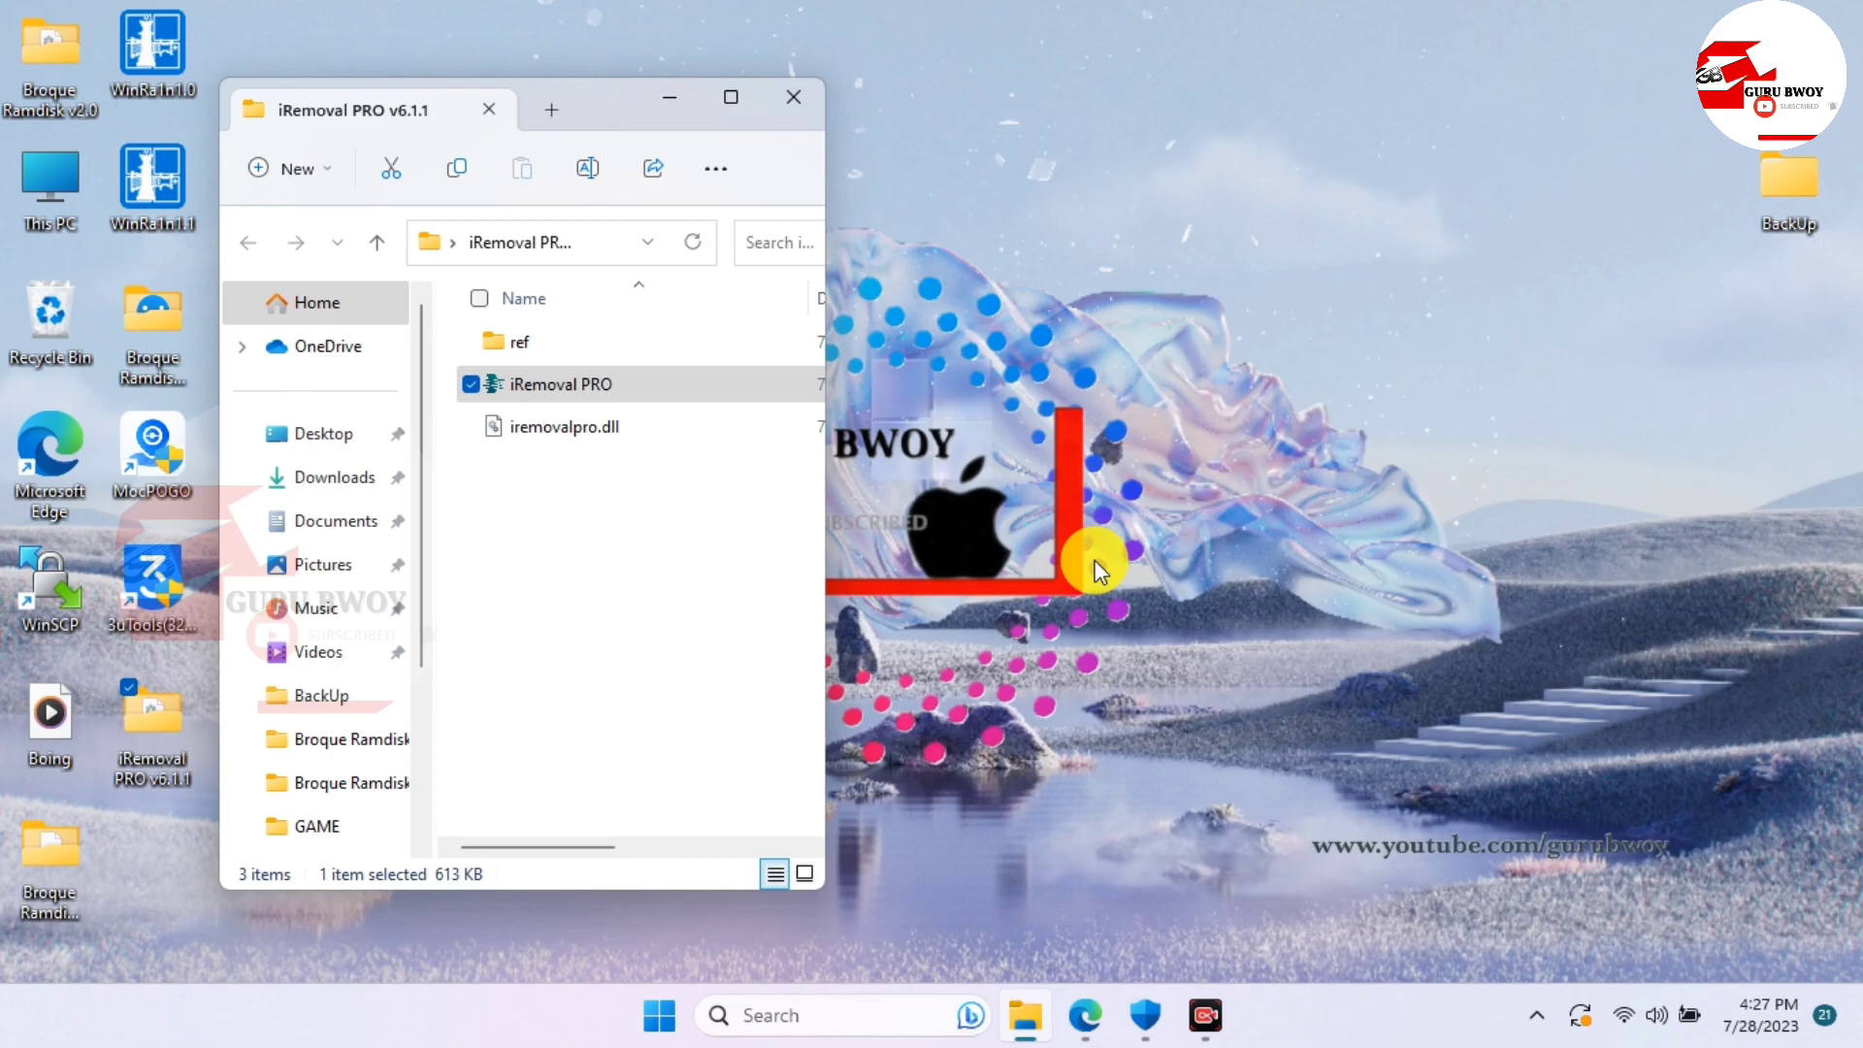
mouse_move(1384, 559)
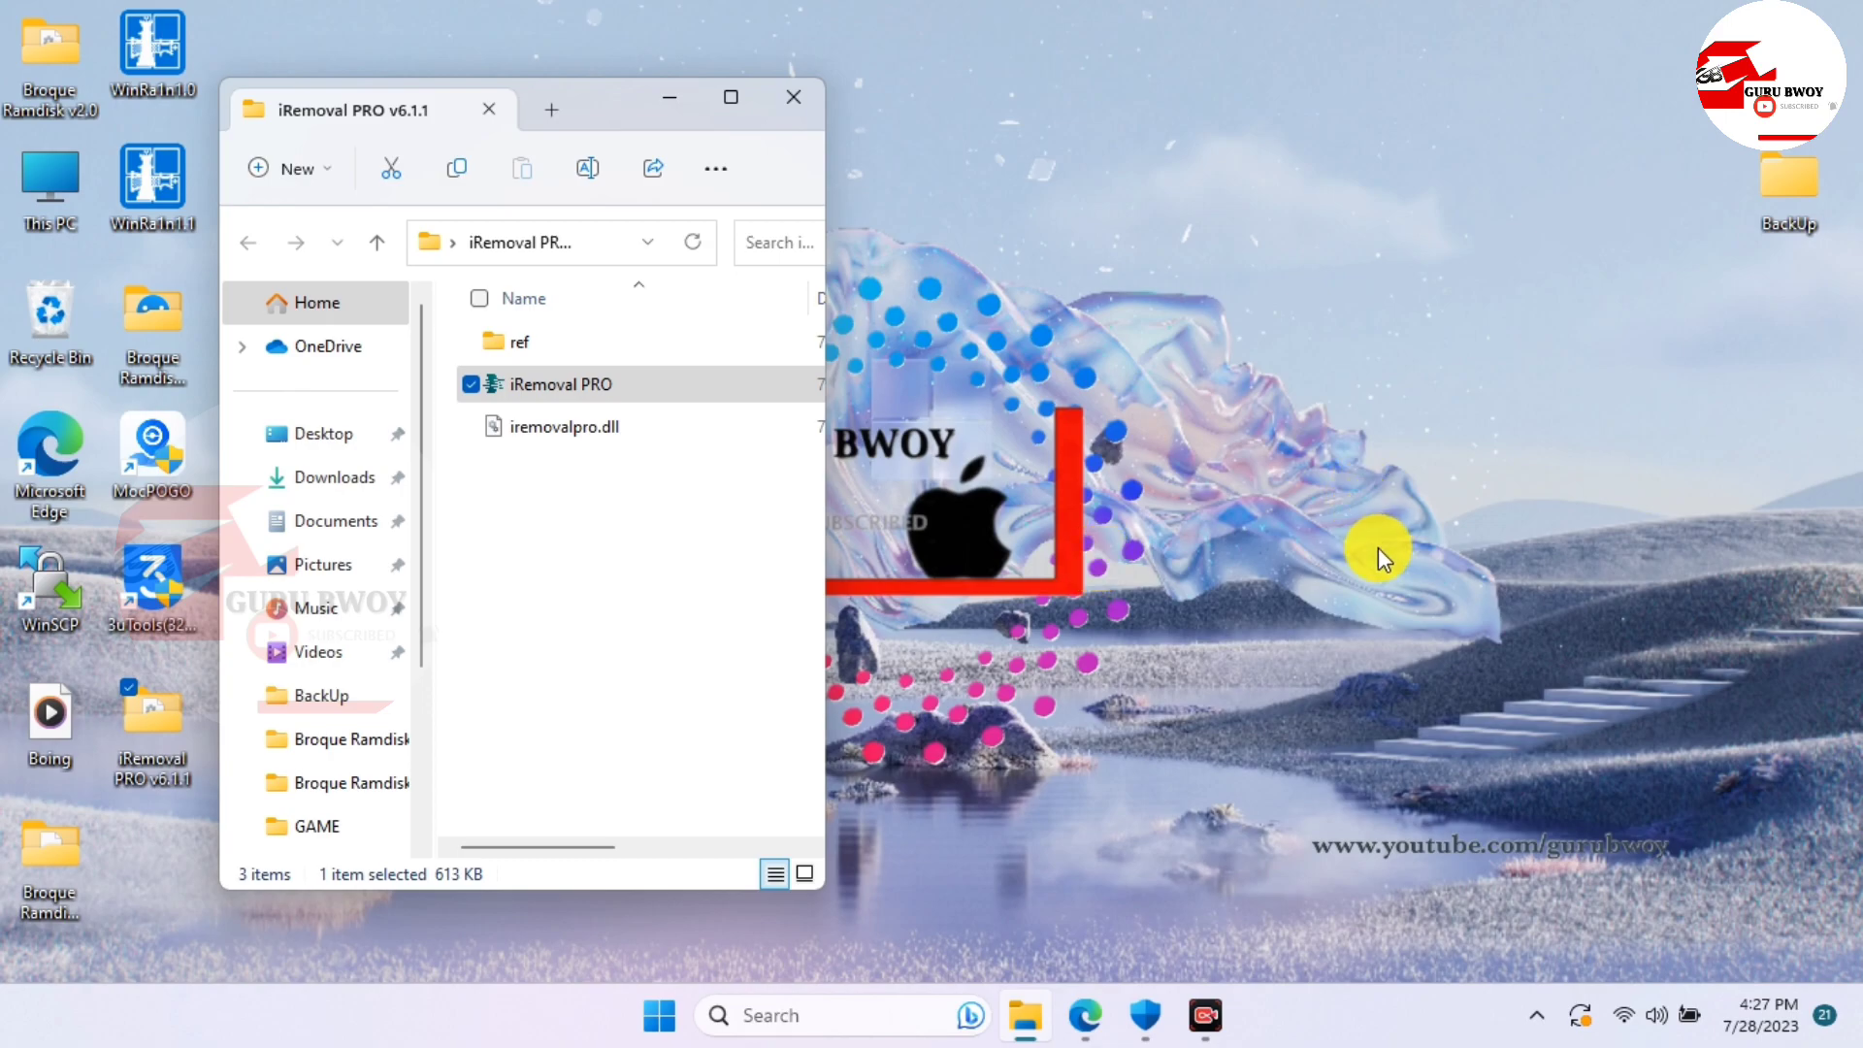
mouse_move(1367, 555)
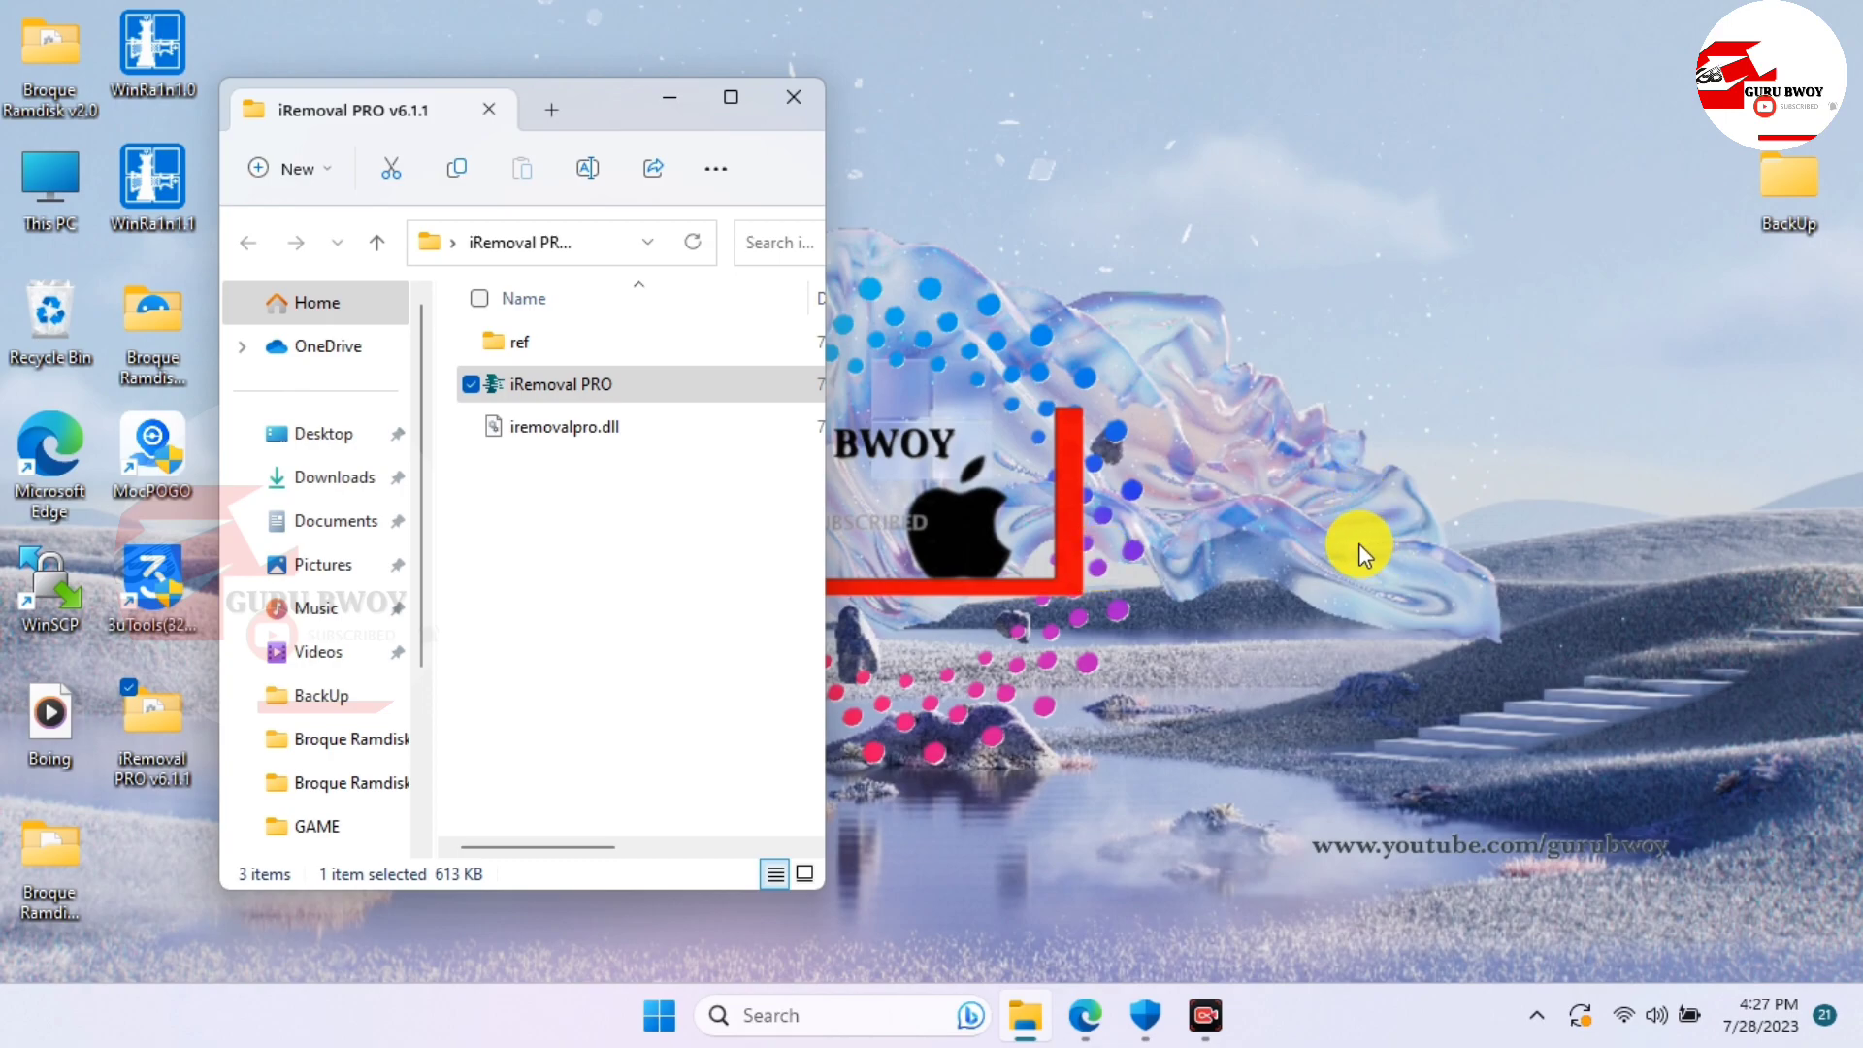
Start iRemoval PRO and move its window toward the left of the screen
double_click(559, 384)
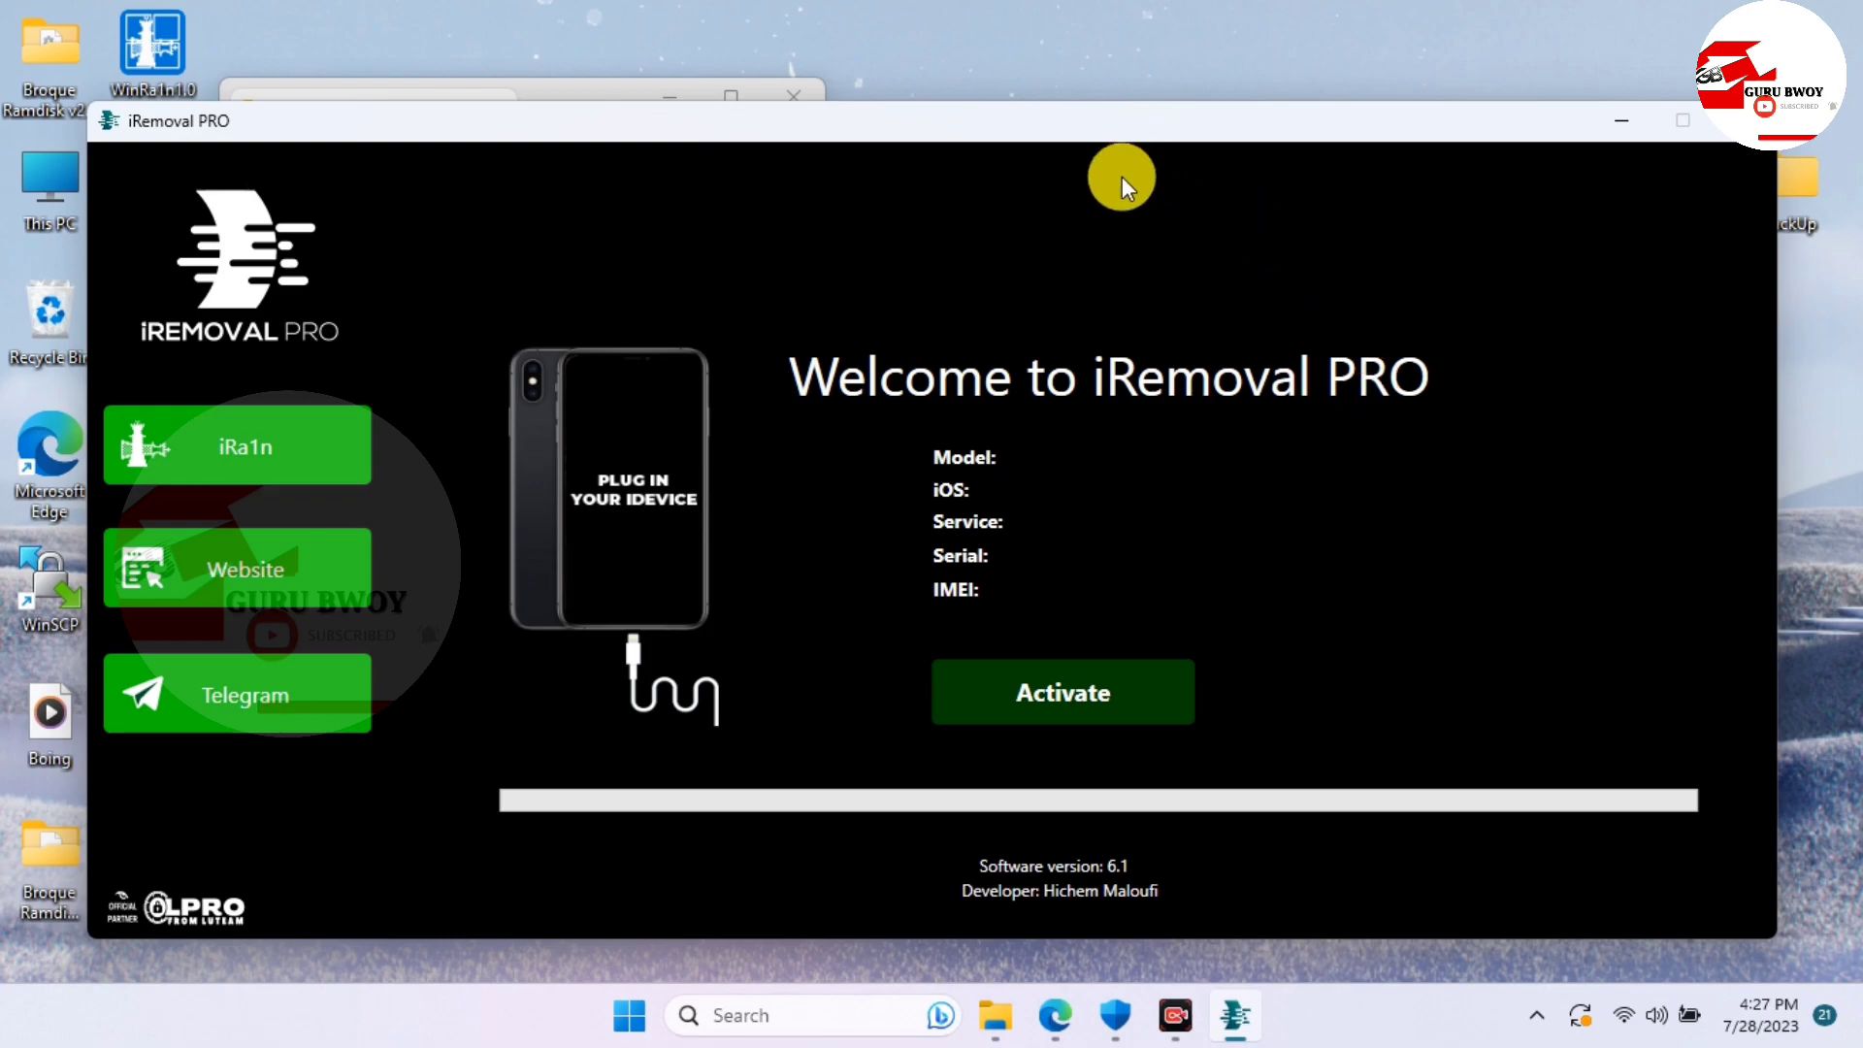
mouse_move(1211, 134)
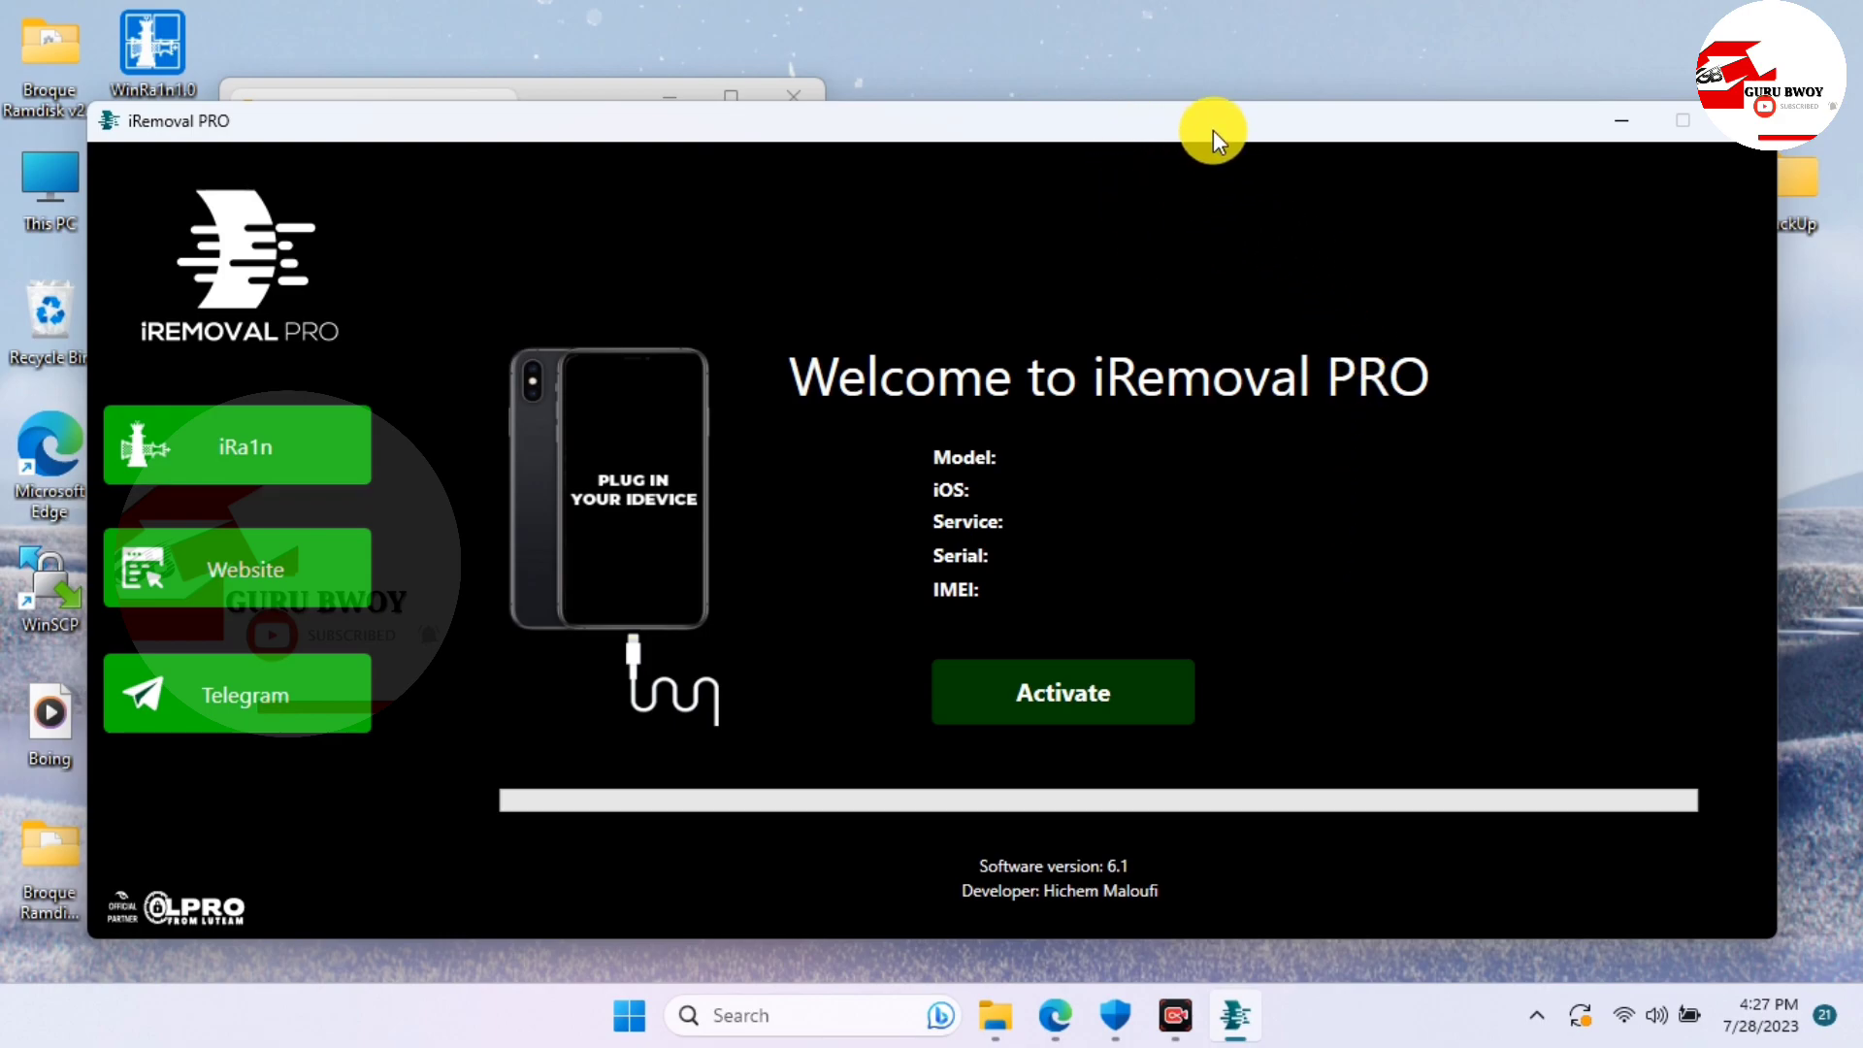
drag(1211, 140, 1130, 151)
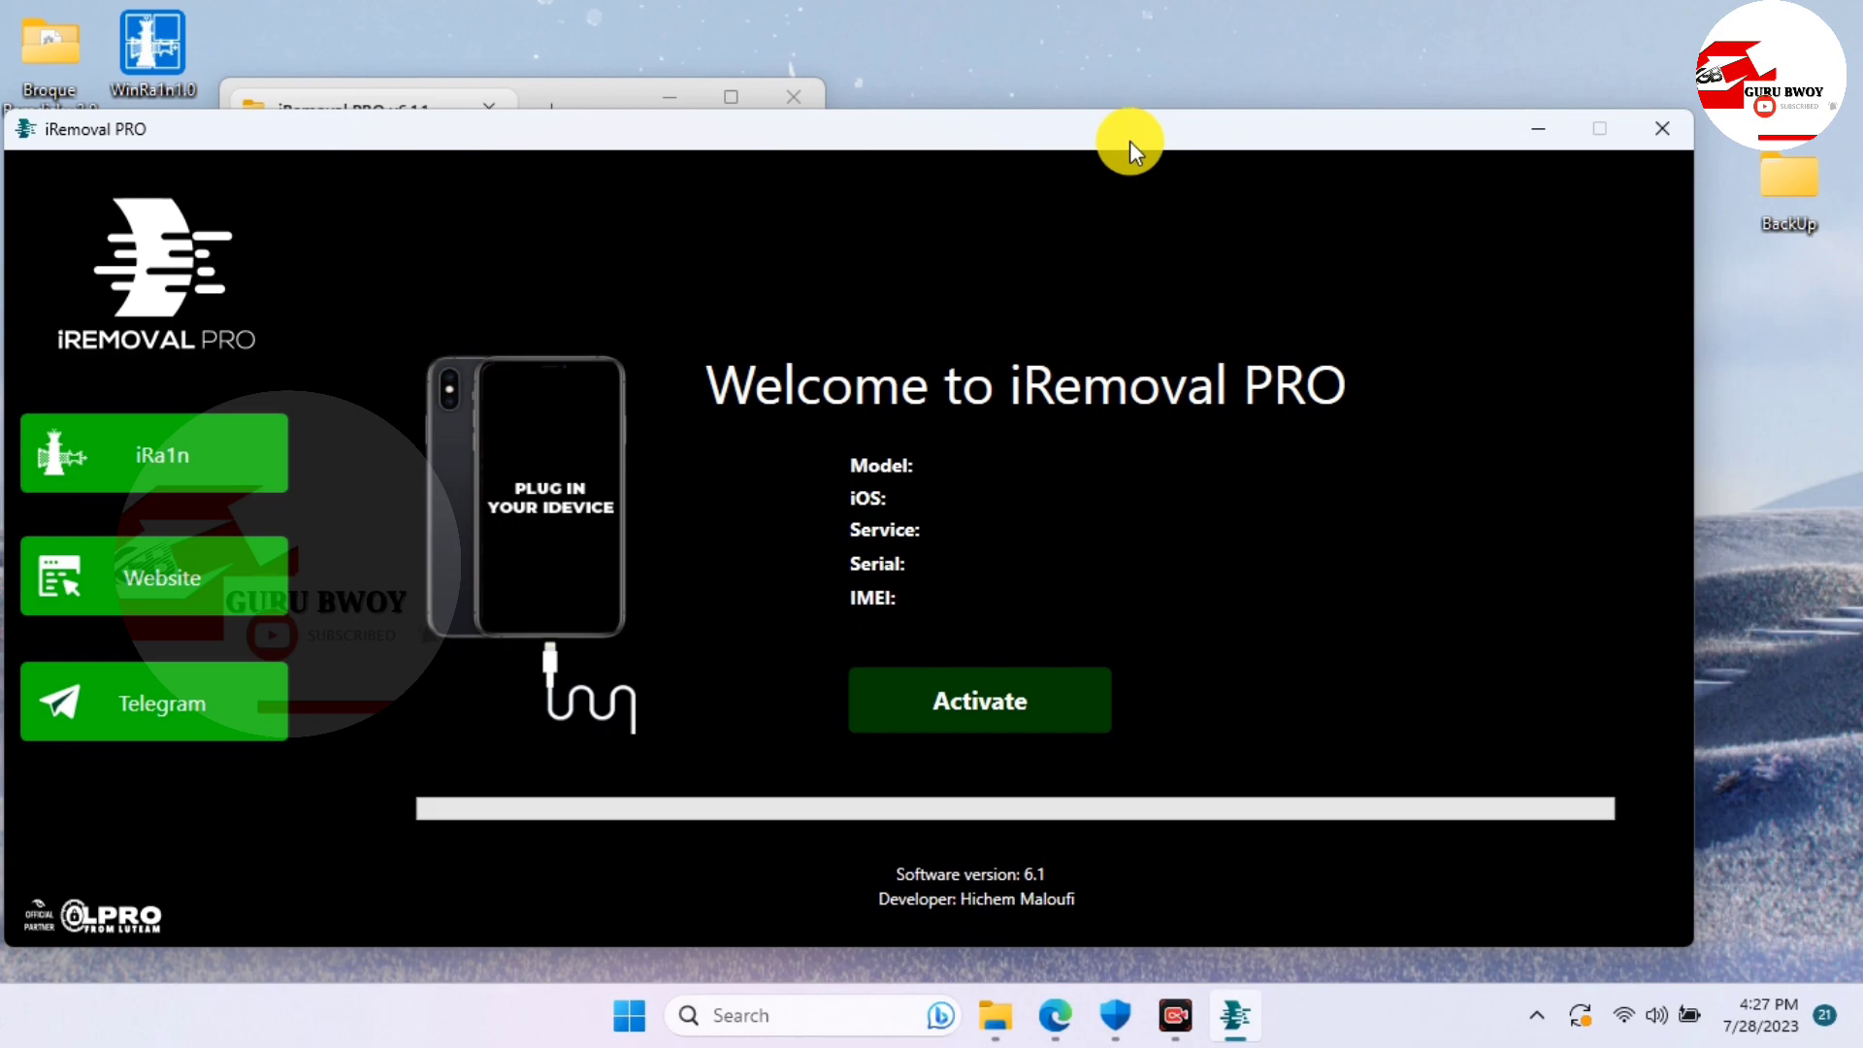
mouse_move(1137, 163)
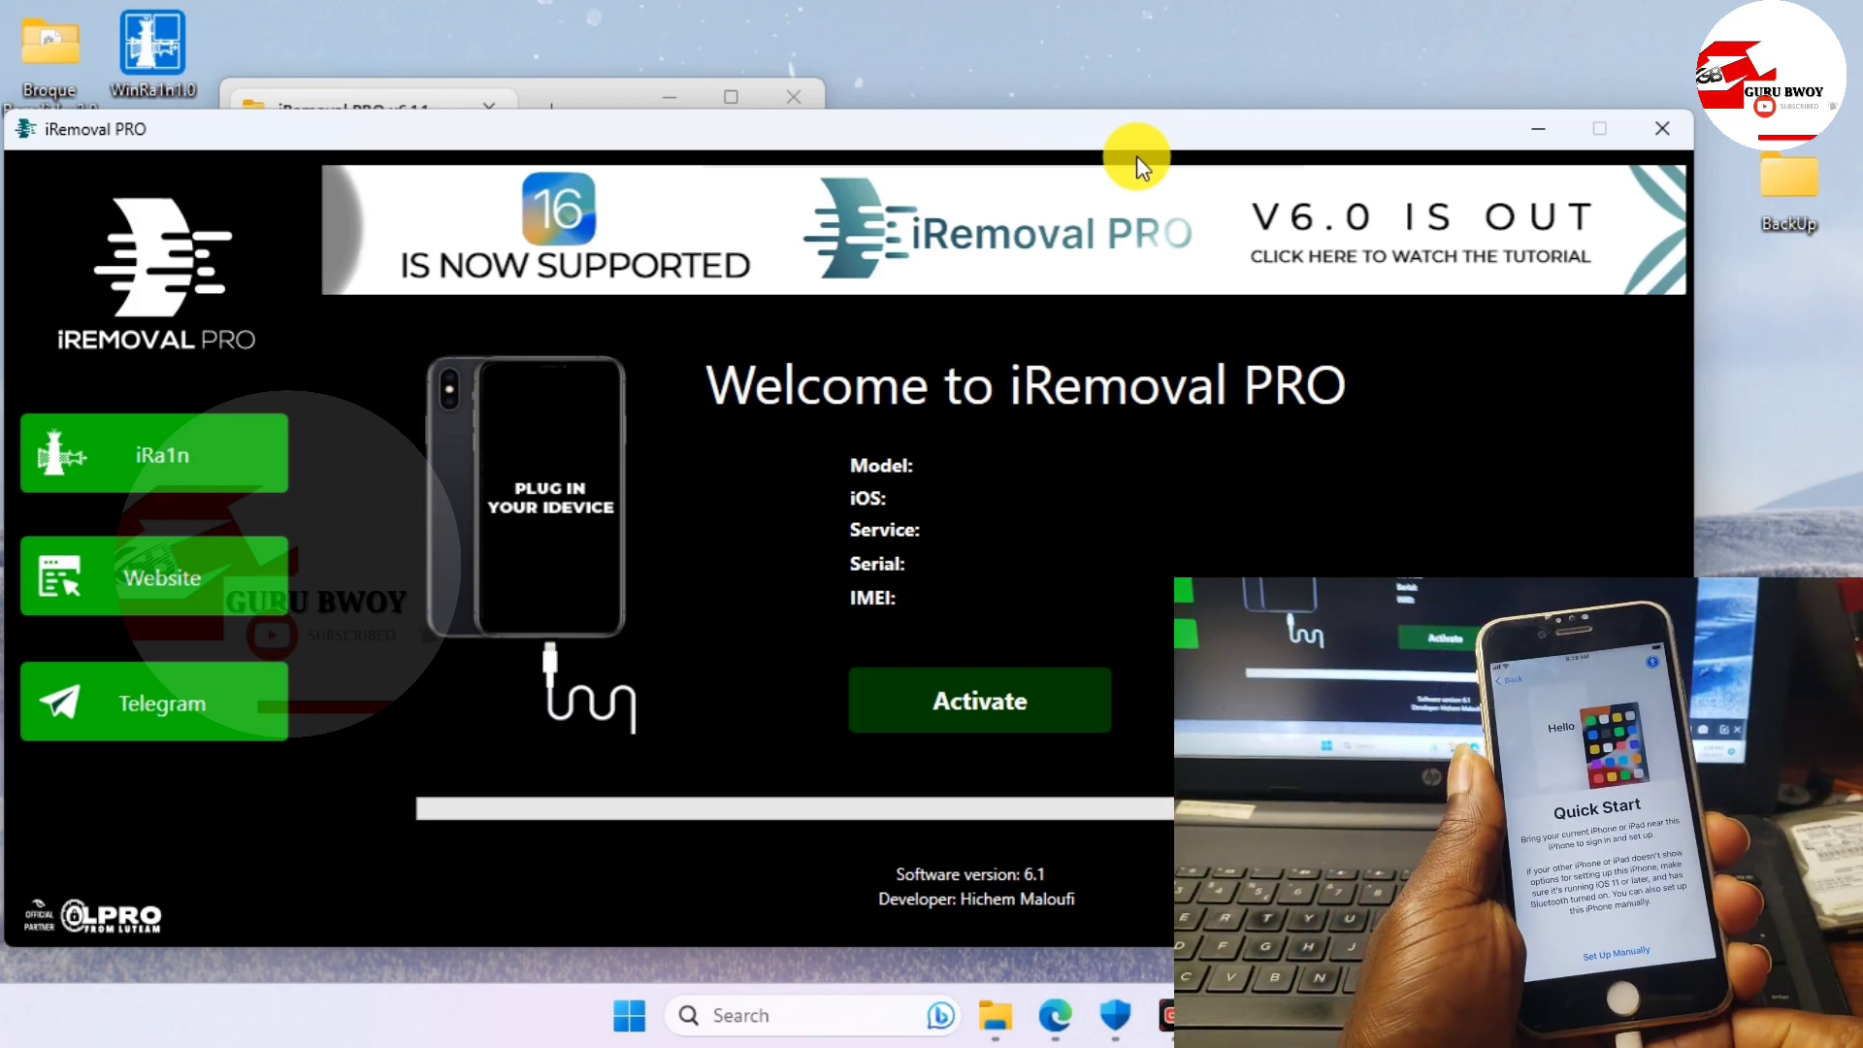
Let iRemoval PRO detect the iPhone8,1 on iOS 15.7.8 and dismiss the connection error dialog
click(979, 699)
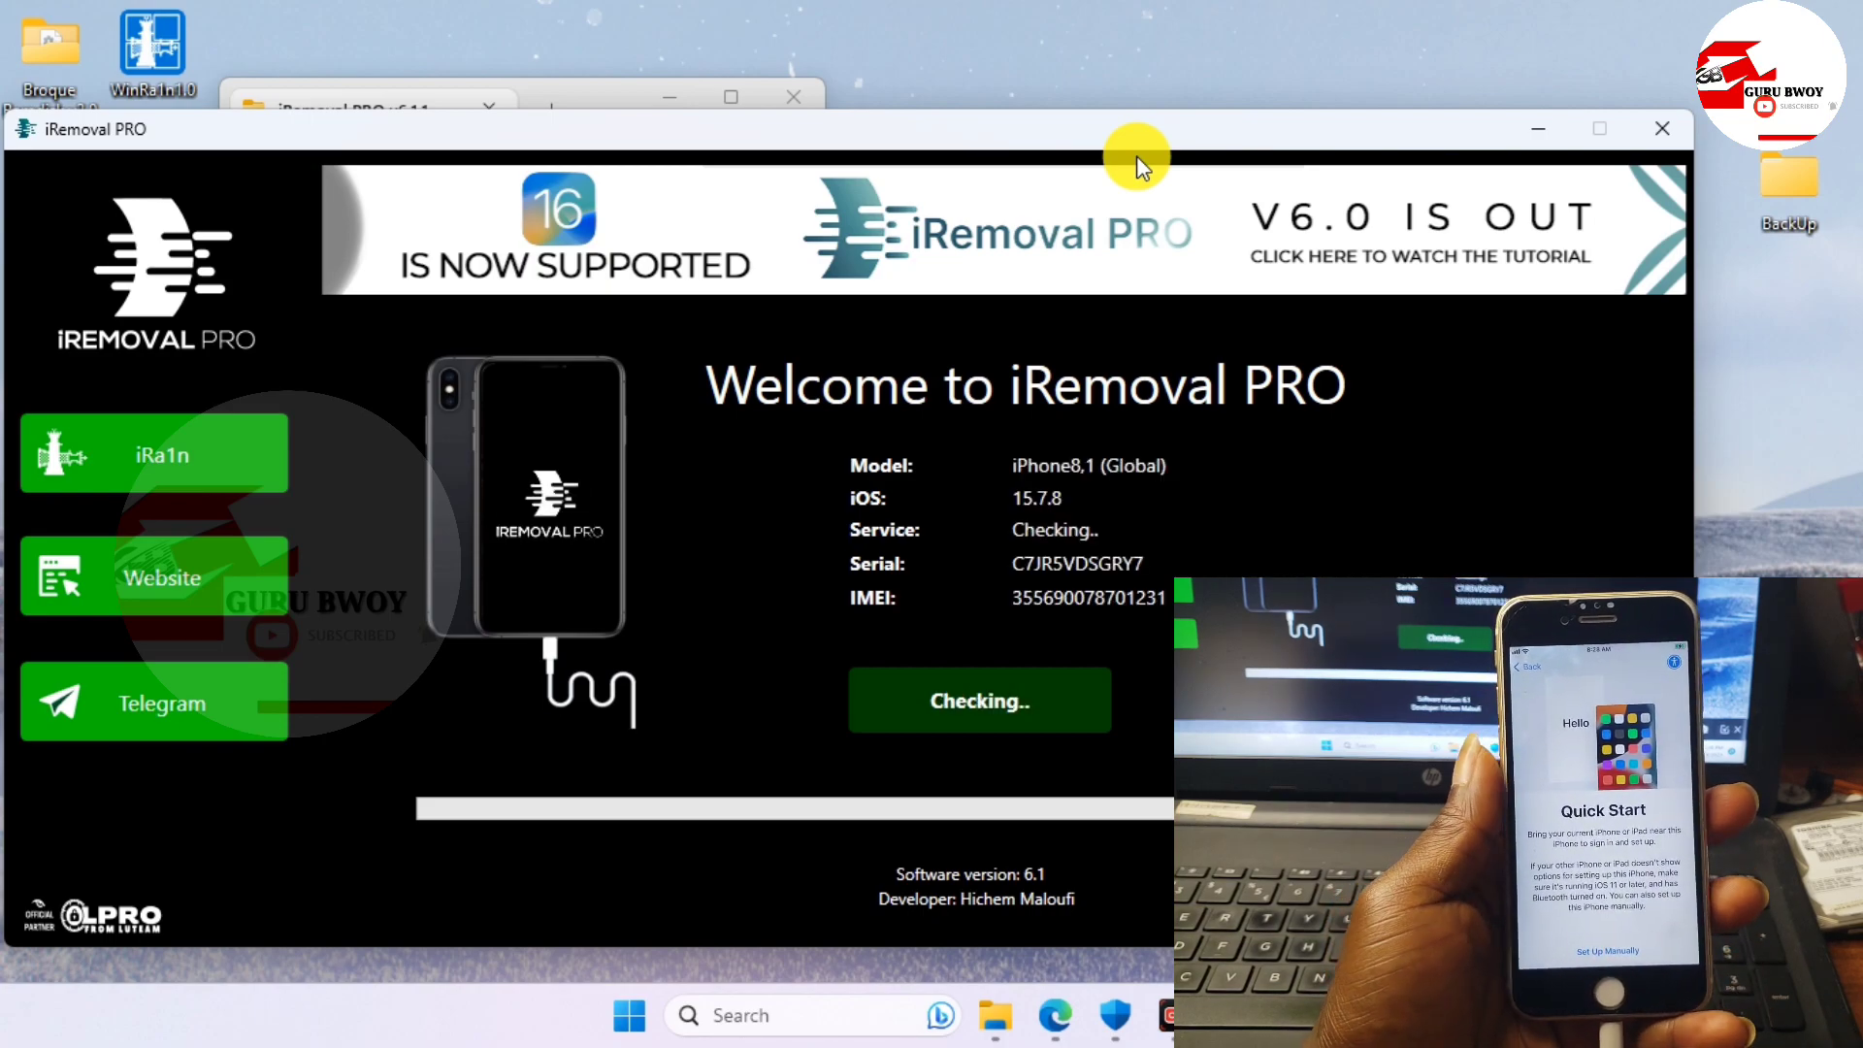
mouse_move(1104, 683)
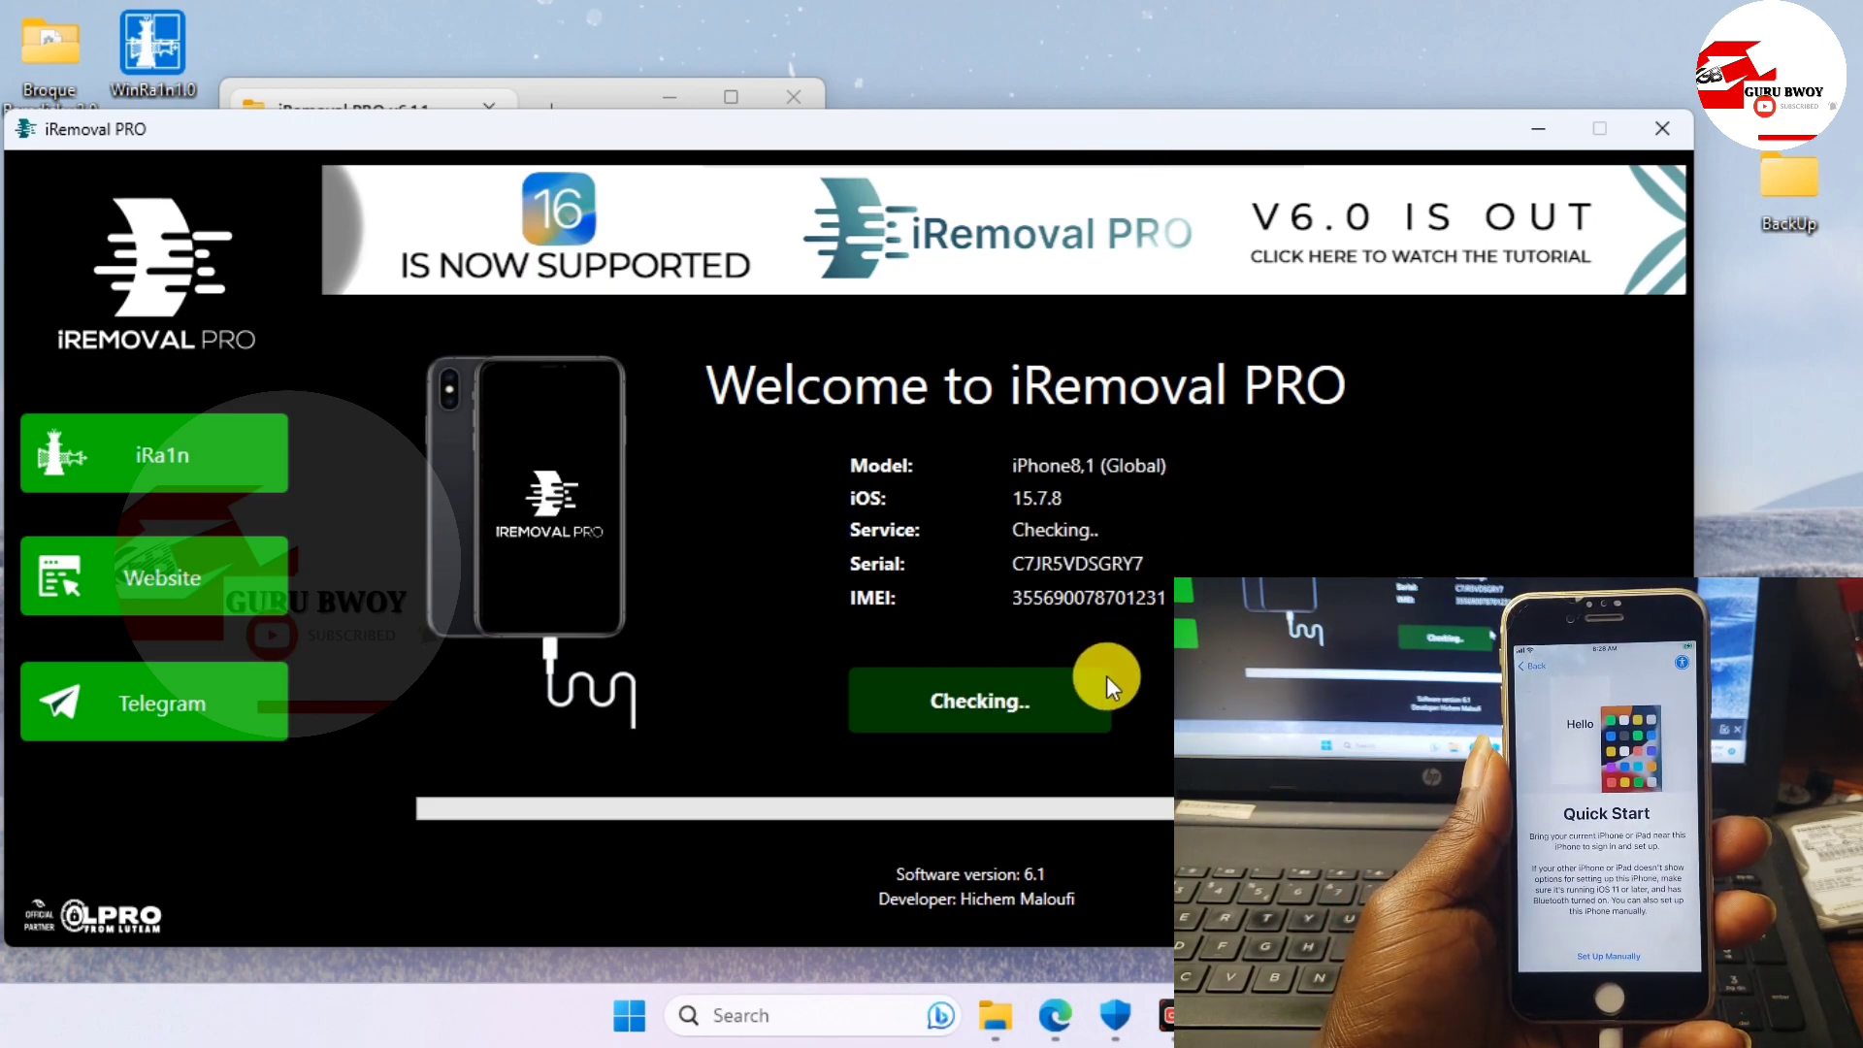
mouse_move(1073, 574)
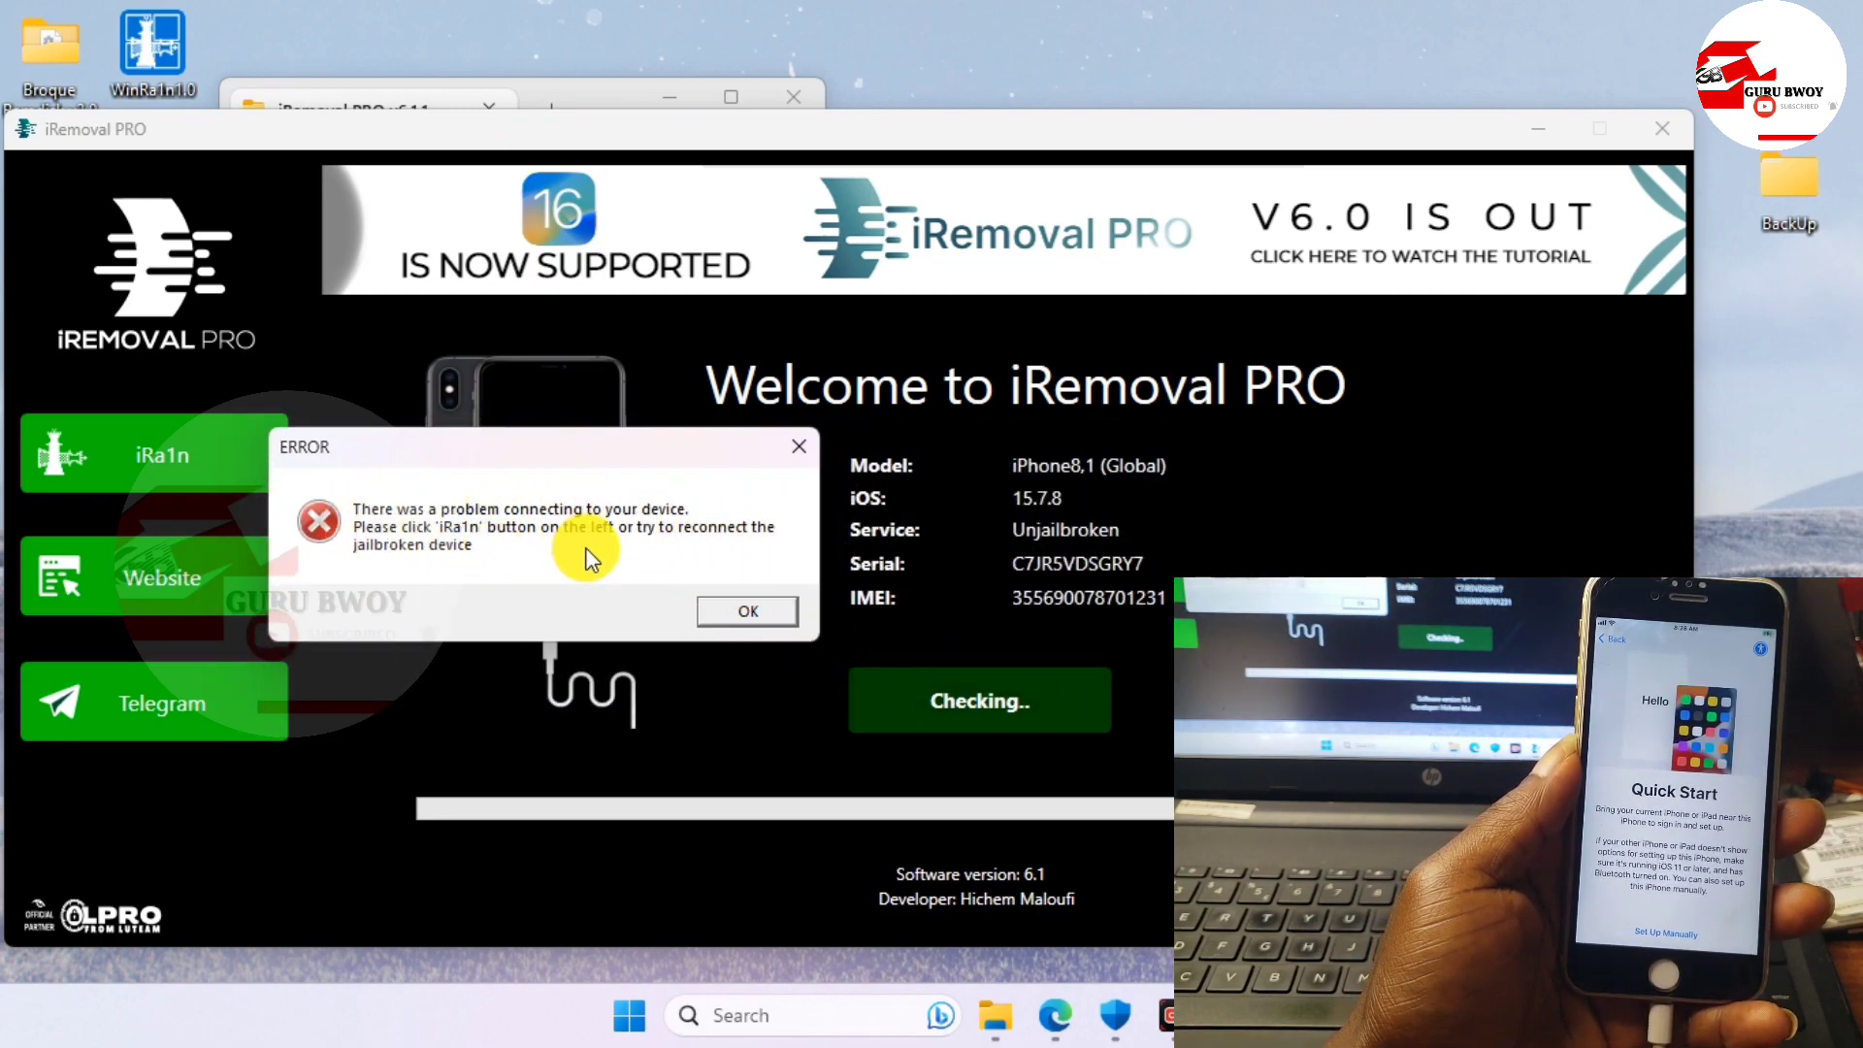
click(745, 609)
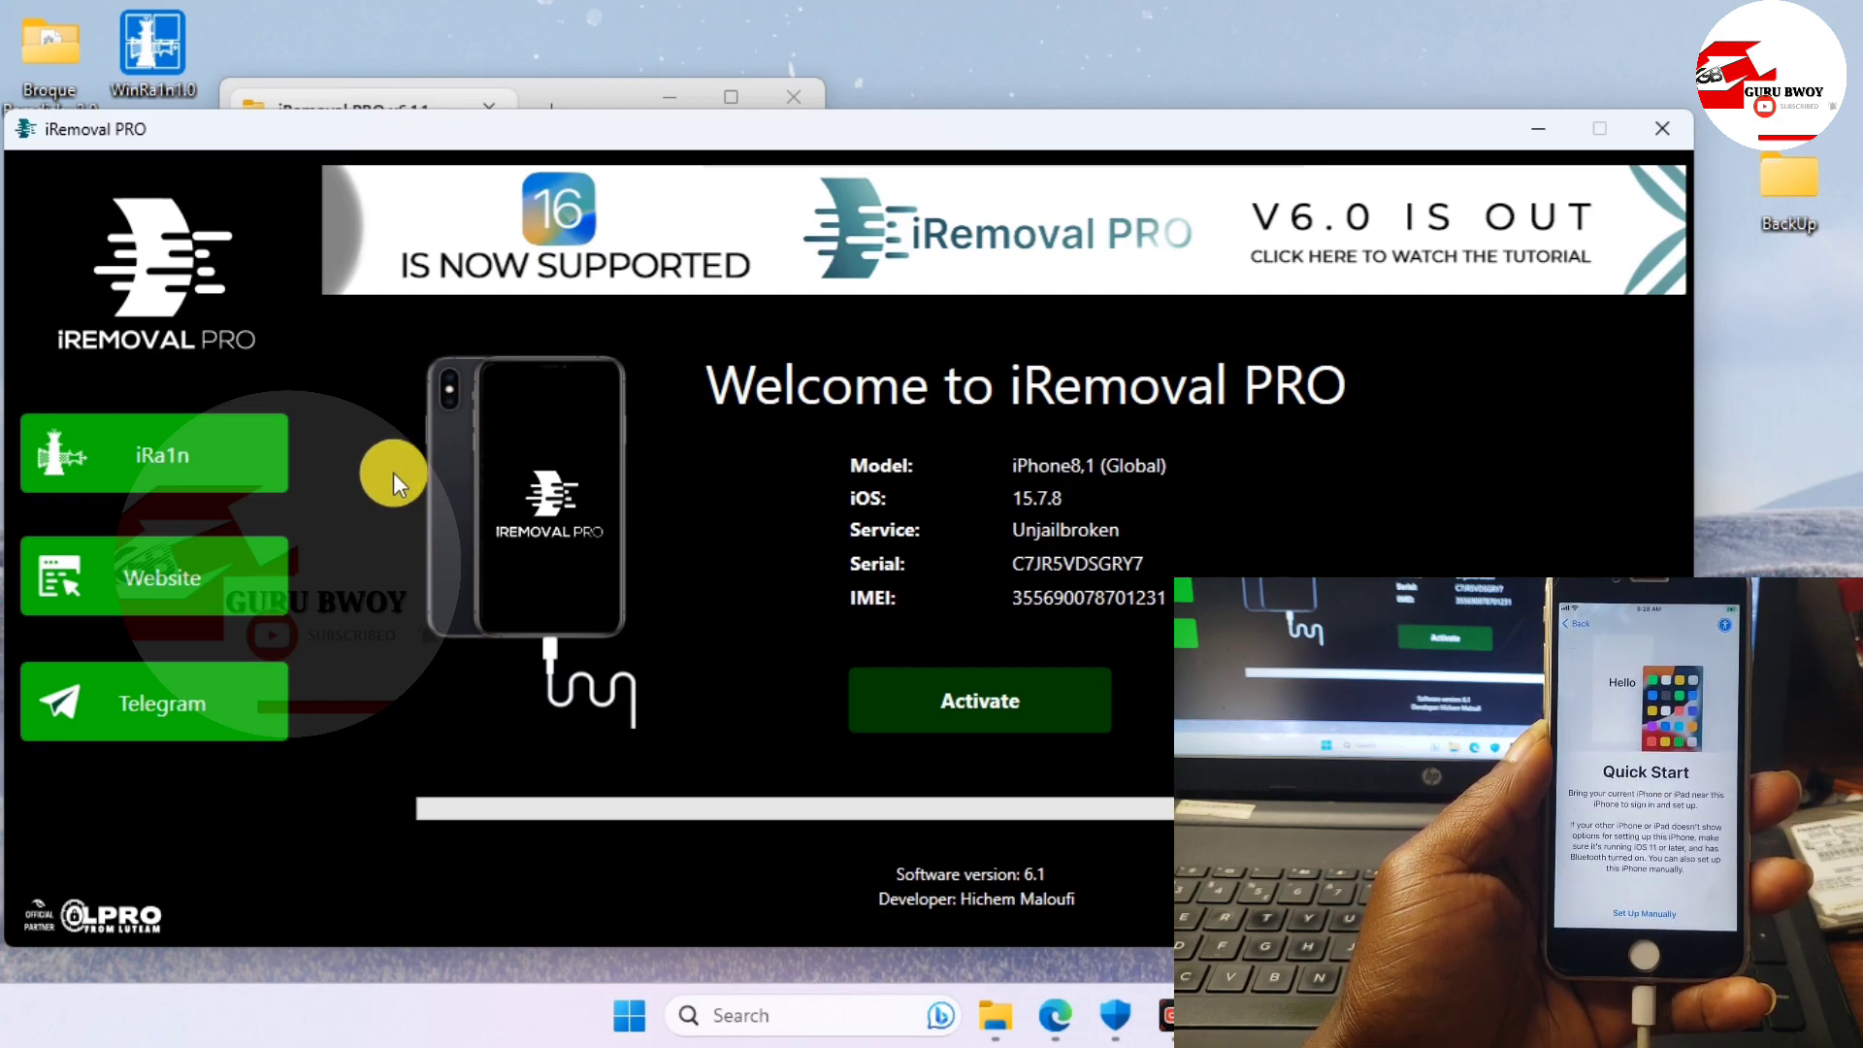
mouse_move(172, 462)
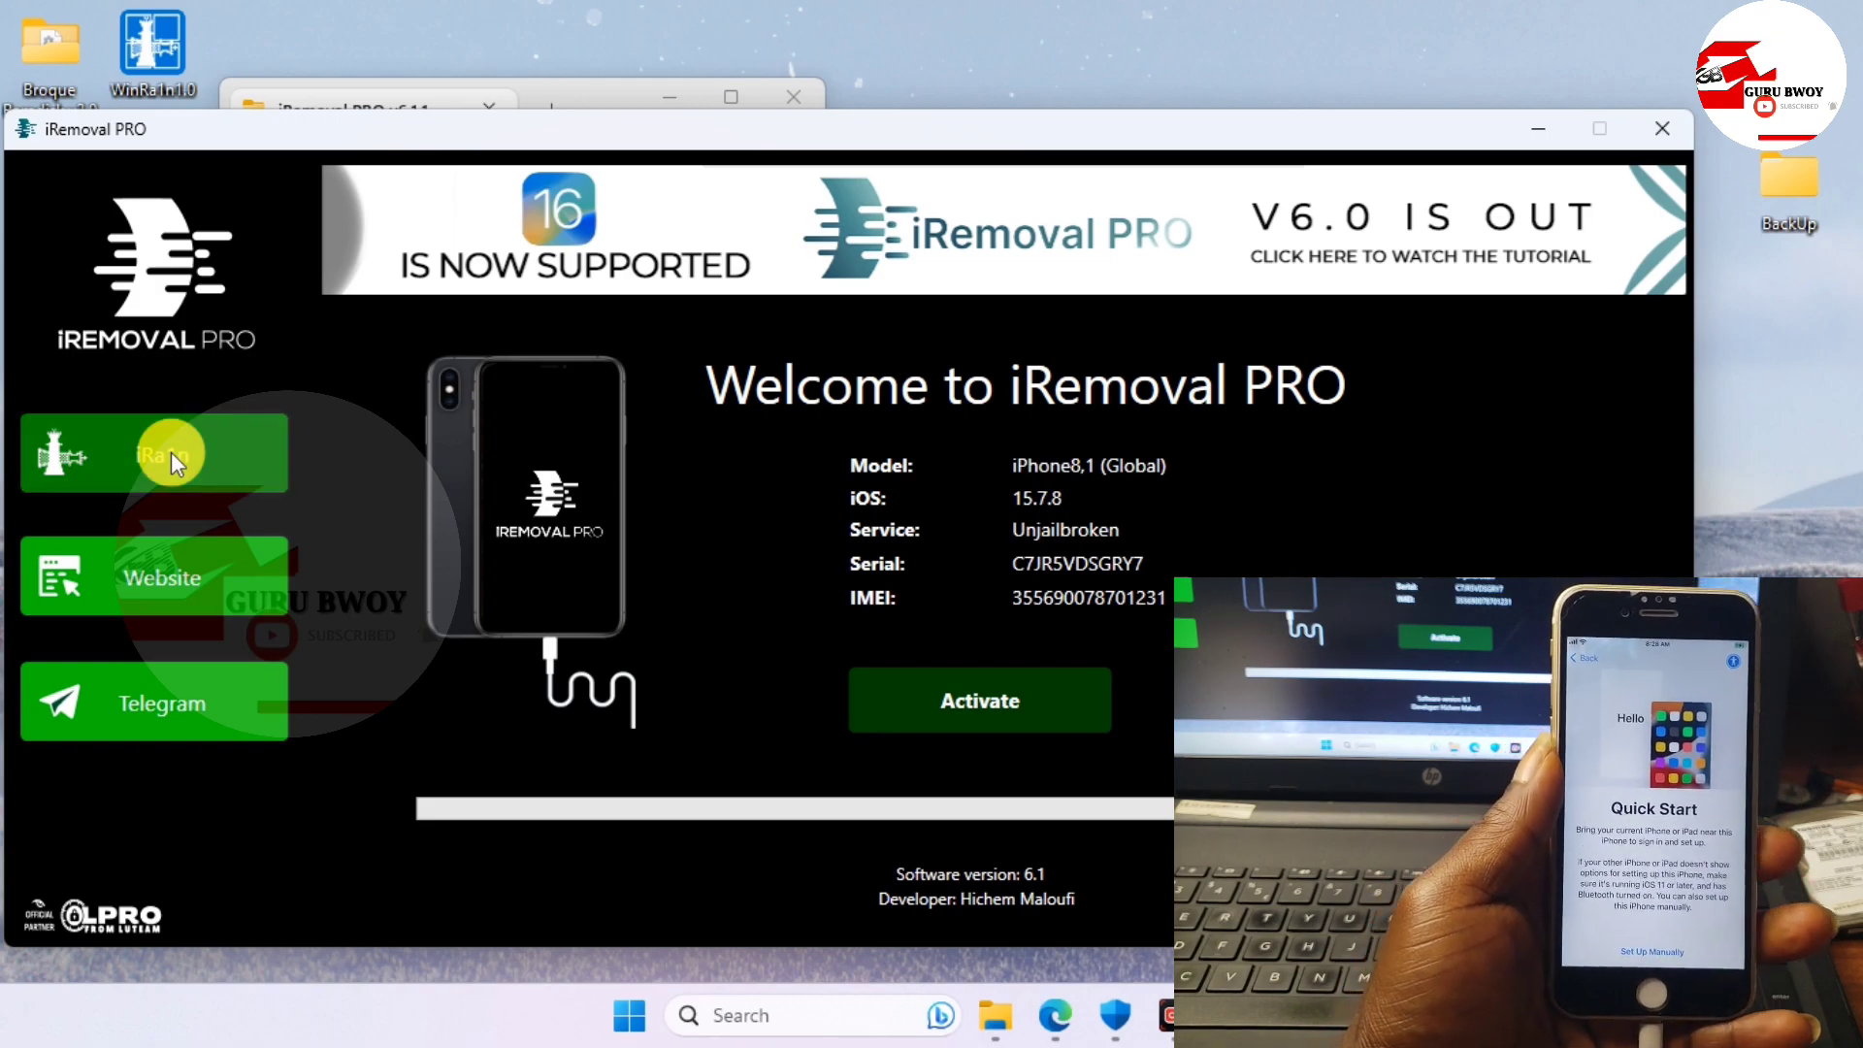
Launch iRa1n, review its Options, return, and start the jailbreak on the iPhone 6s
click(151, 452)
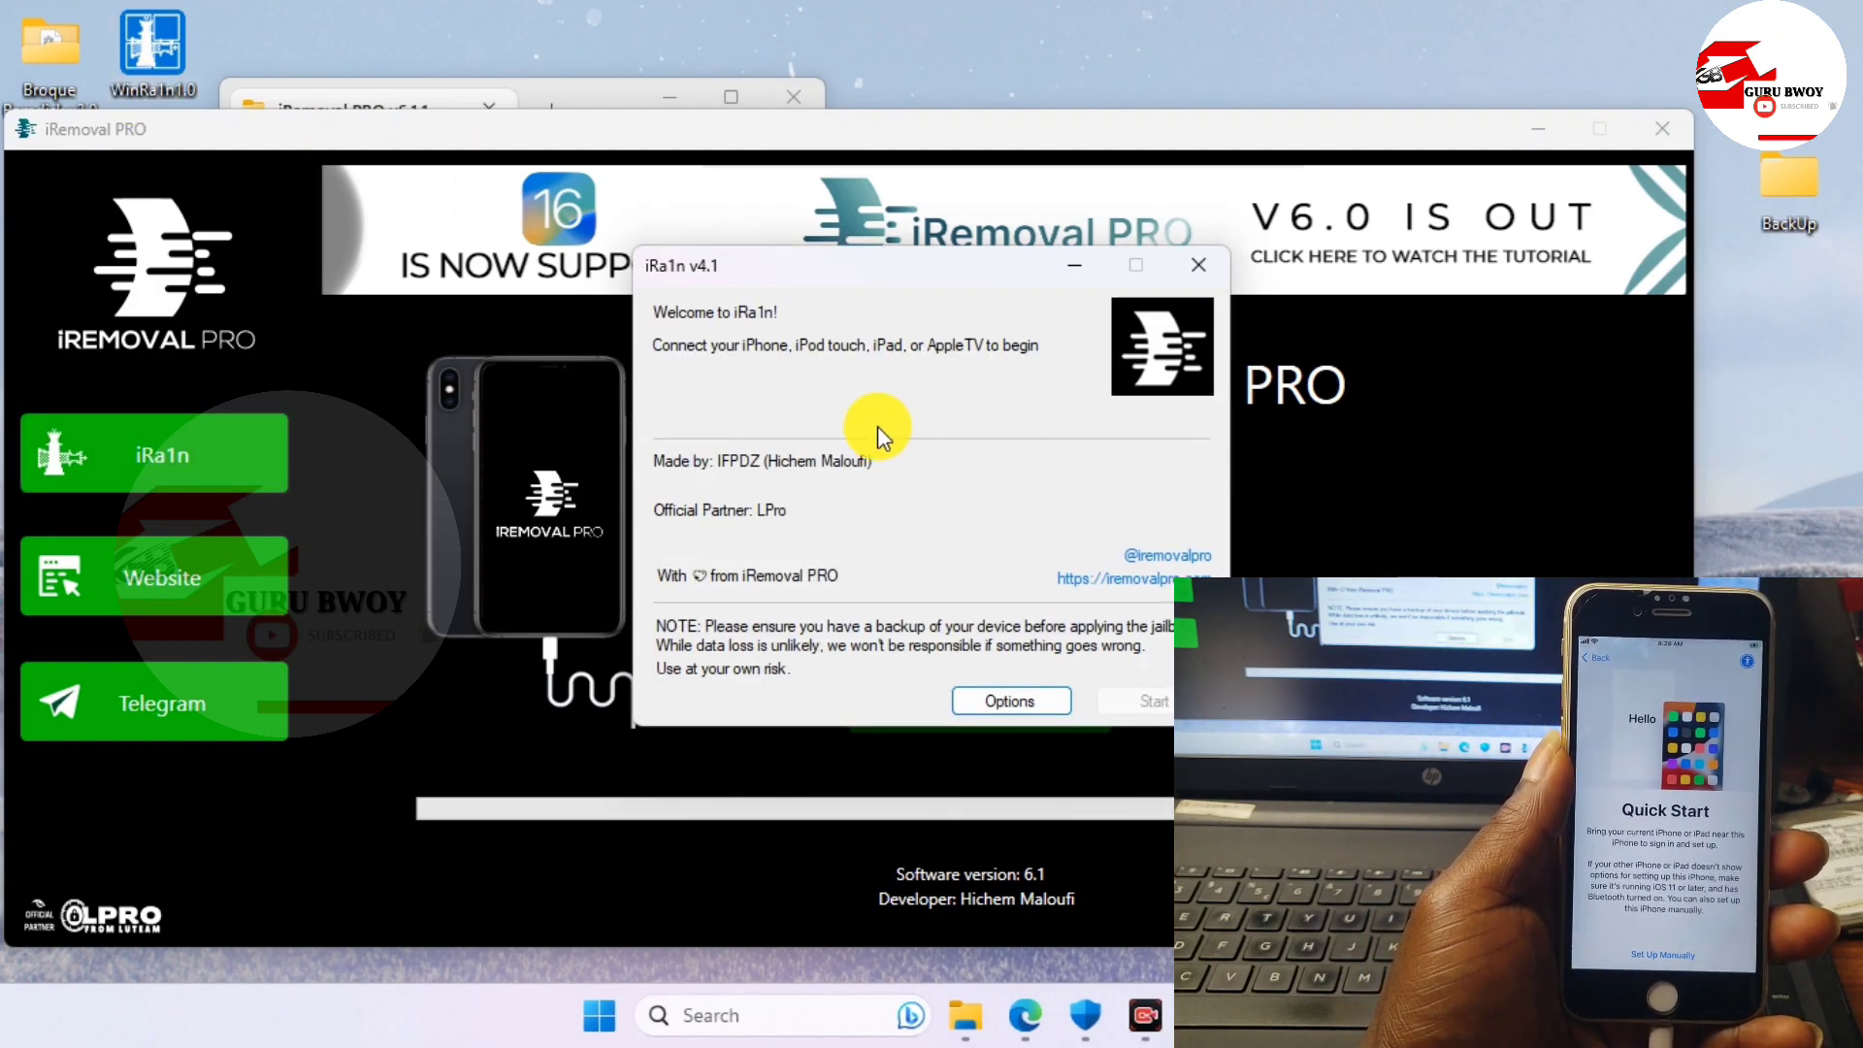
drag(879, 266, 879, 285)
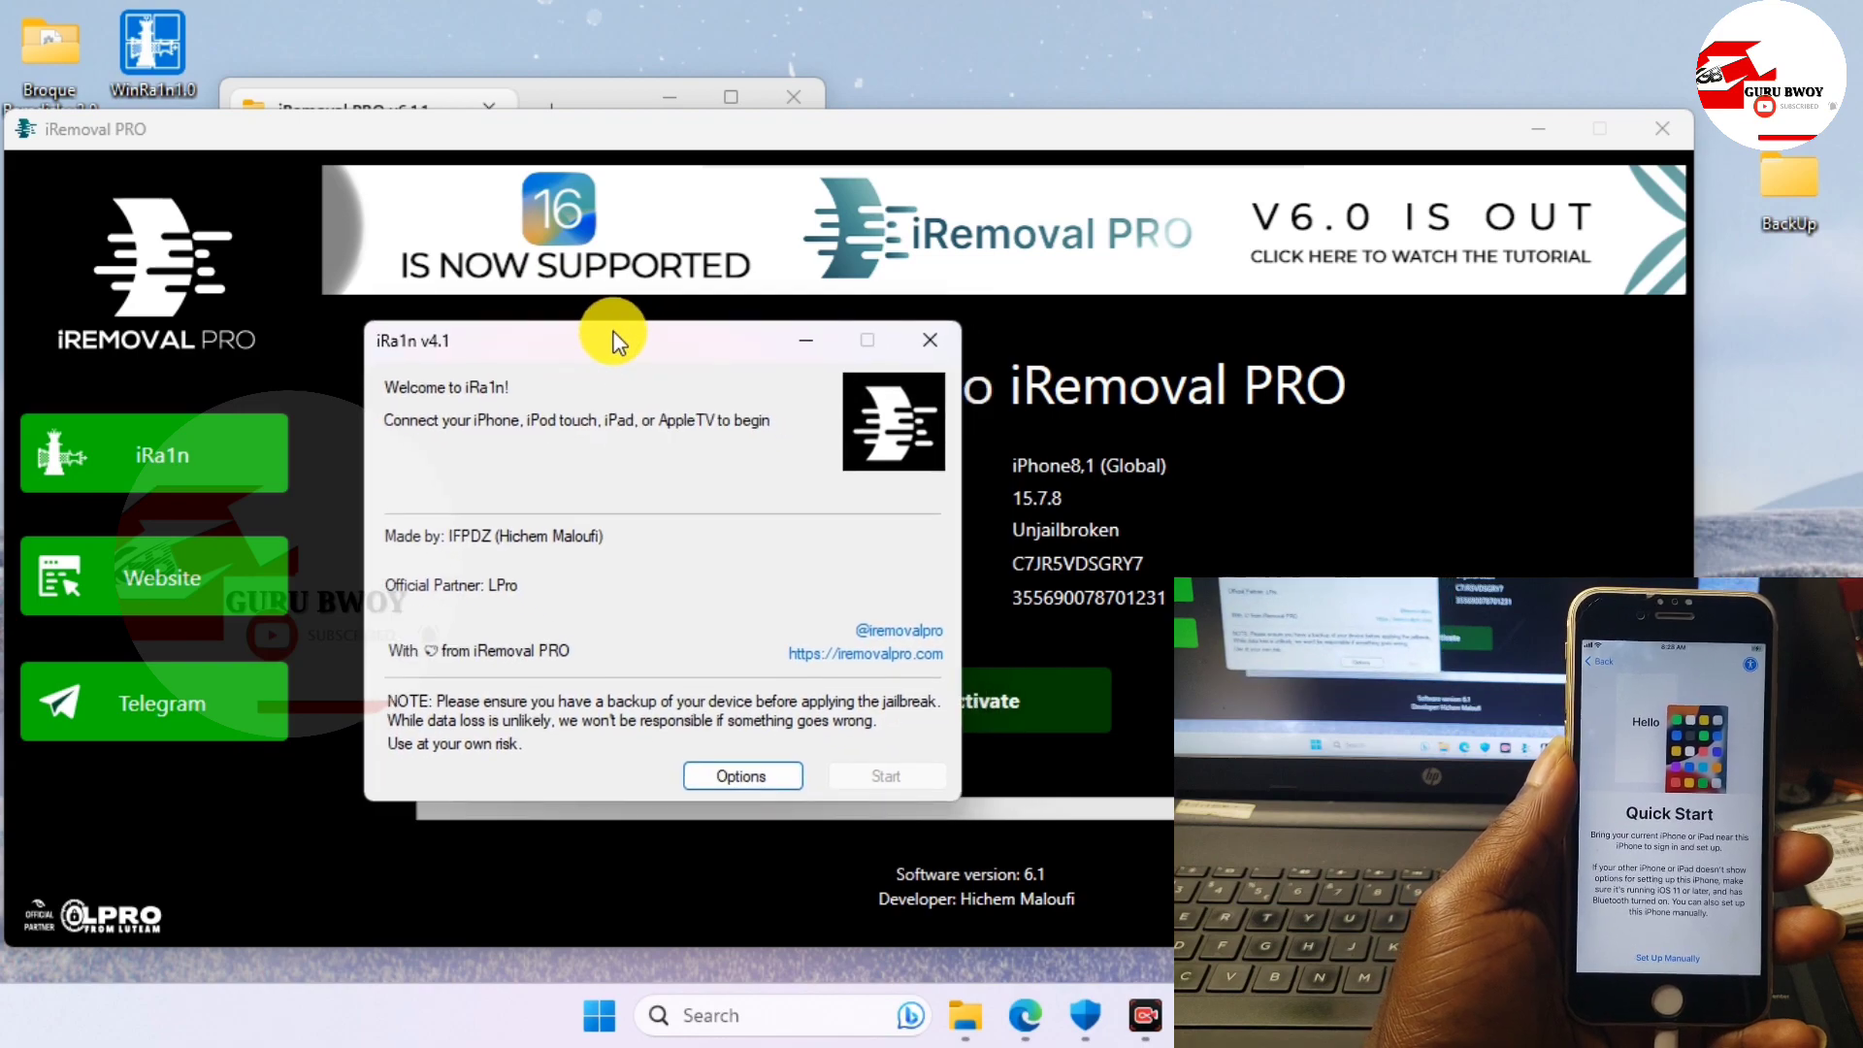
mouse_move(835, 694)
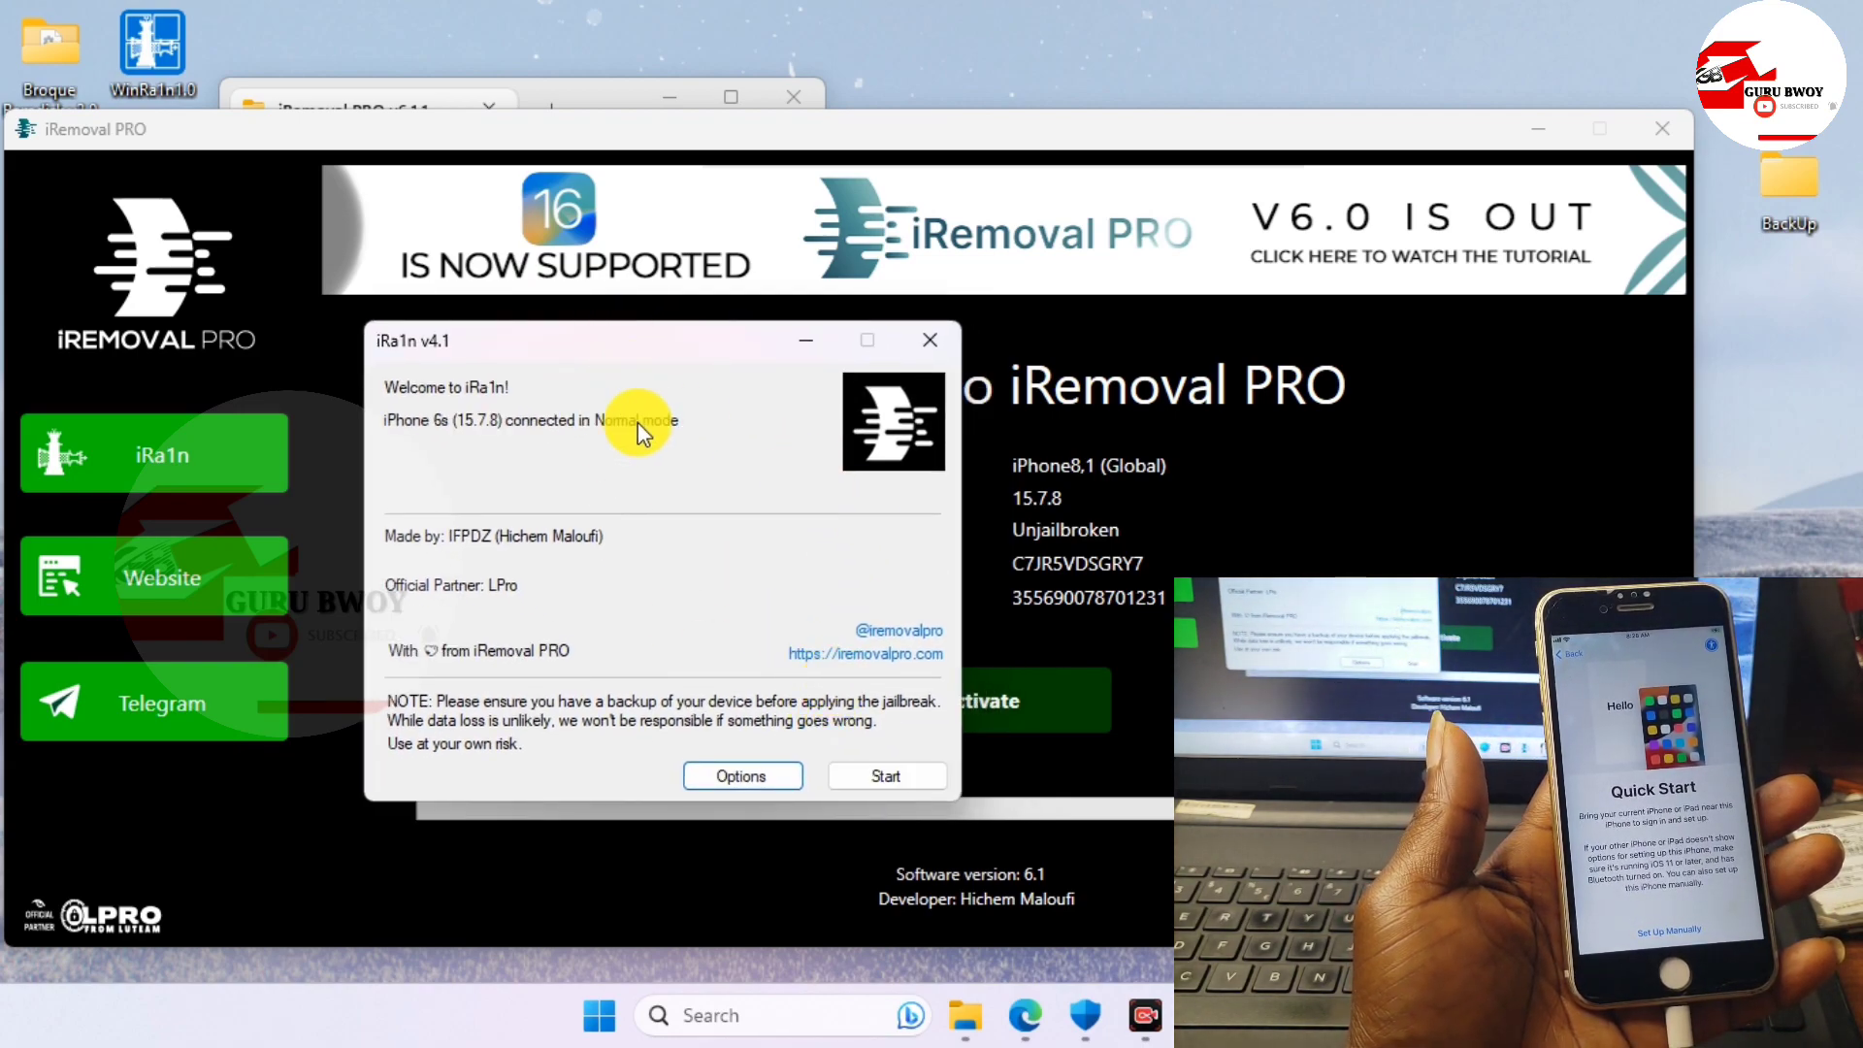
mouse_move(642, 437)
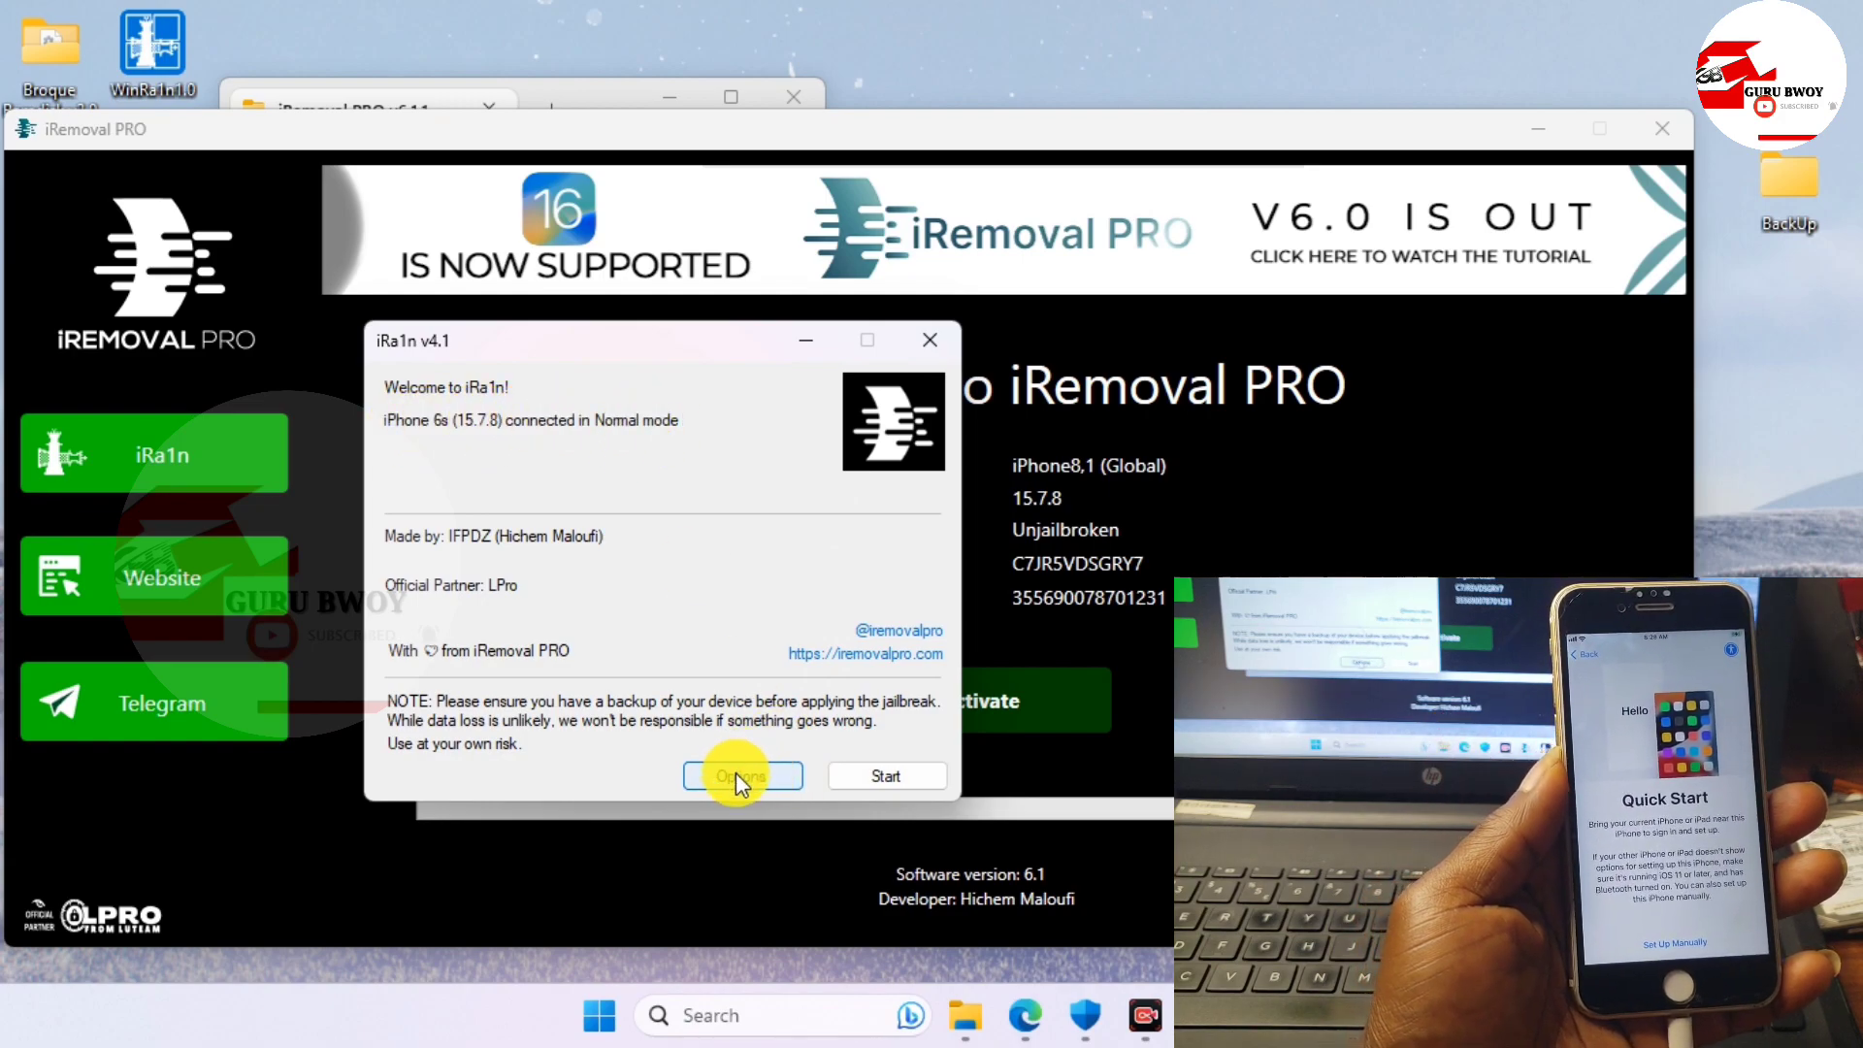
click(739, 777)
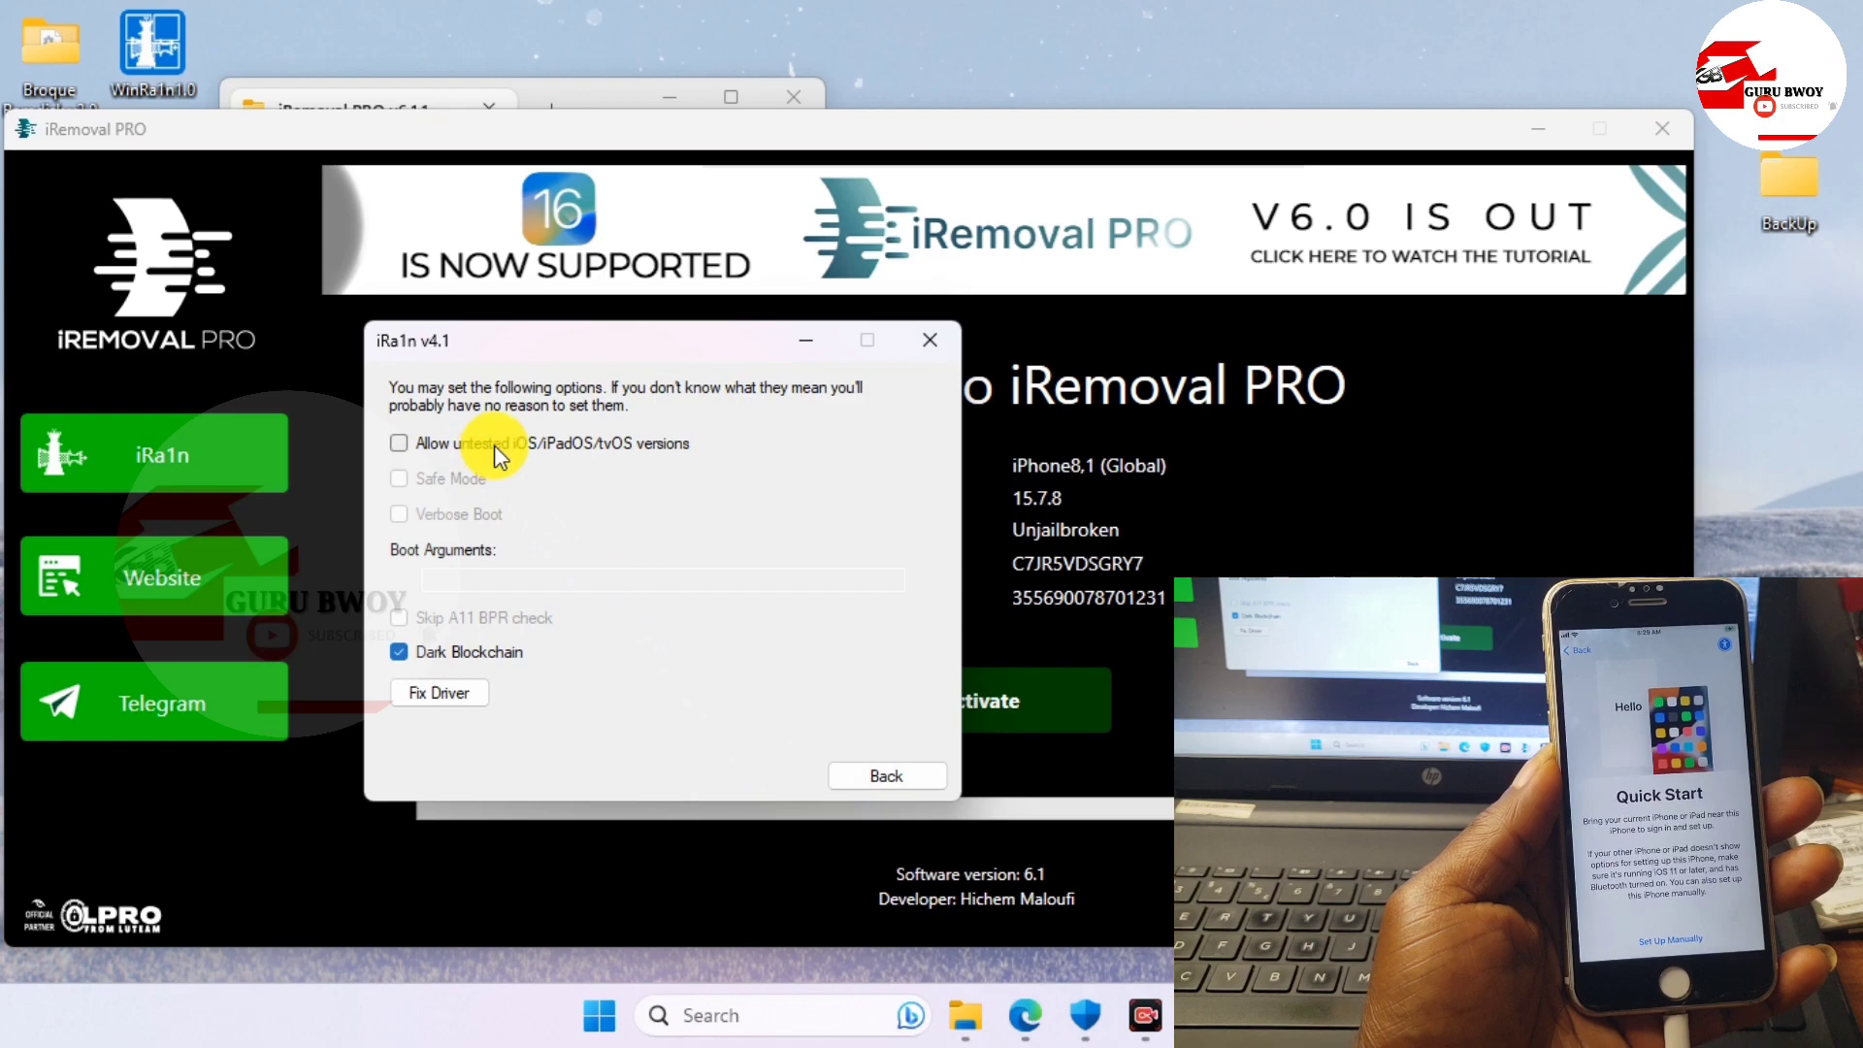
click(400, 442)
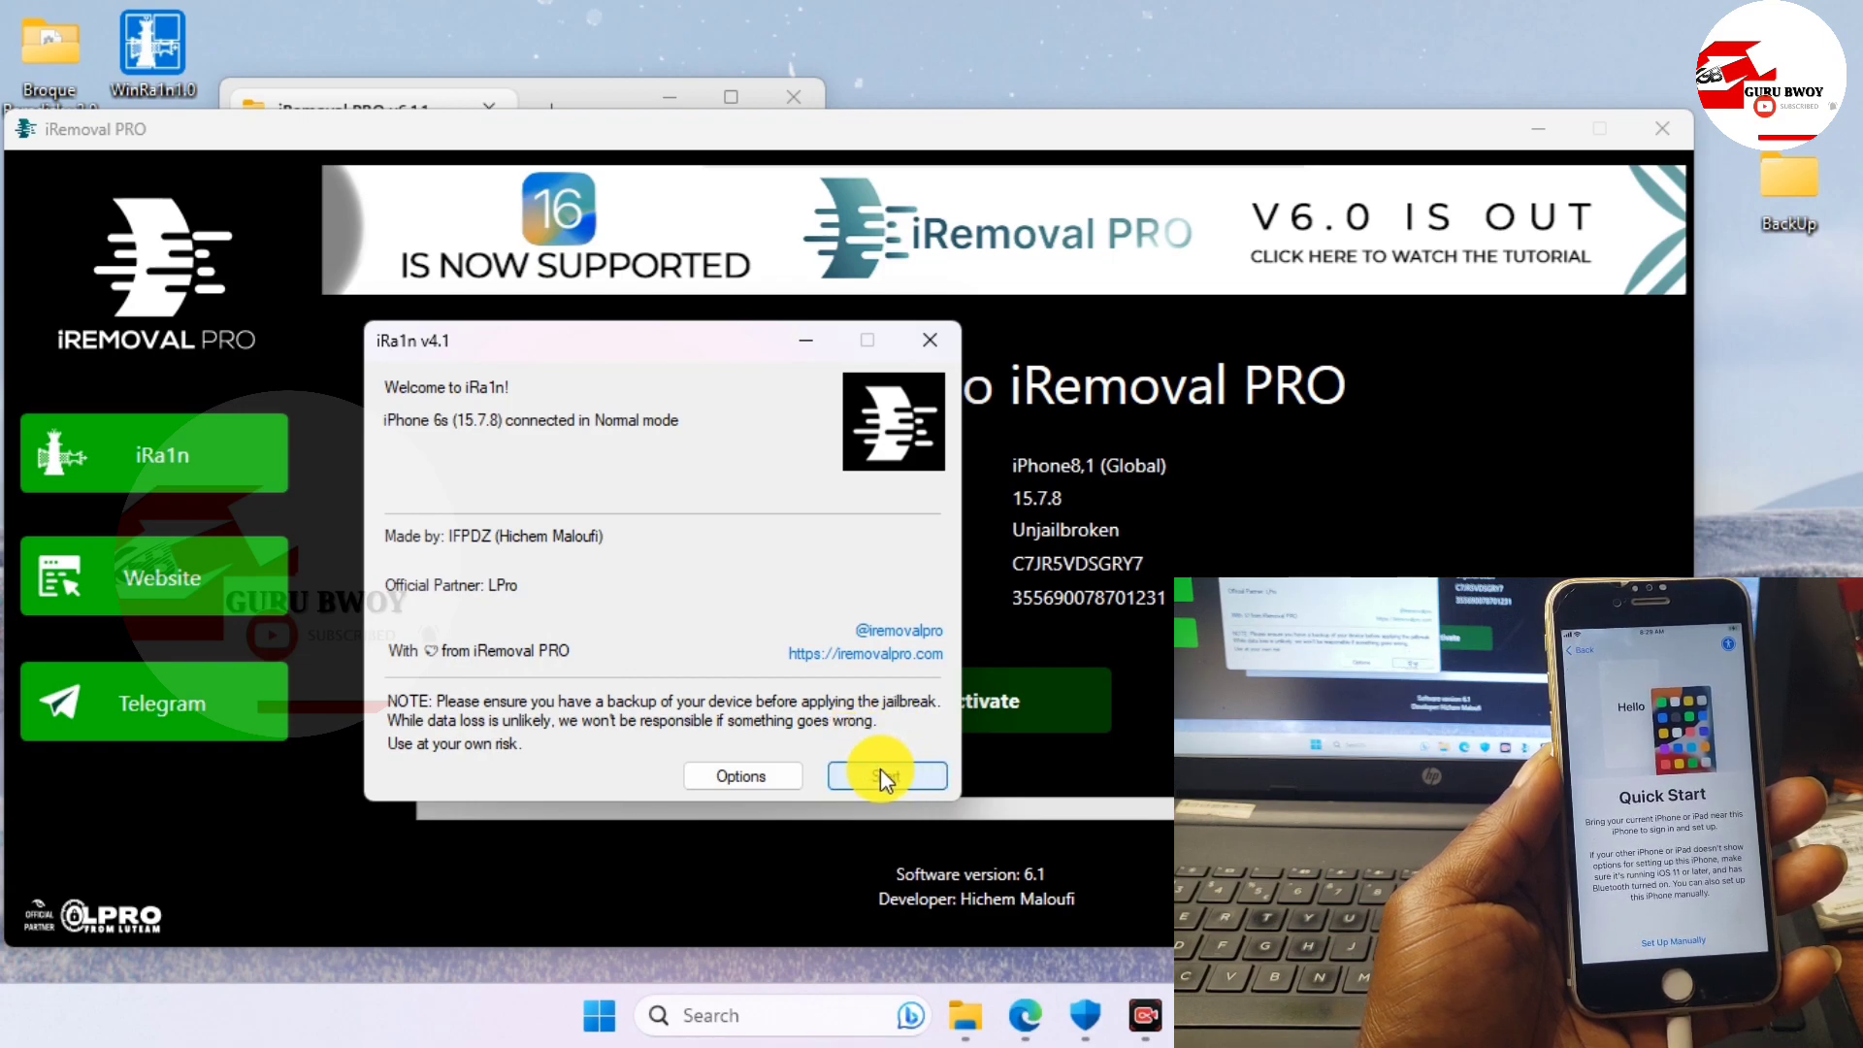
click(887, 777)
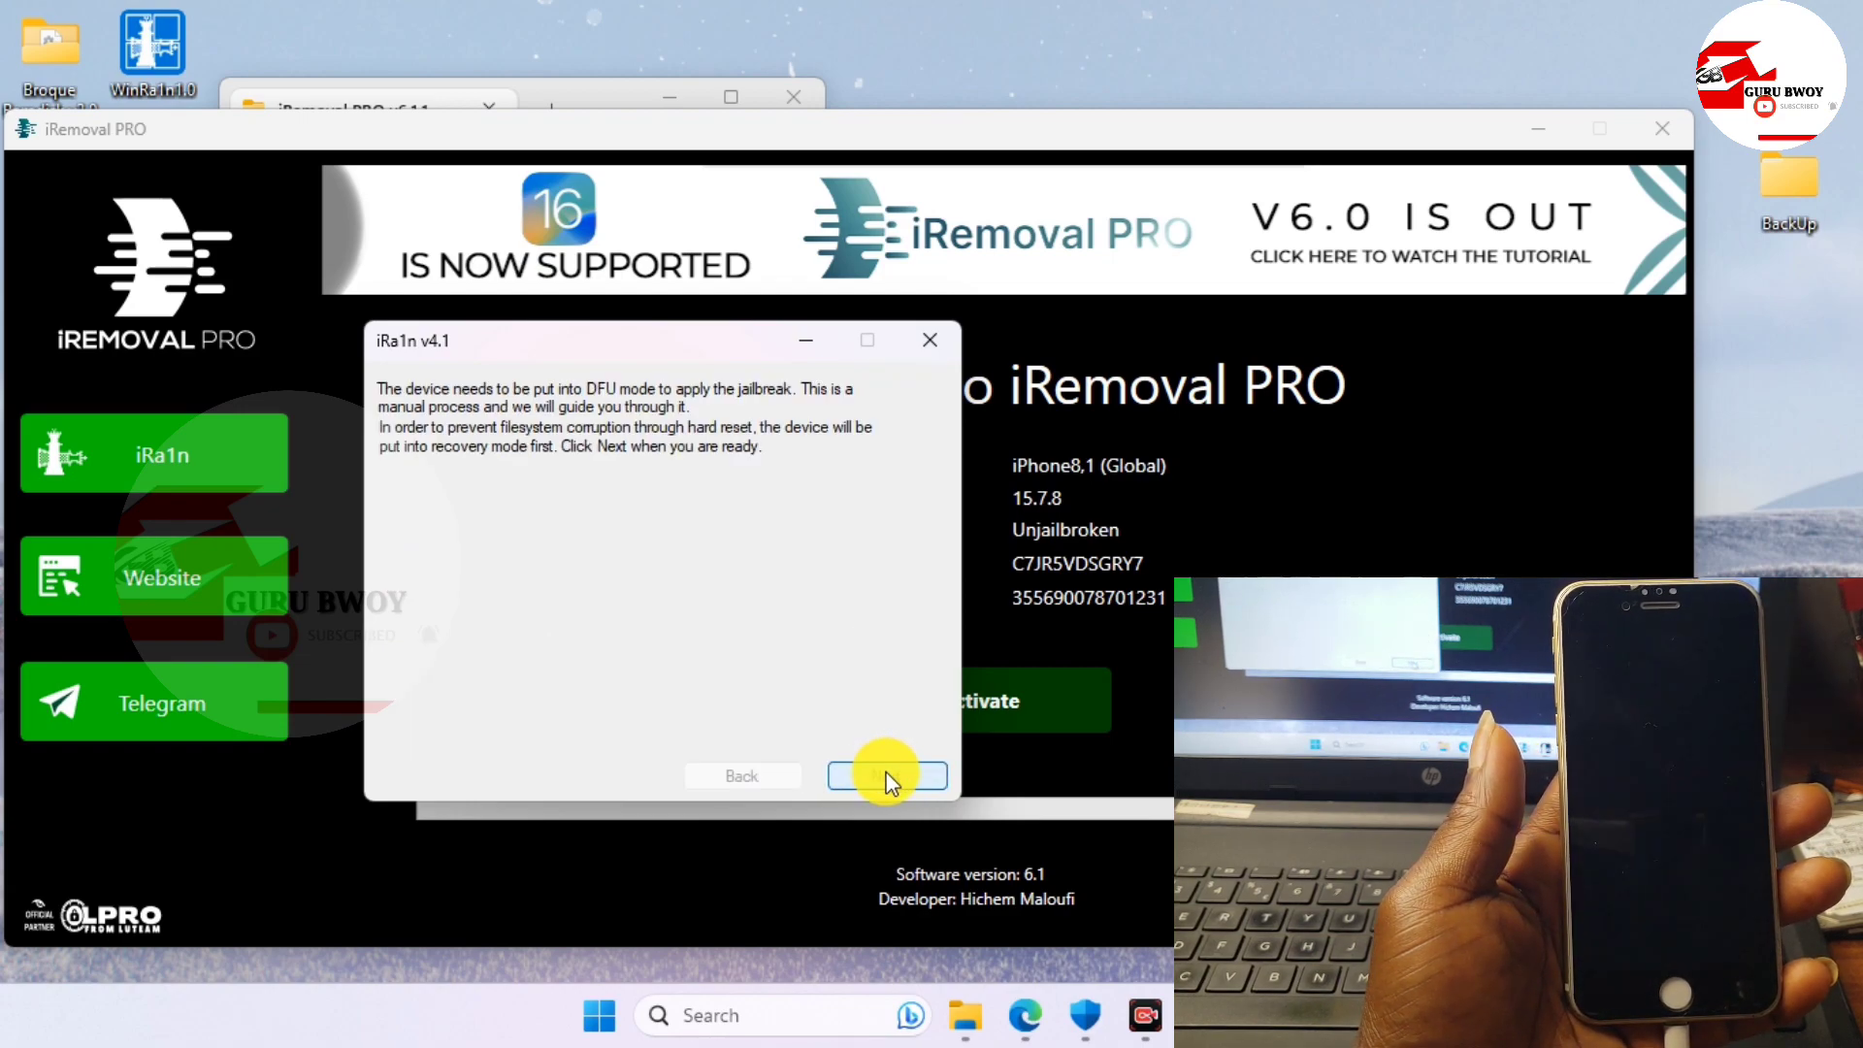
Step through recovery mode and the DFU button countdown until iRa1n reports All Done
click(887, 774)
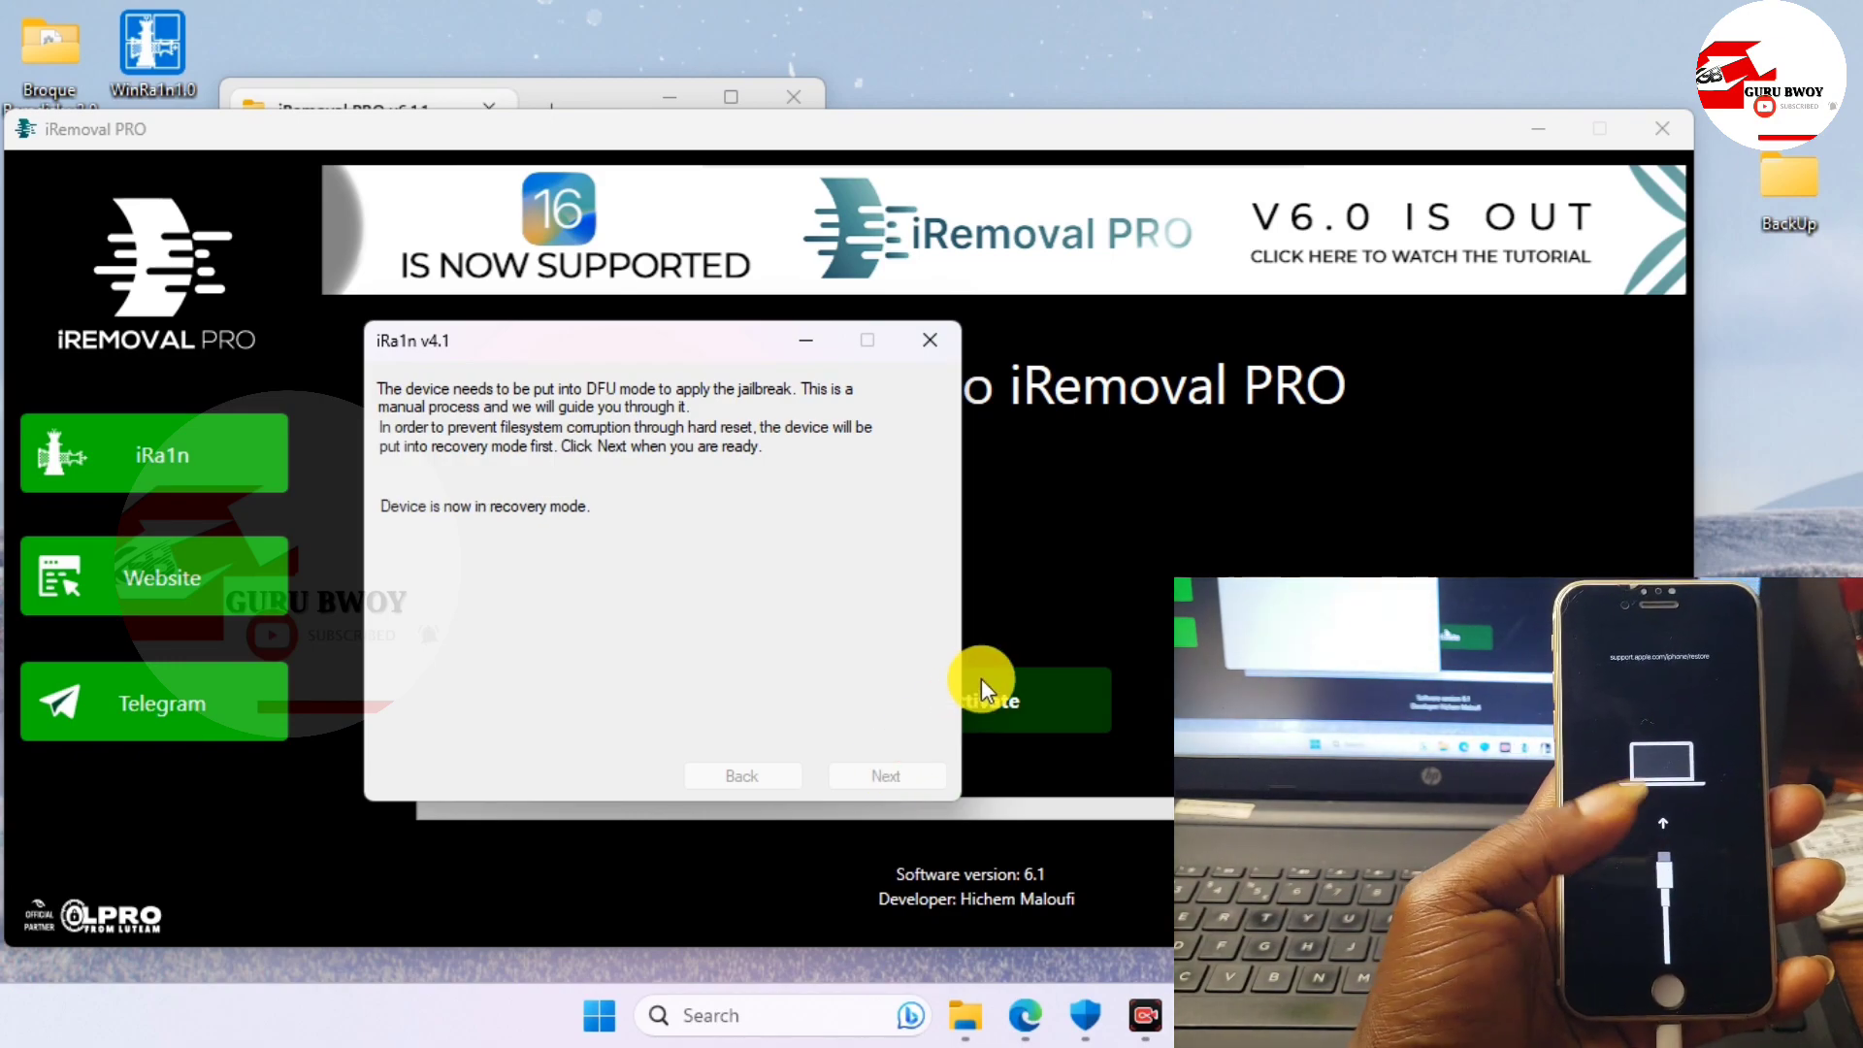
click(885, 774)
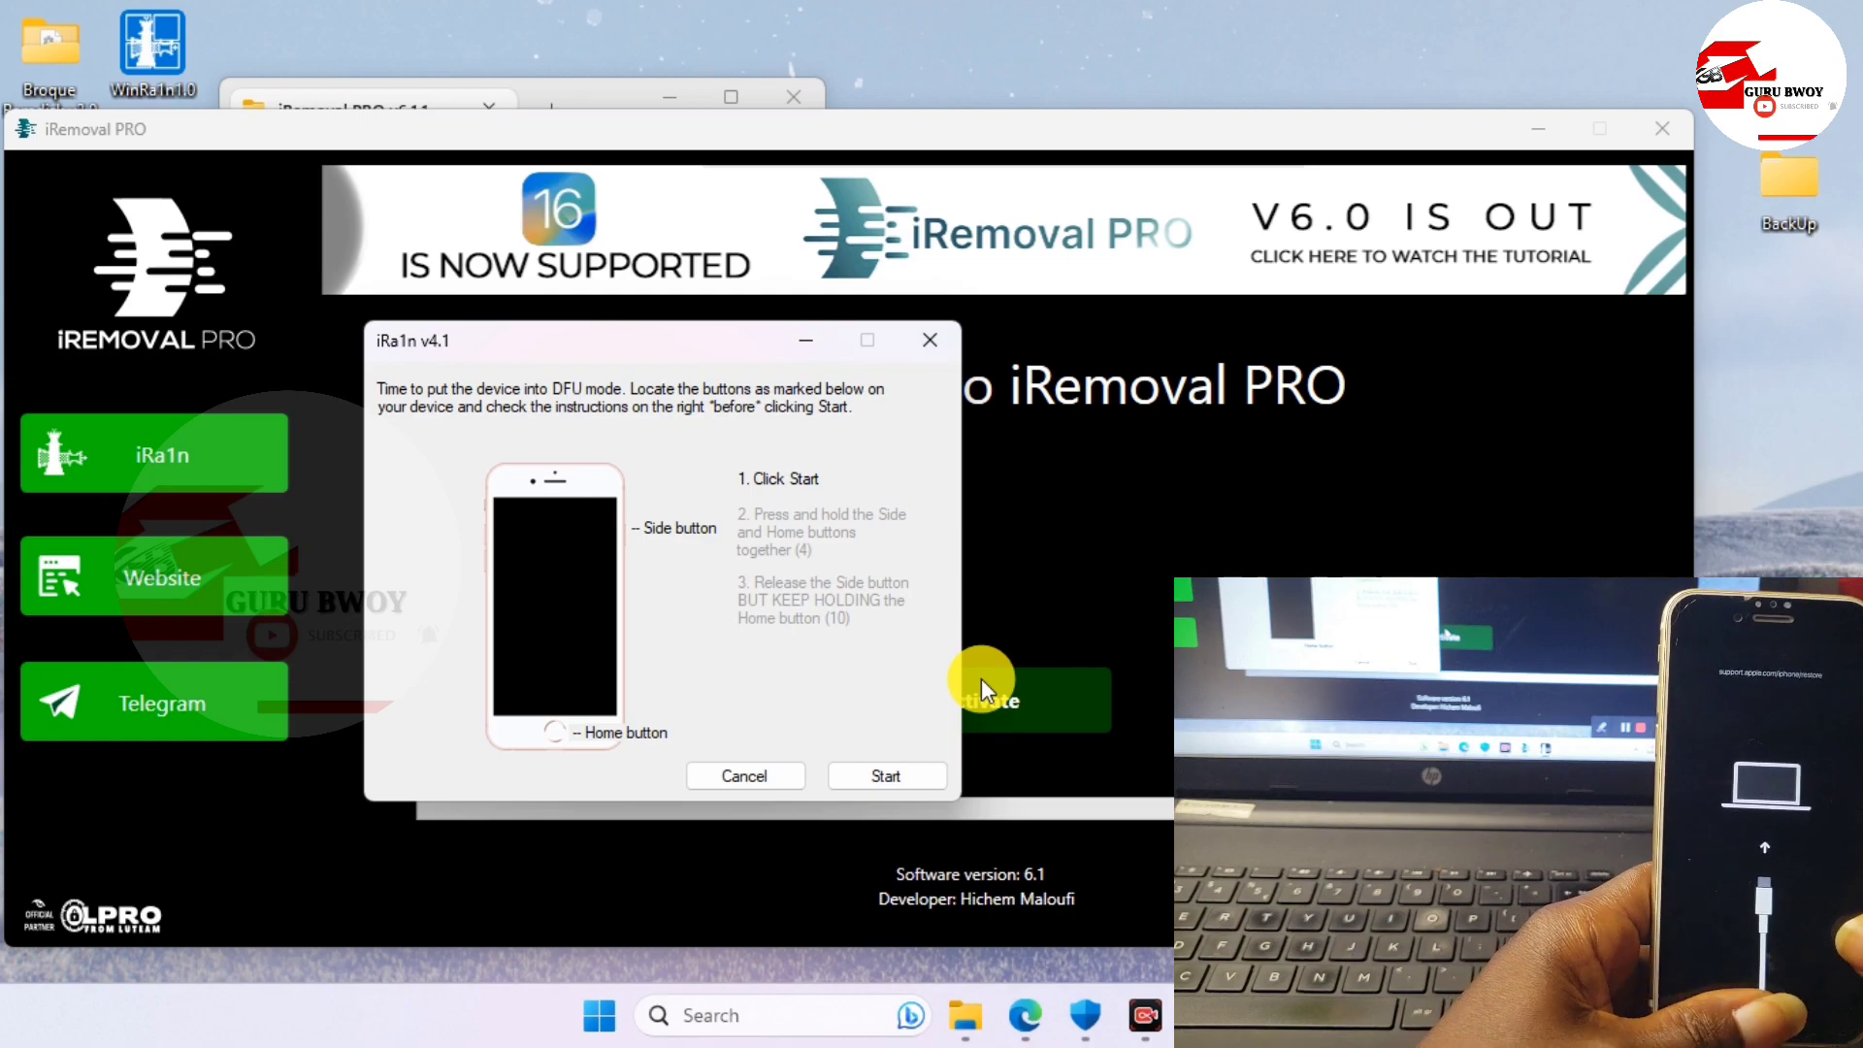
click(885, 777)
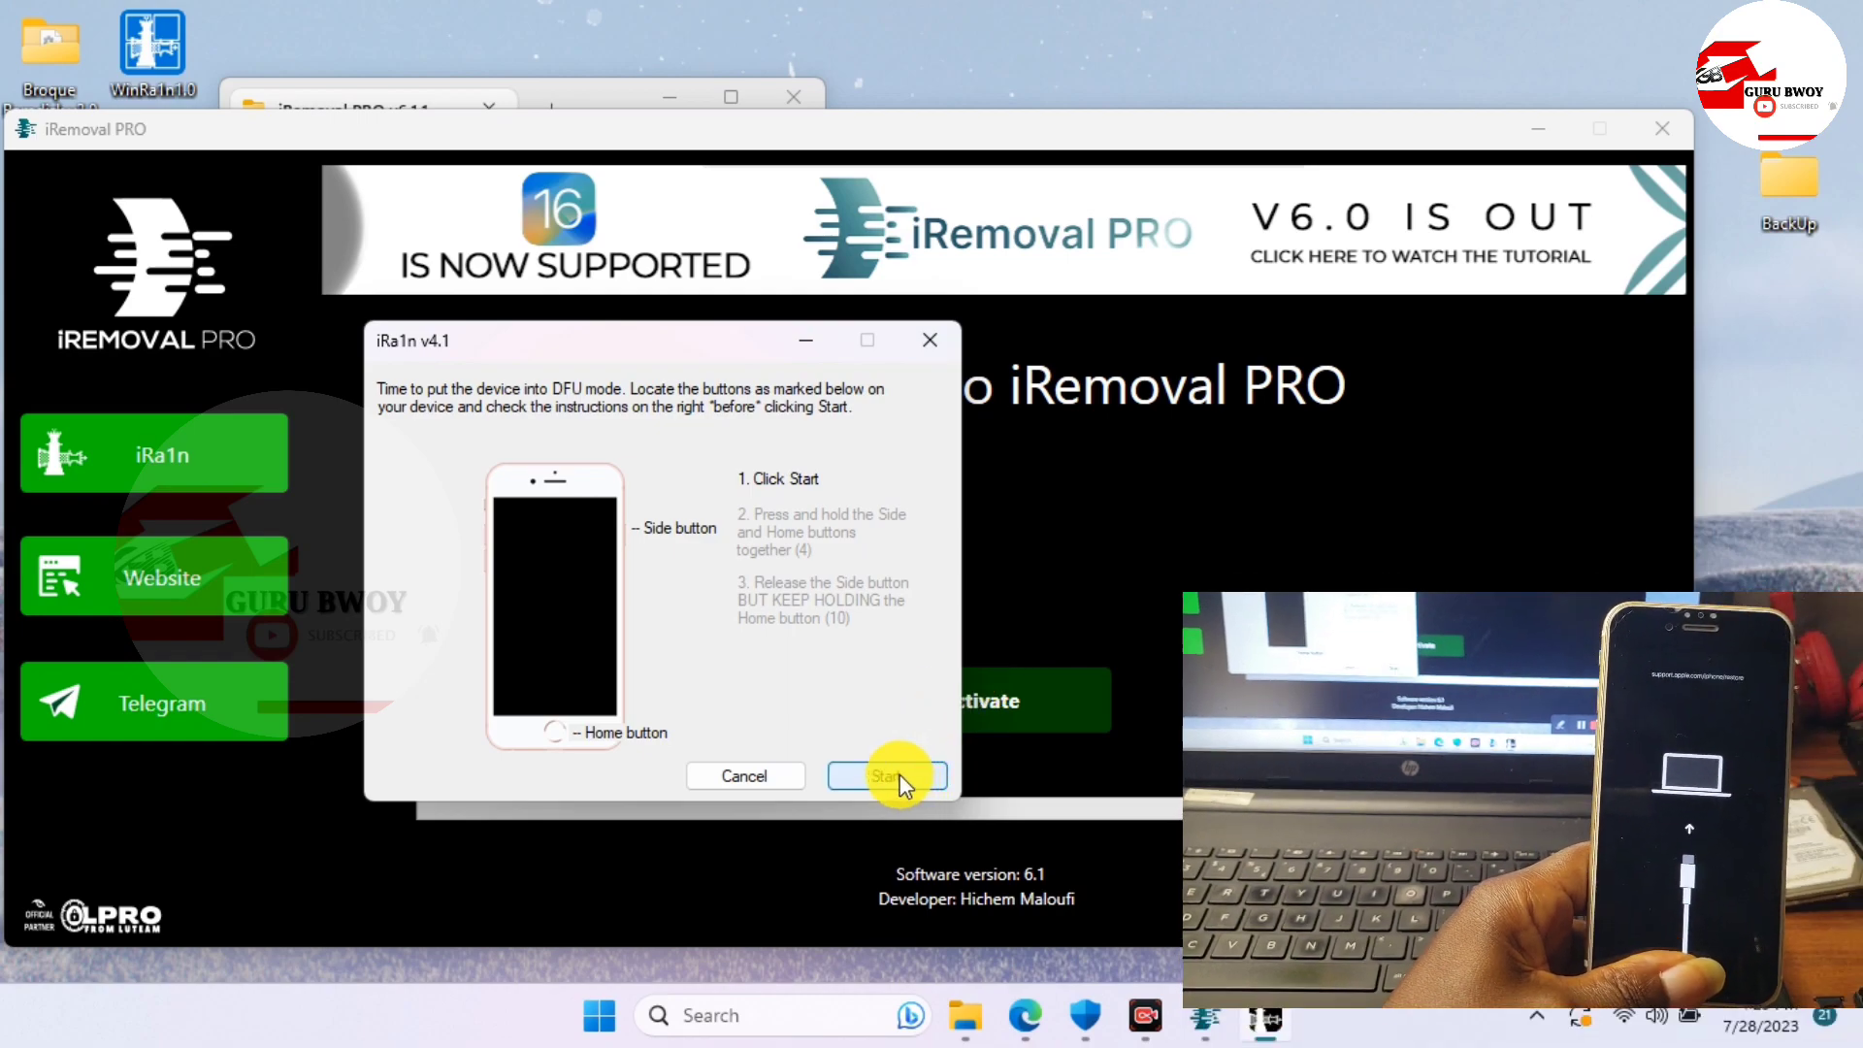
click(885, 776)
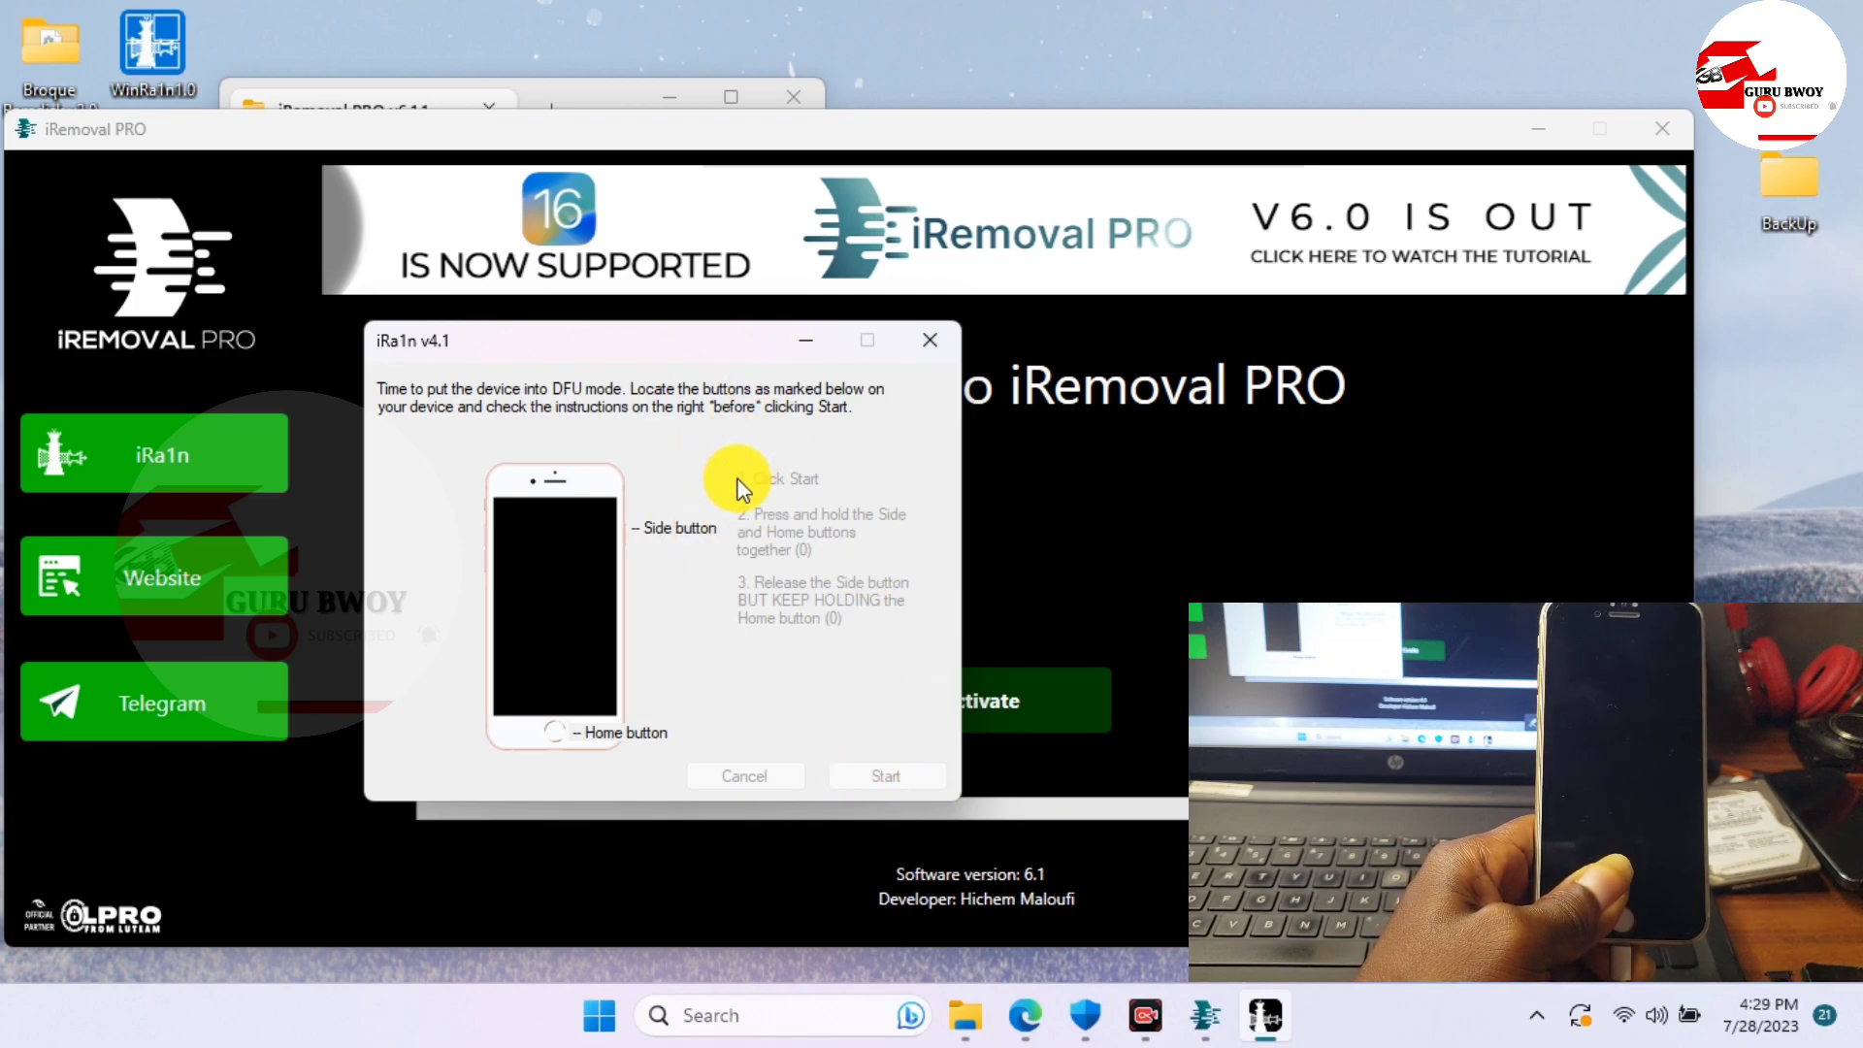
click(885, 776)
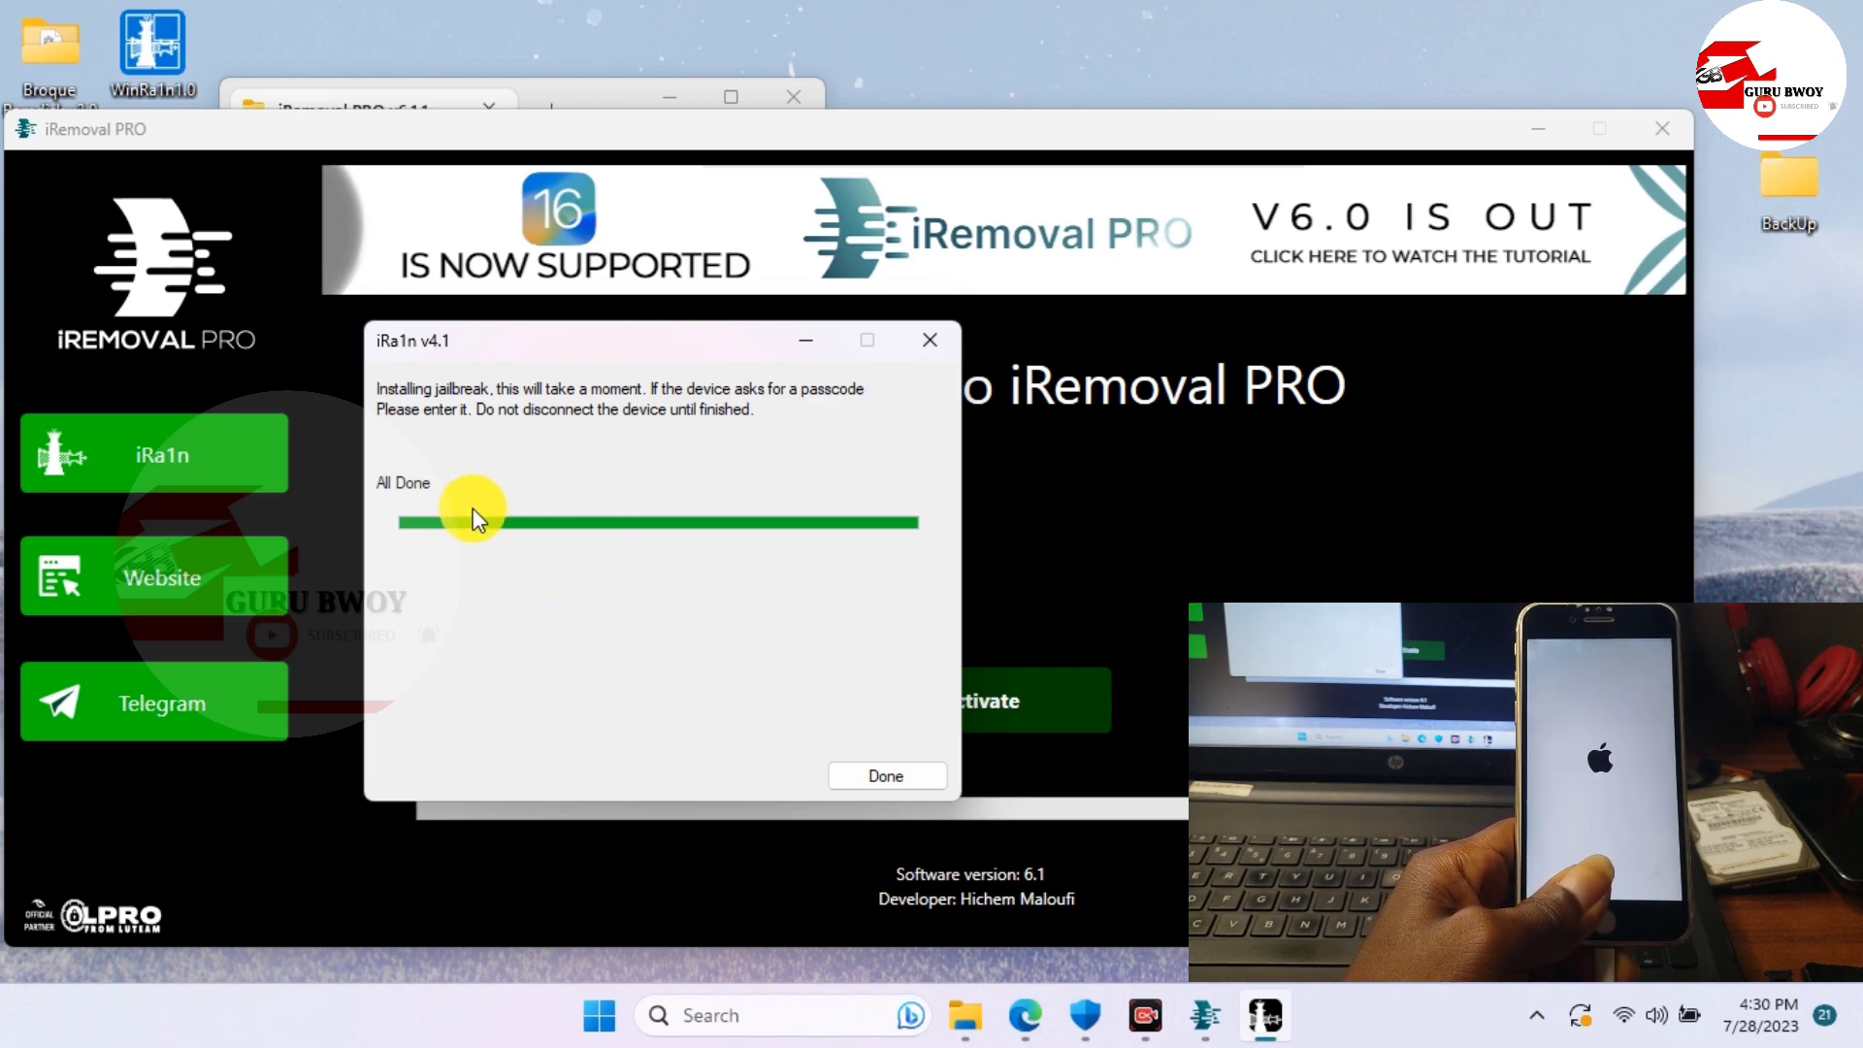
mouse_move(784, 695)
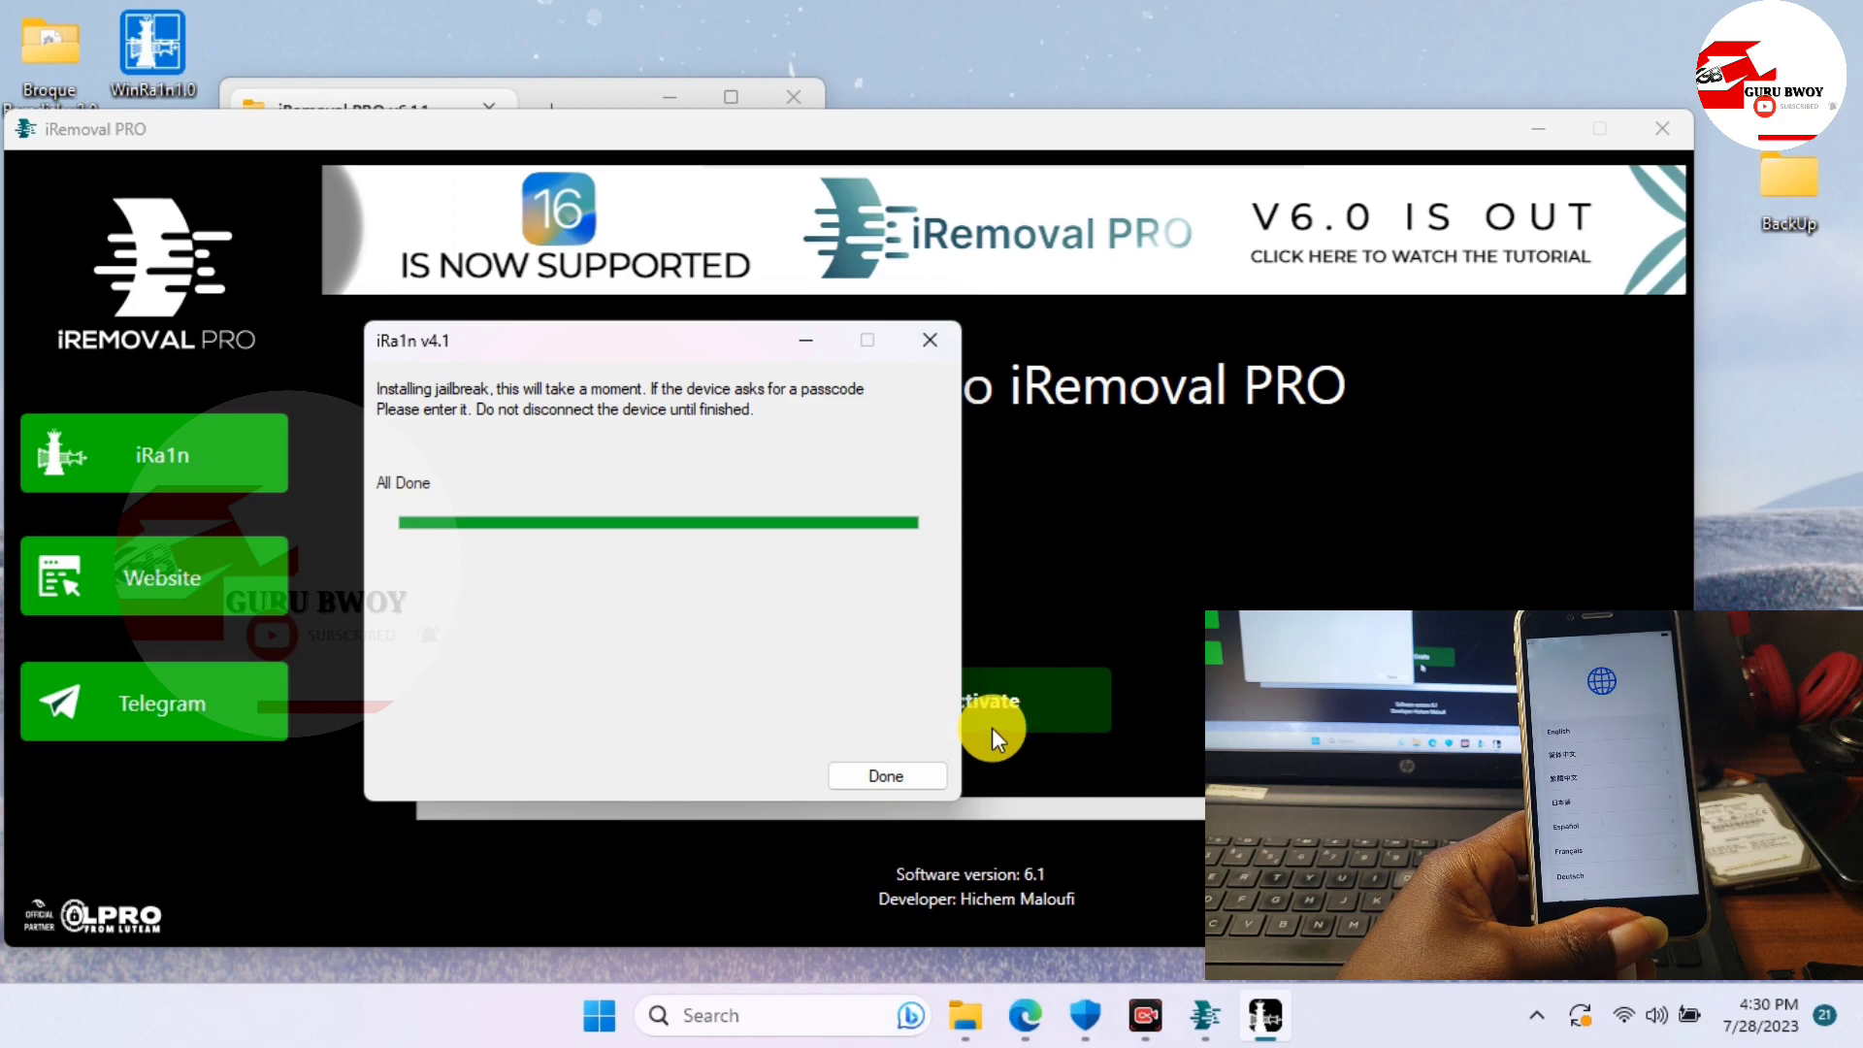
click(887, 777)
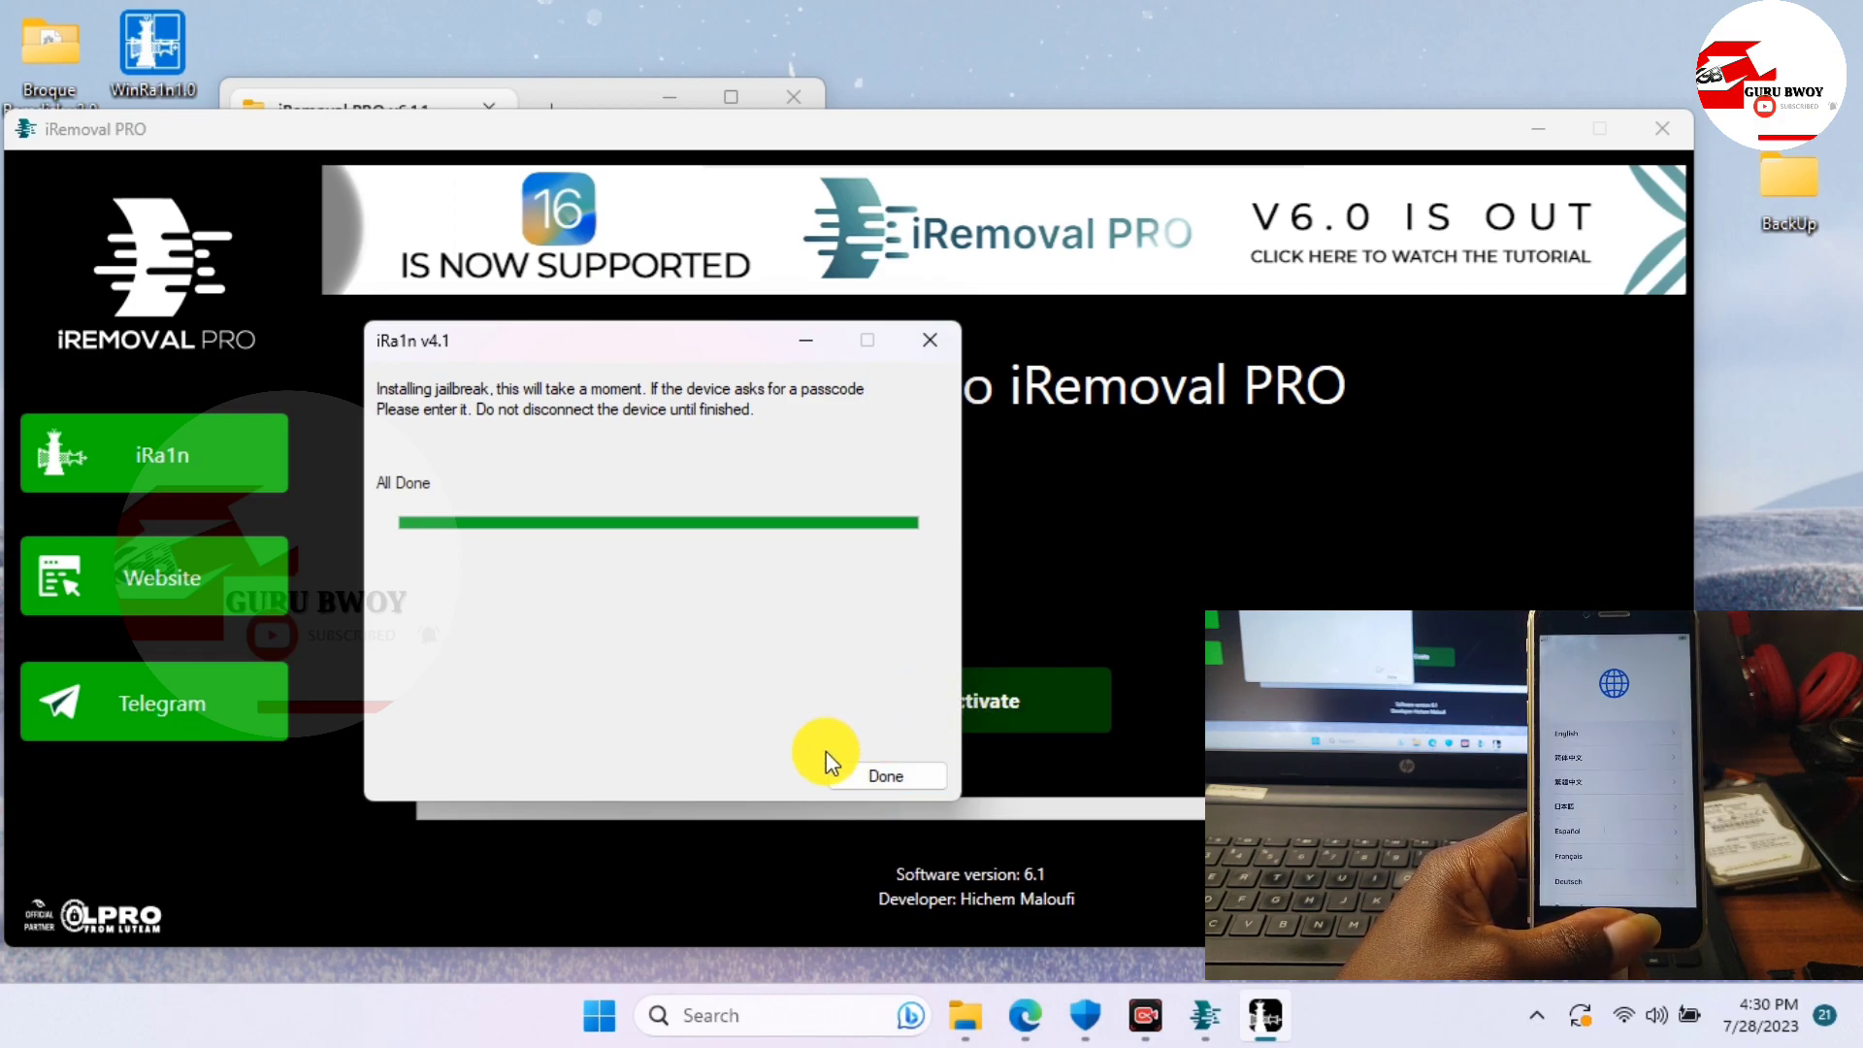
Finish and close iRa1n, then acknowledge iRemoval PRO's MEID/GSM signal bypass support notice
click(885, 776)
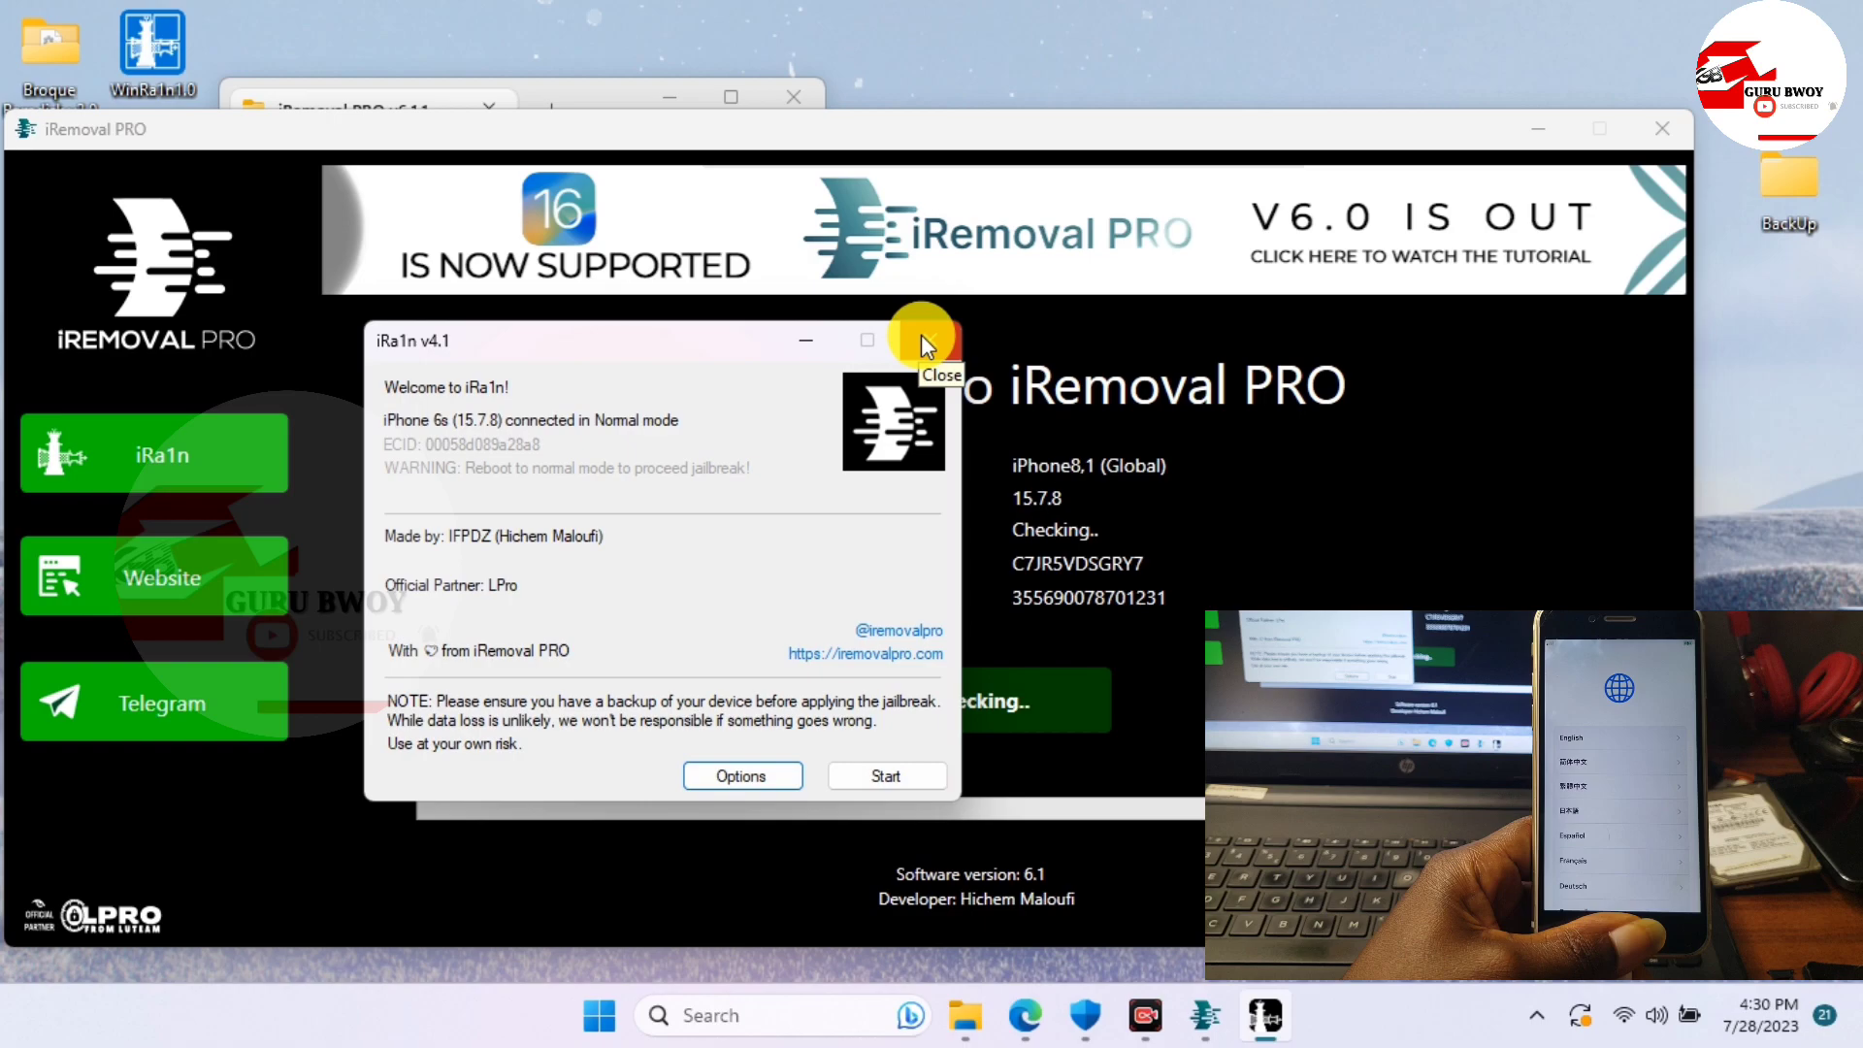
click(923, 340)
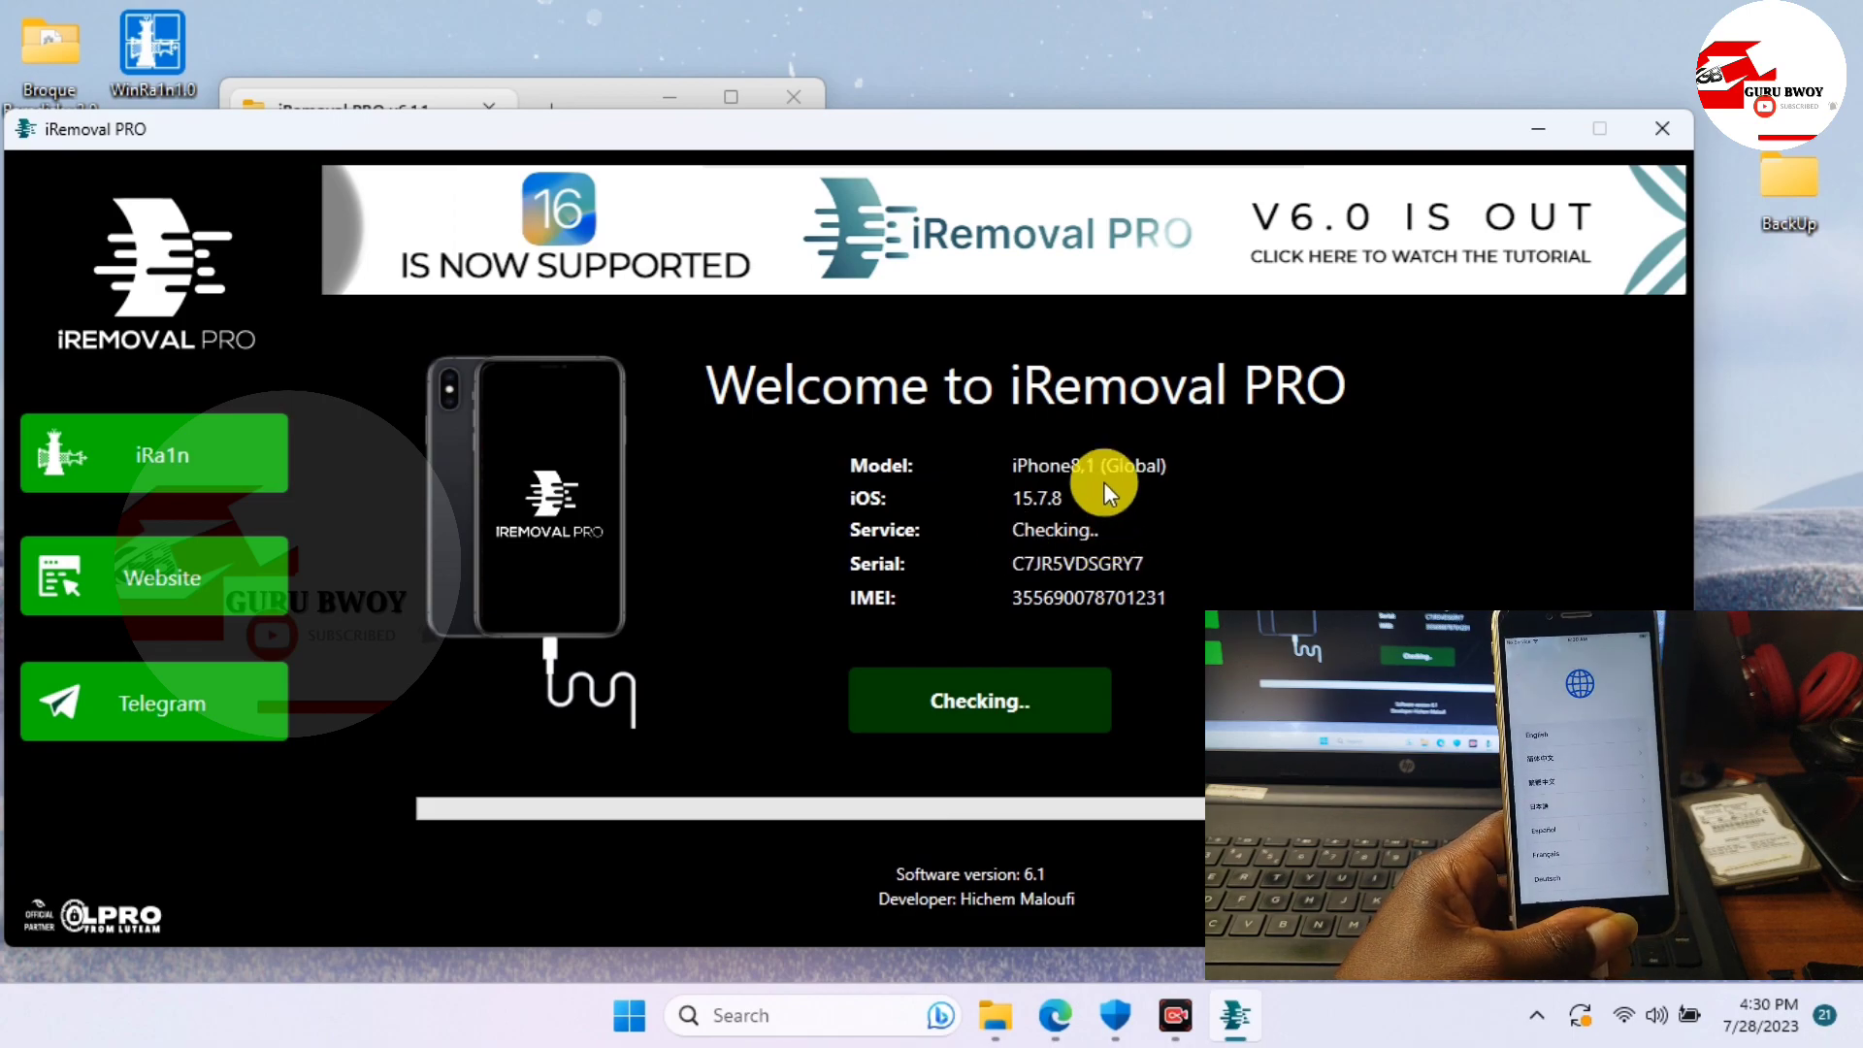
mouse_move(1118, 605)
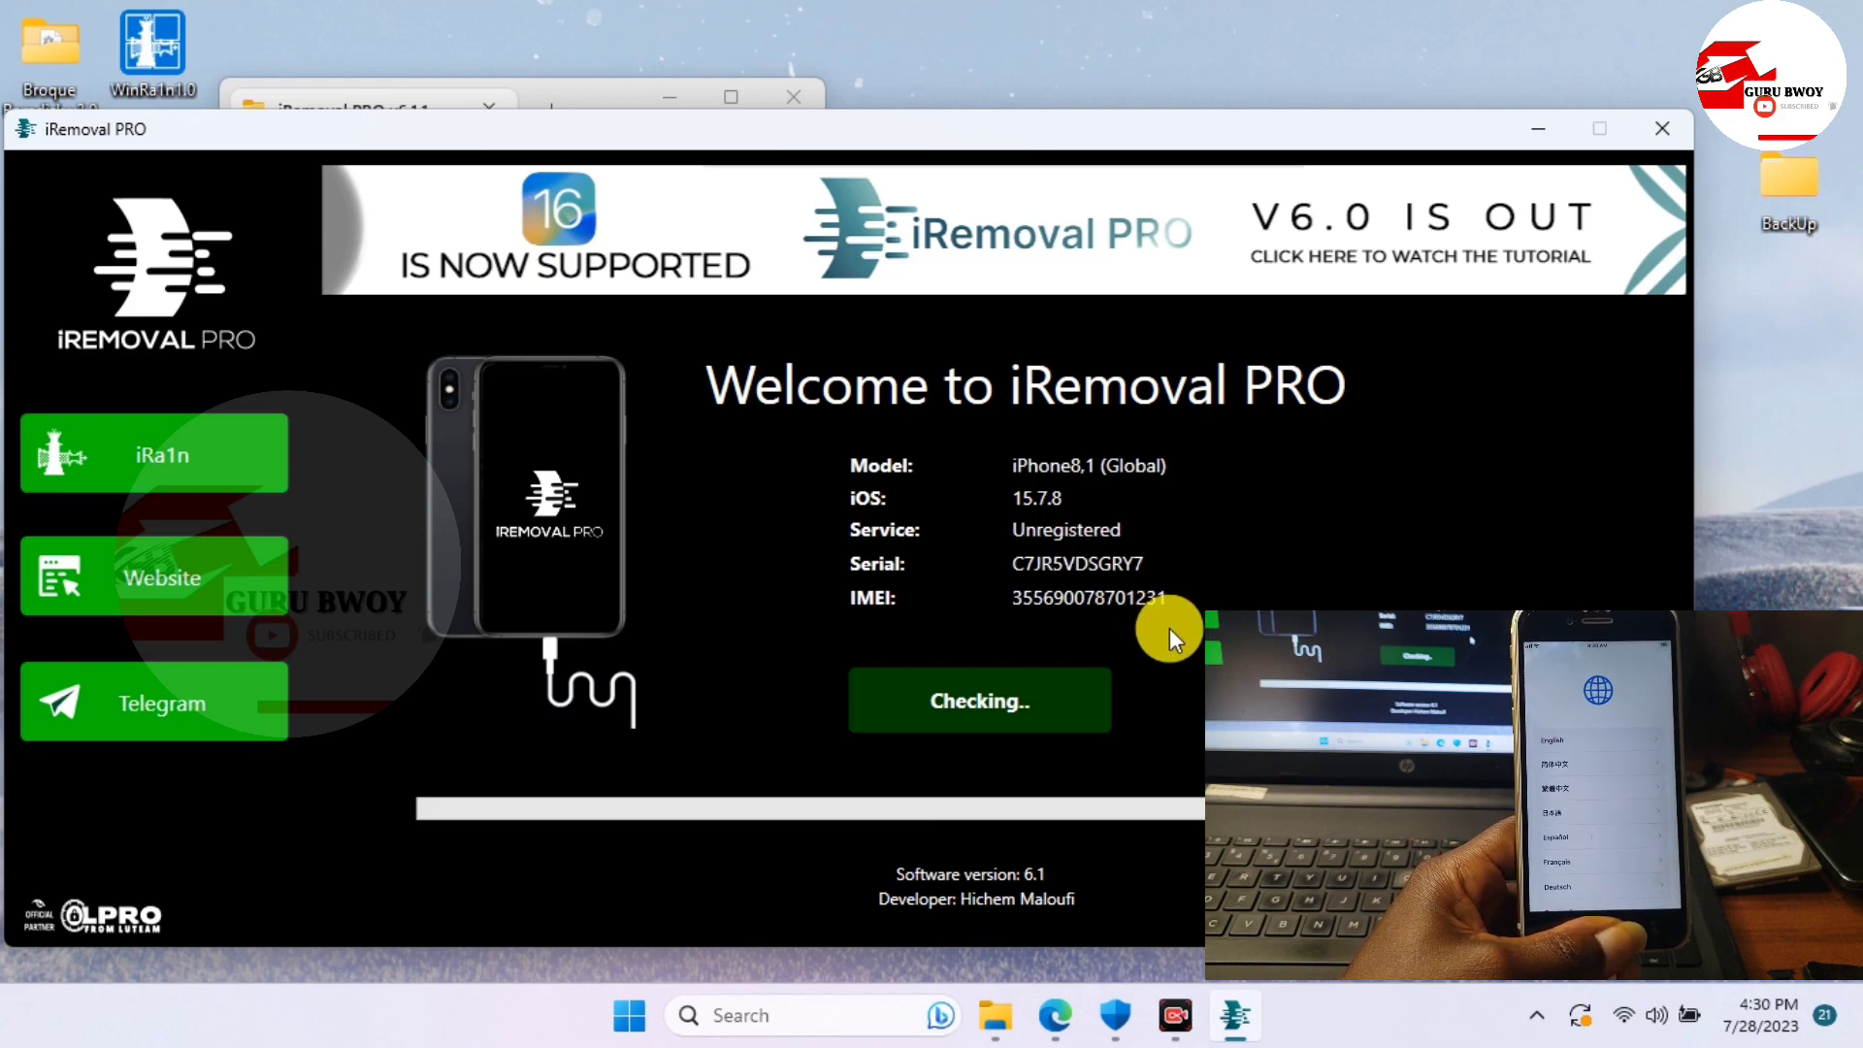
mouse_move(1124, 504)
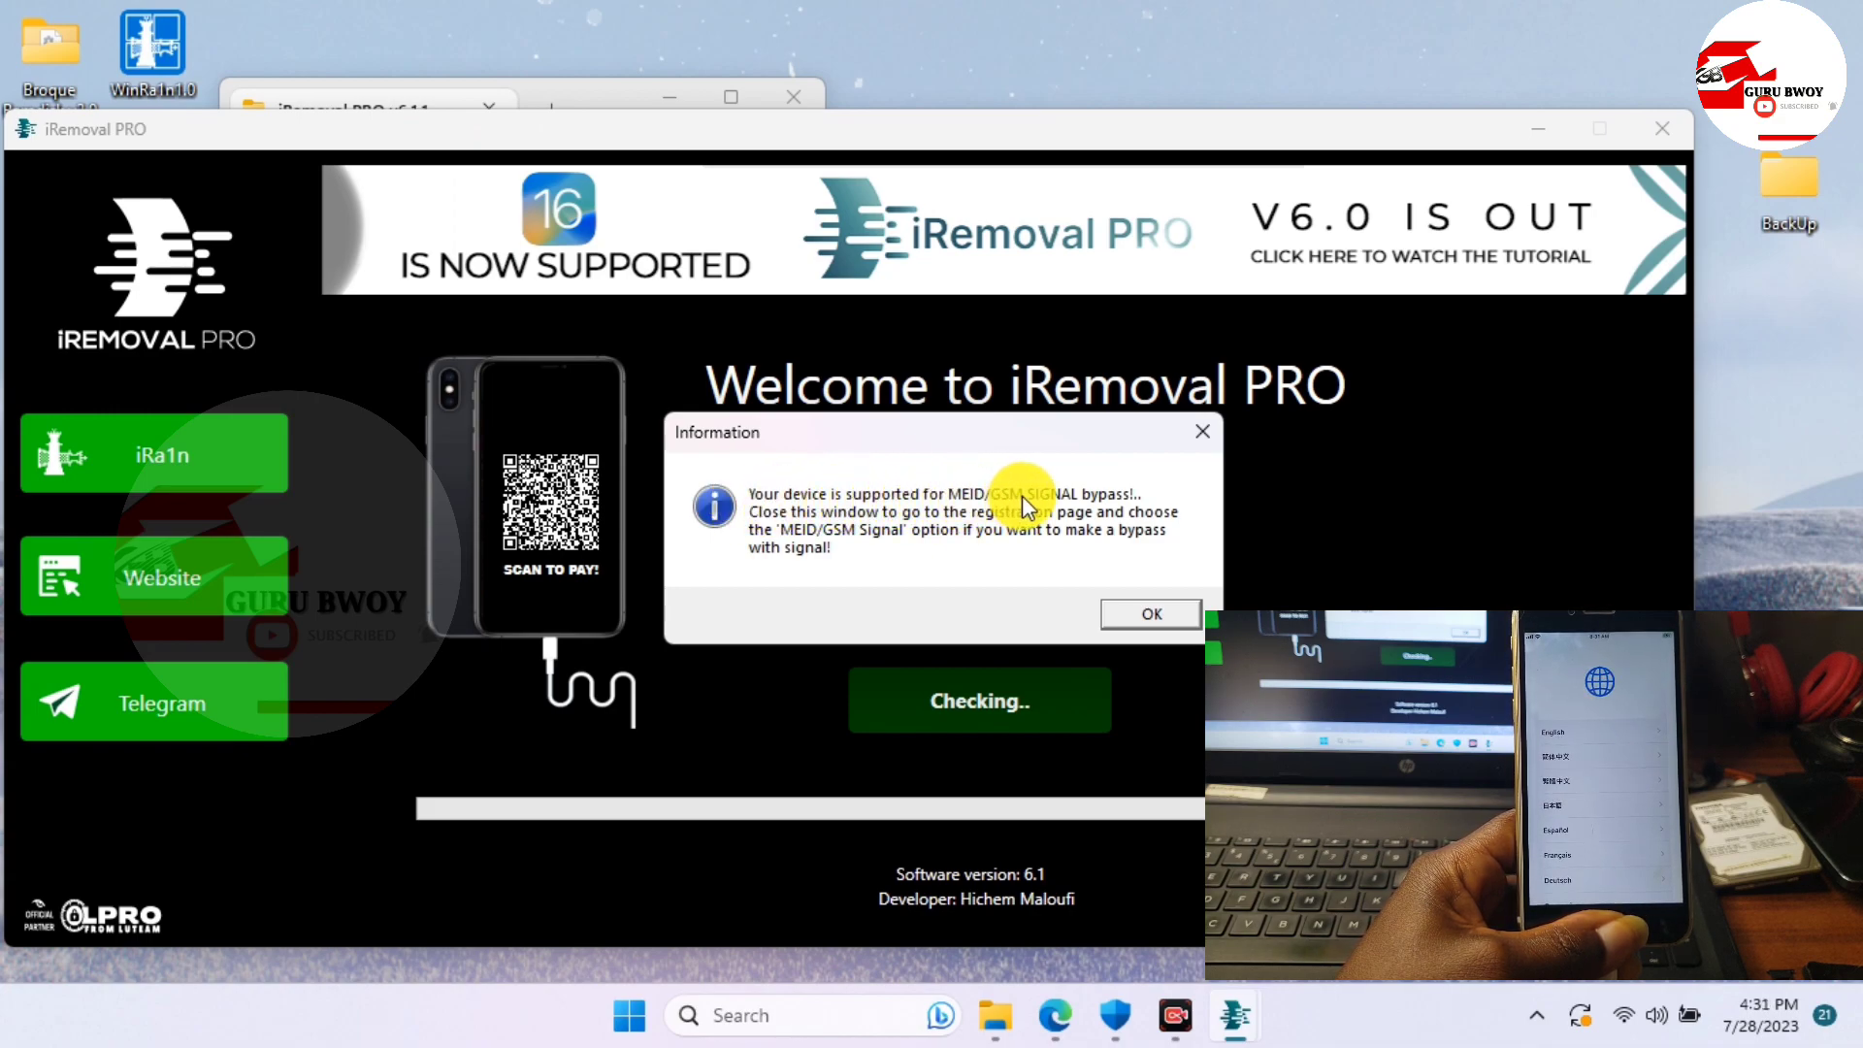
mouse_move(891, 527)
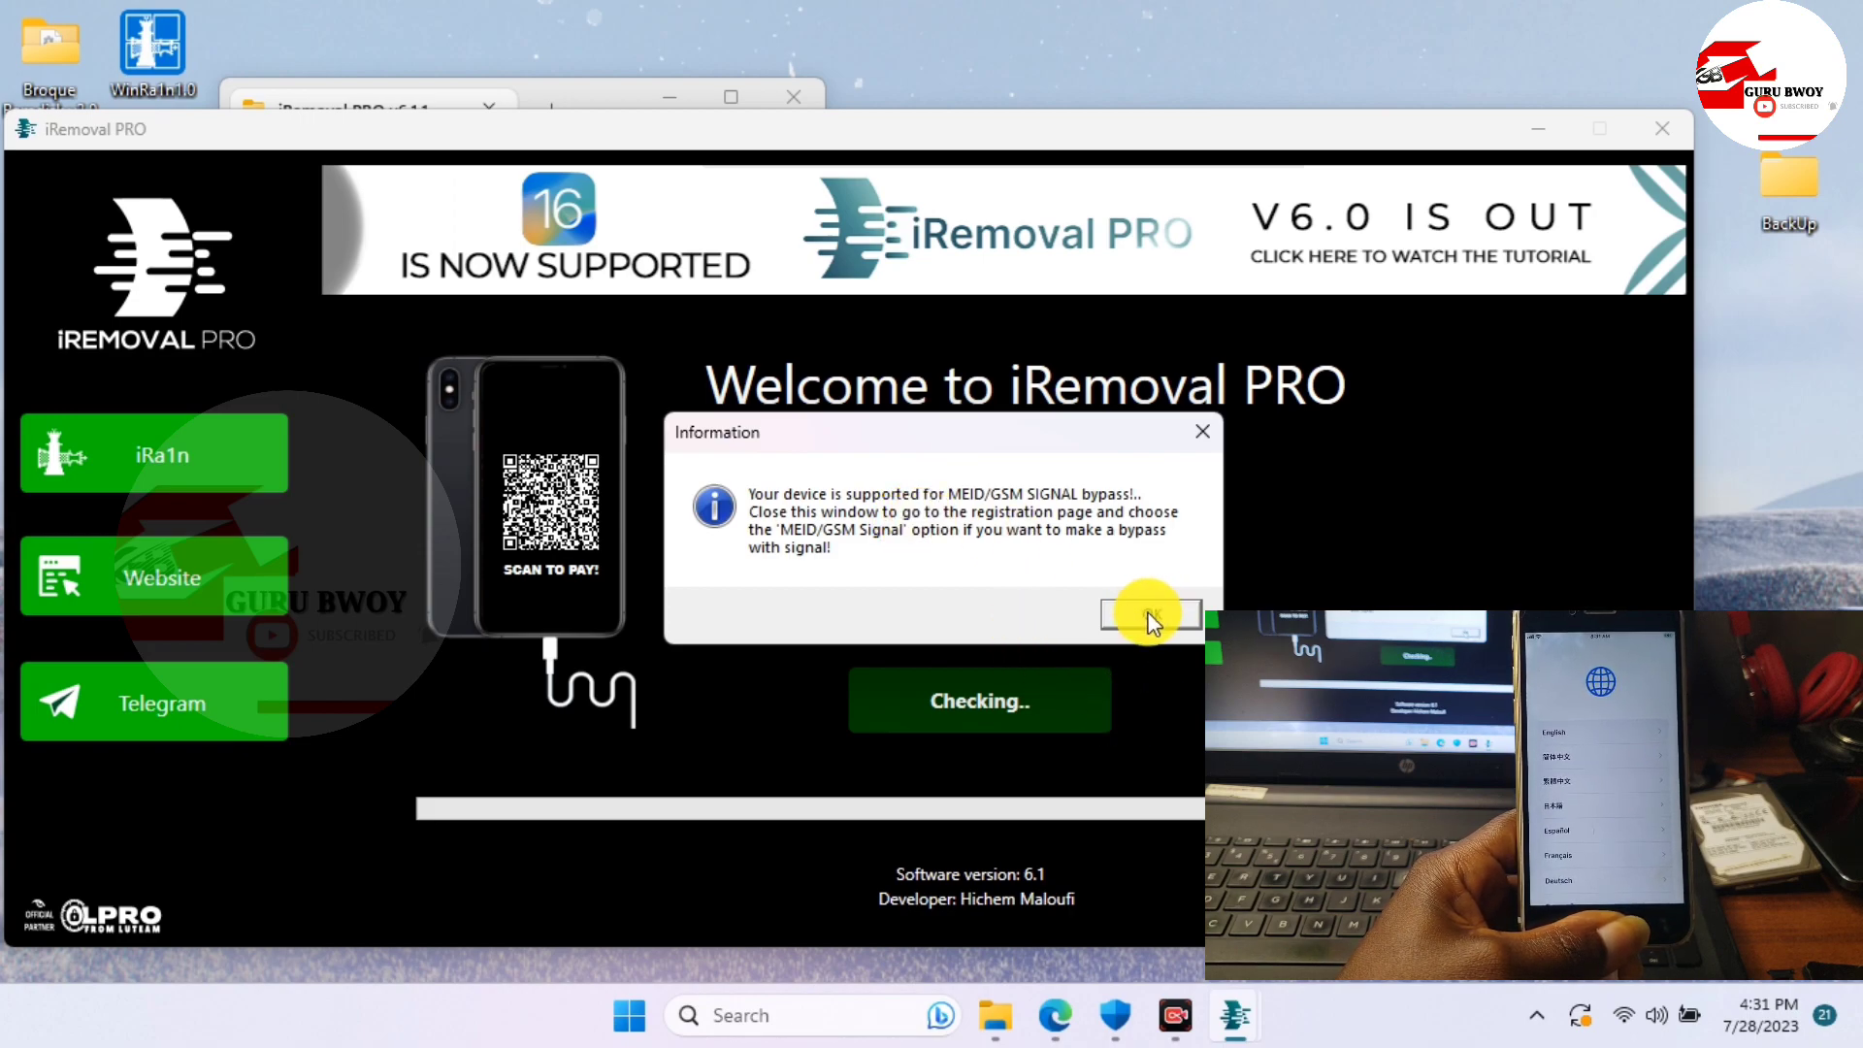
click(1200, 430)
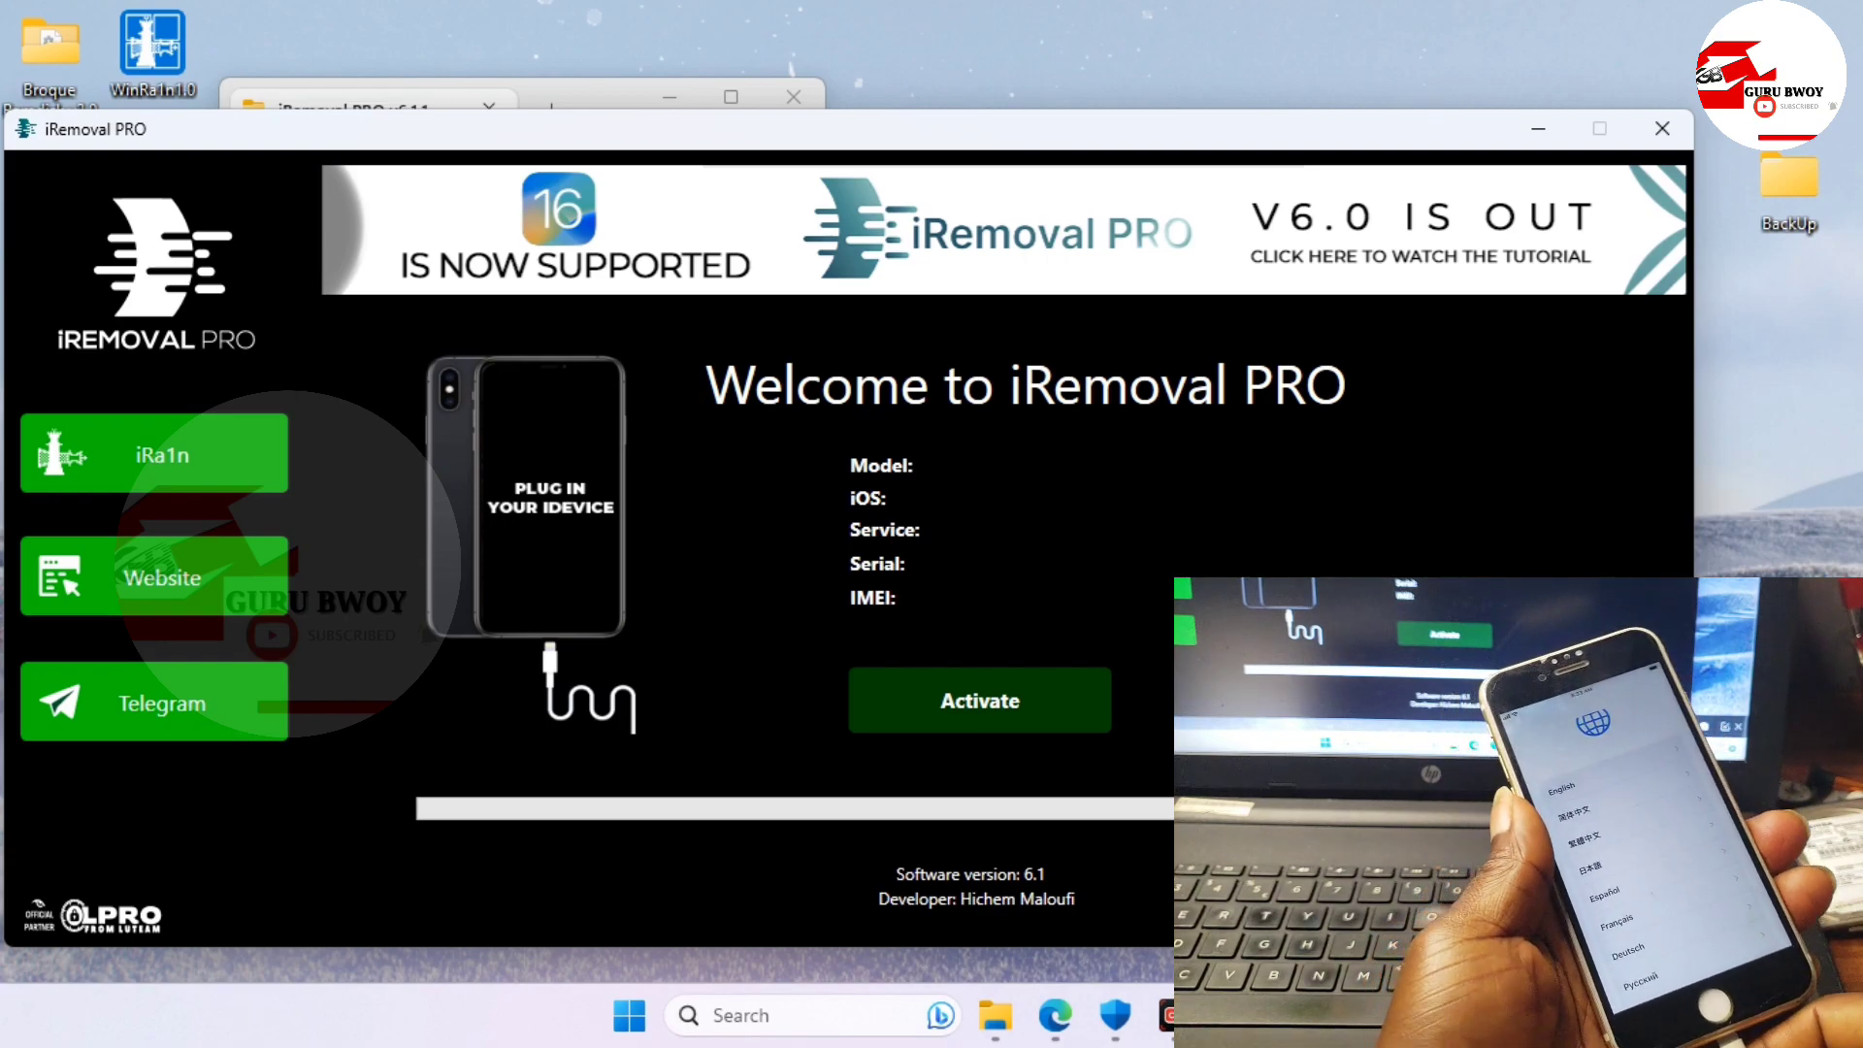
Activate the iPhone with the MEID/GSM Signal bypass in iRemoval PRO
click(978, 701)
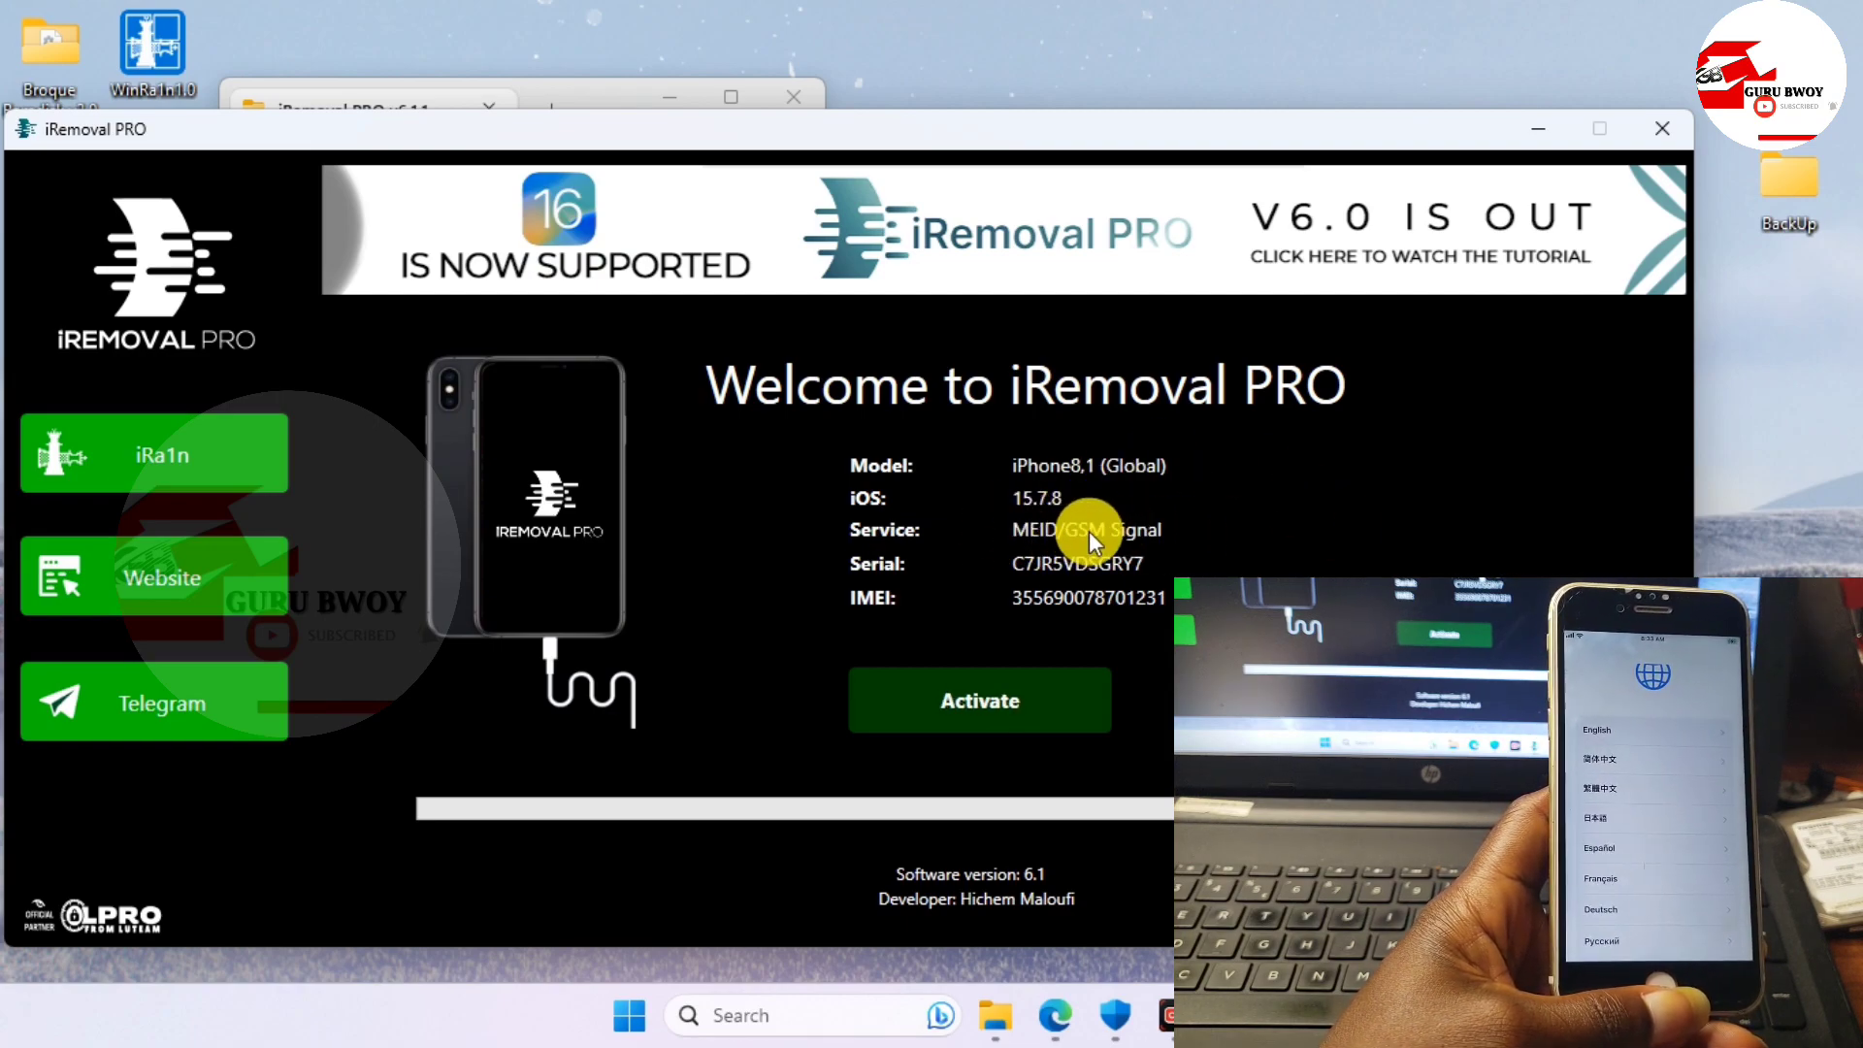
mouse_move(908, 734)
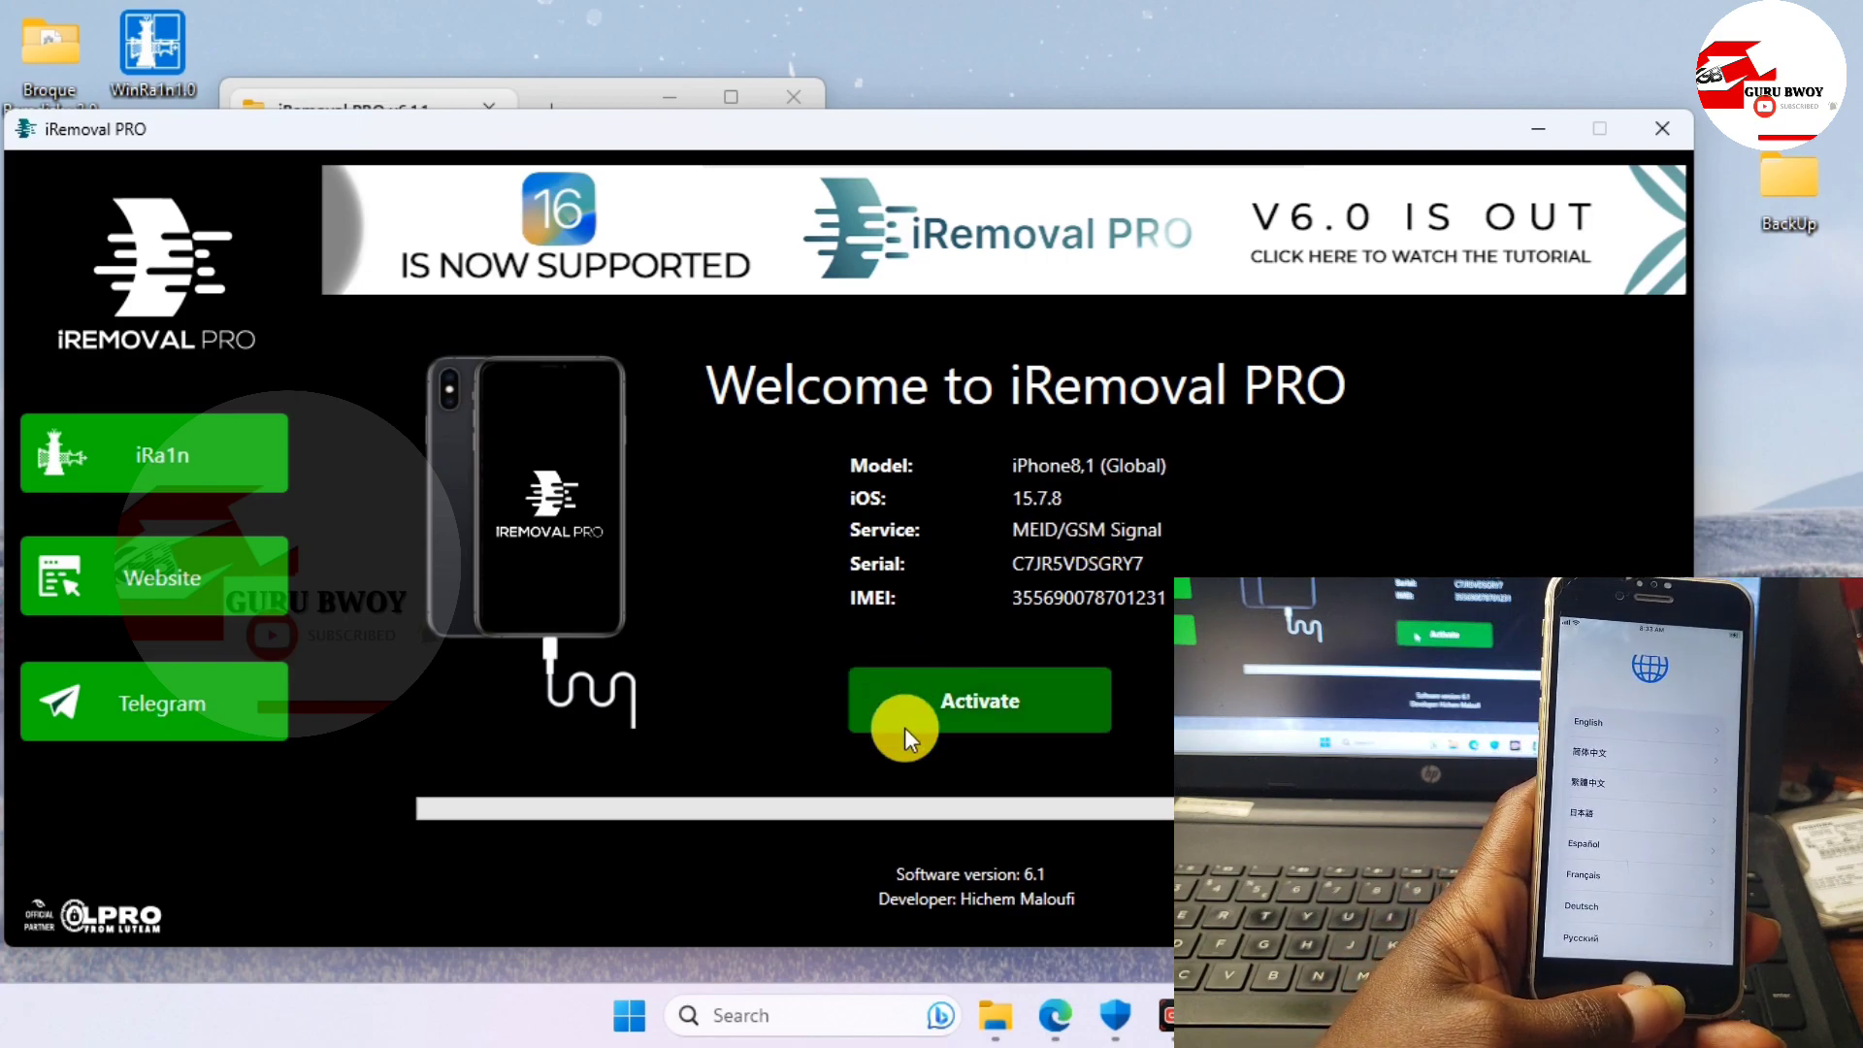
mouse_move(997, 706)
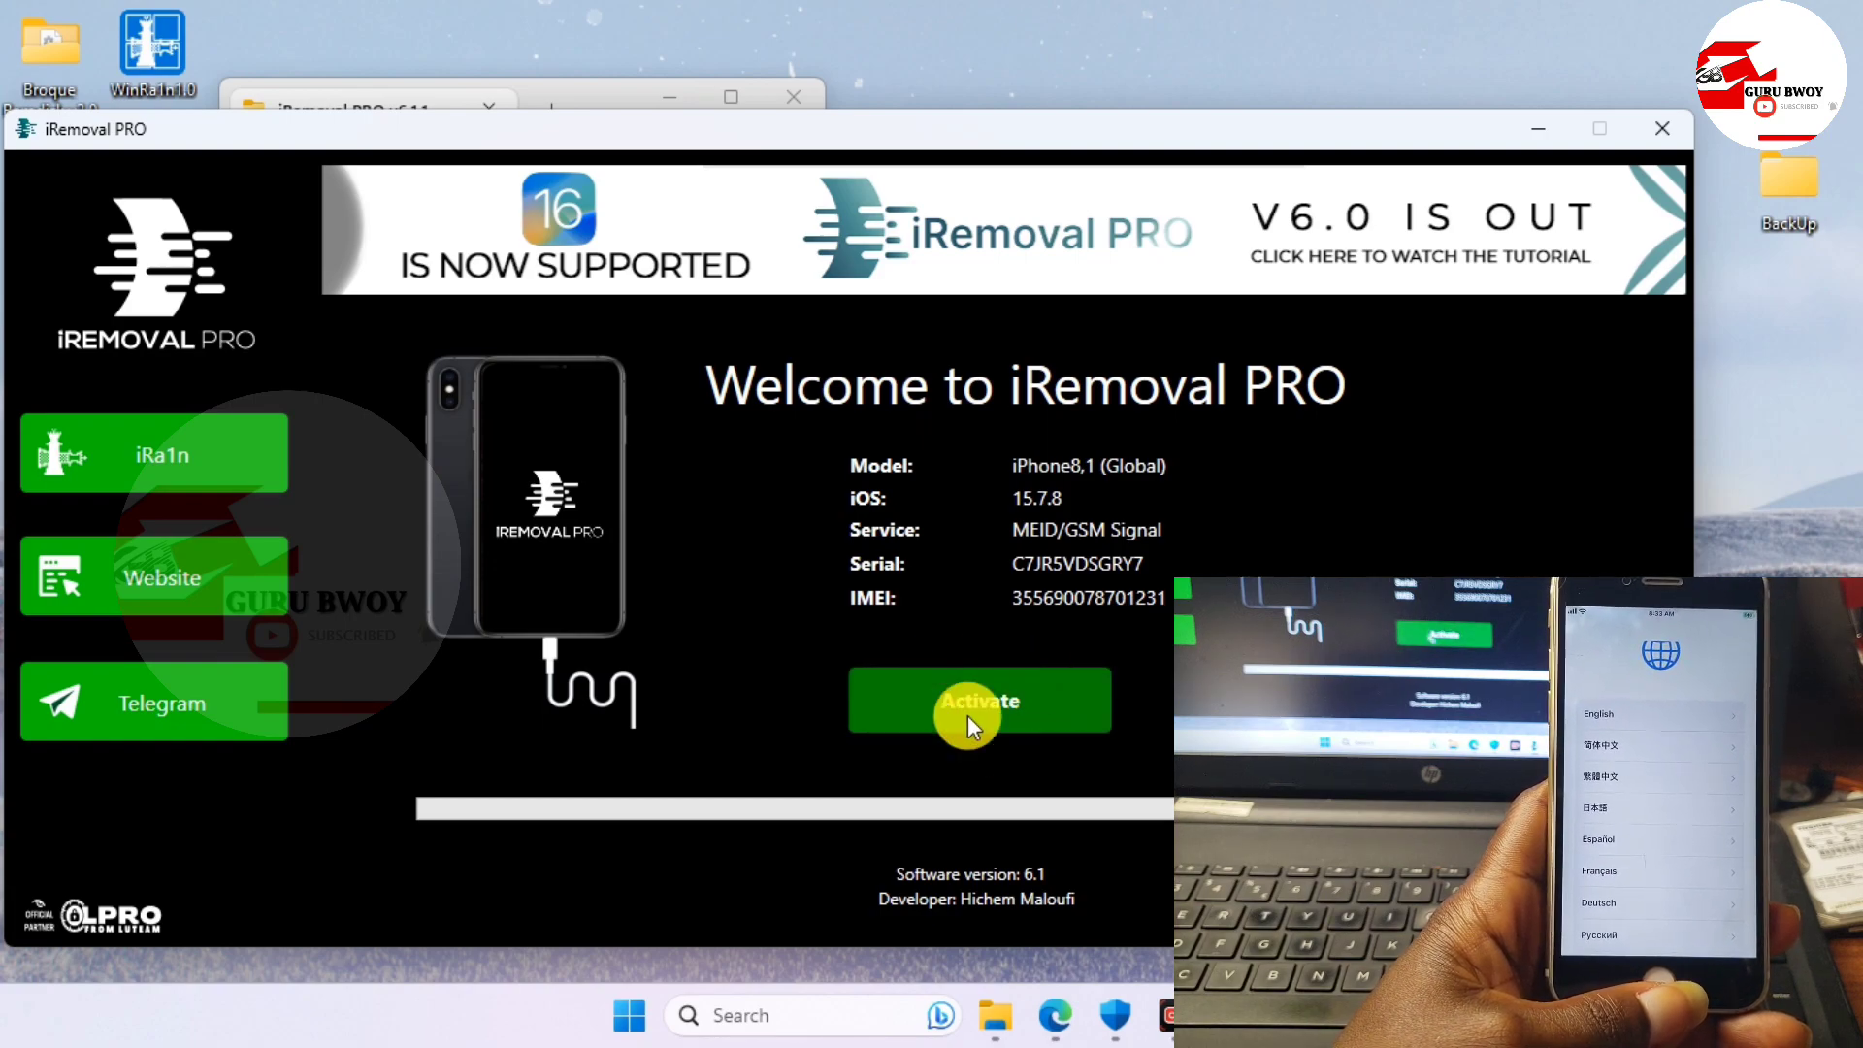
click(978, 700)
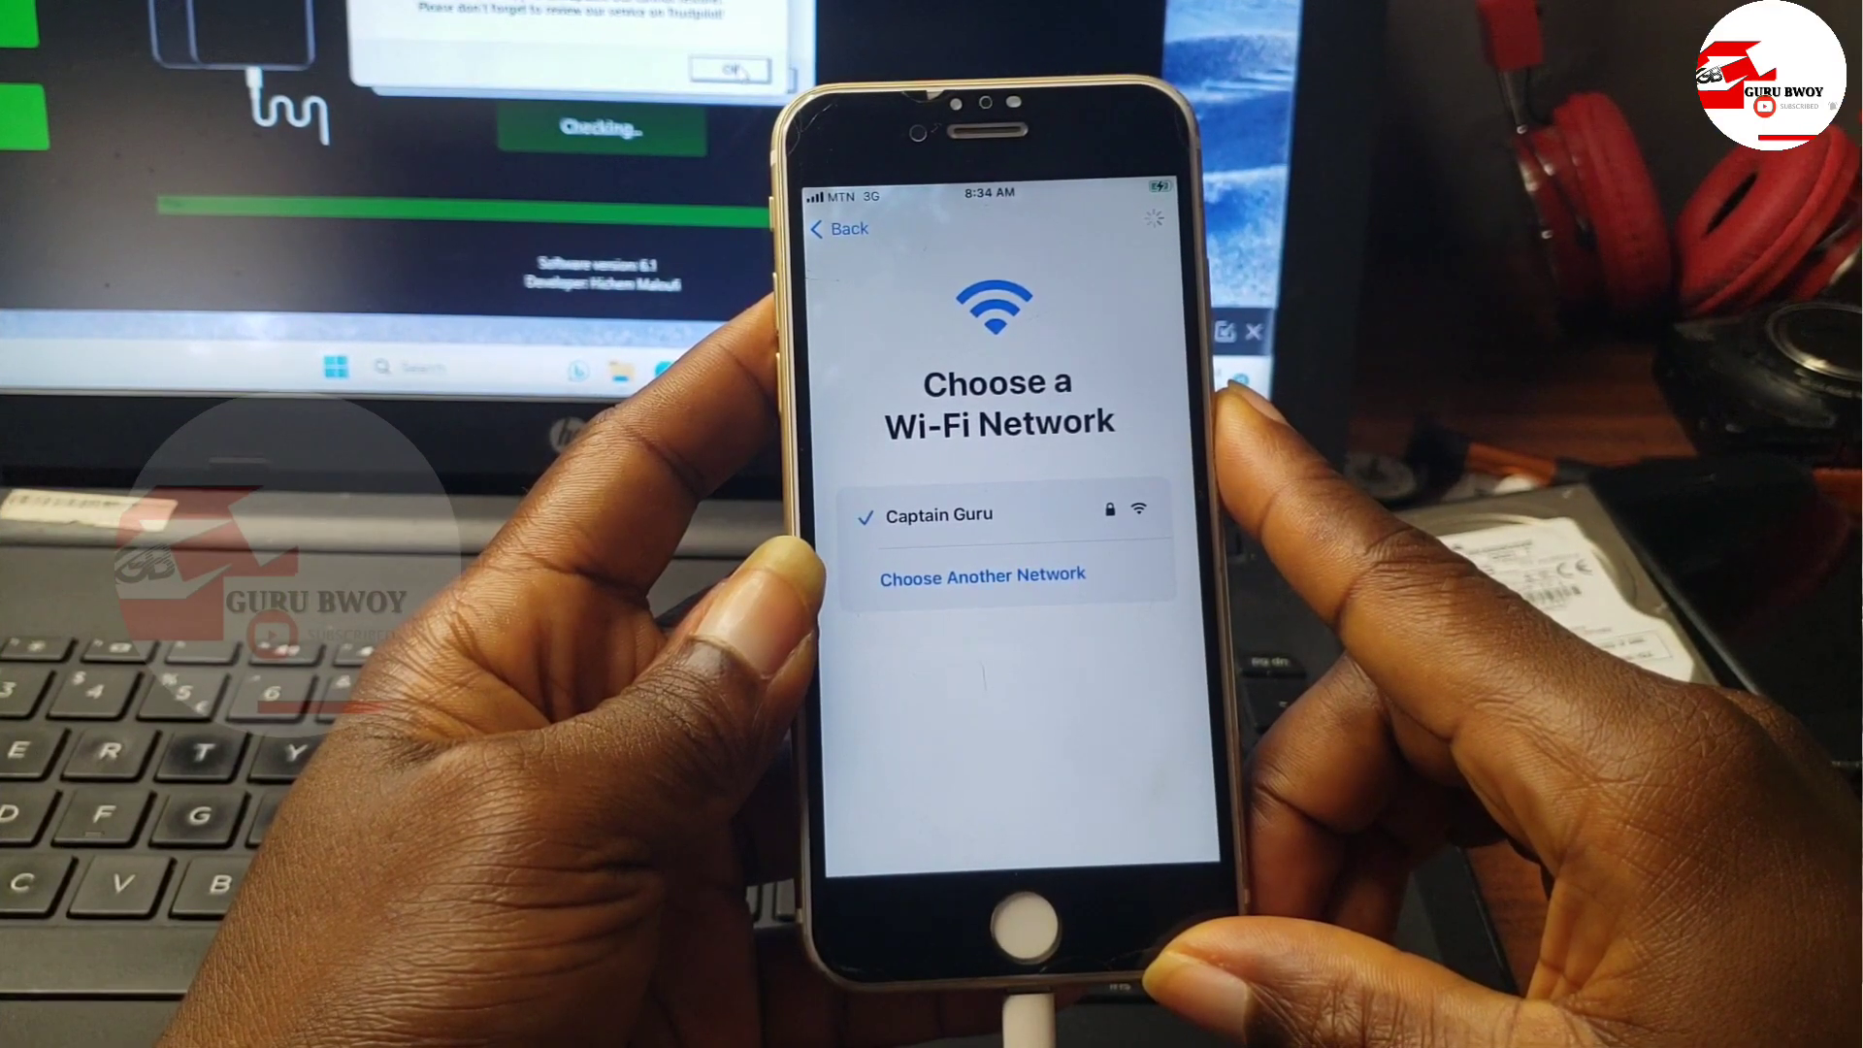
Advance past Wi-Fi, Data & Privacy, Touch ID (Don't Use), iMessage & FaceTime and standard Display Zoom
click(938, 514)
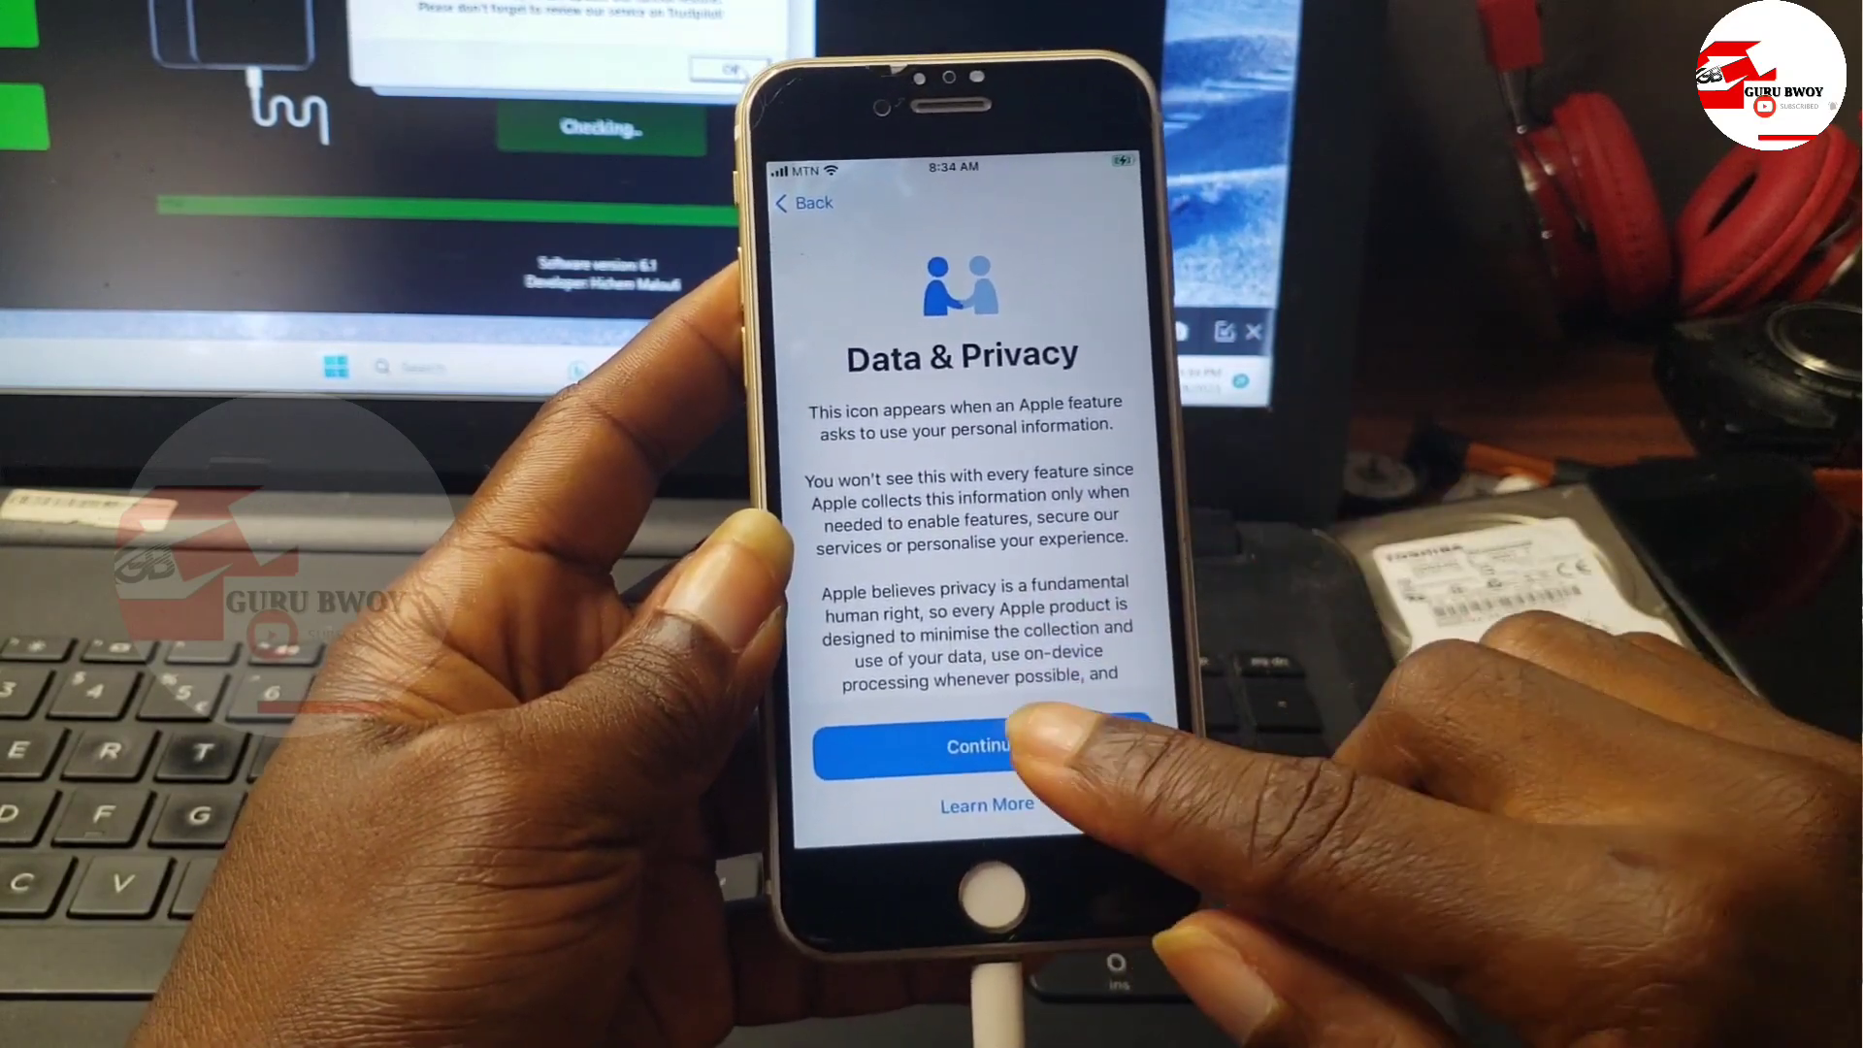
click(980, 745)
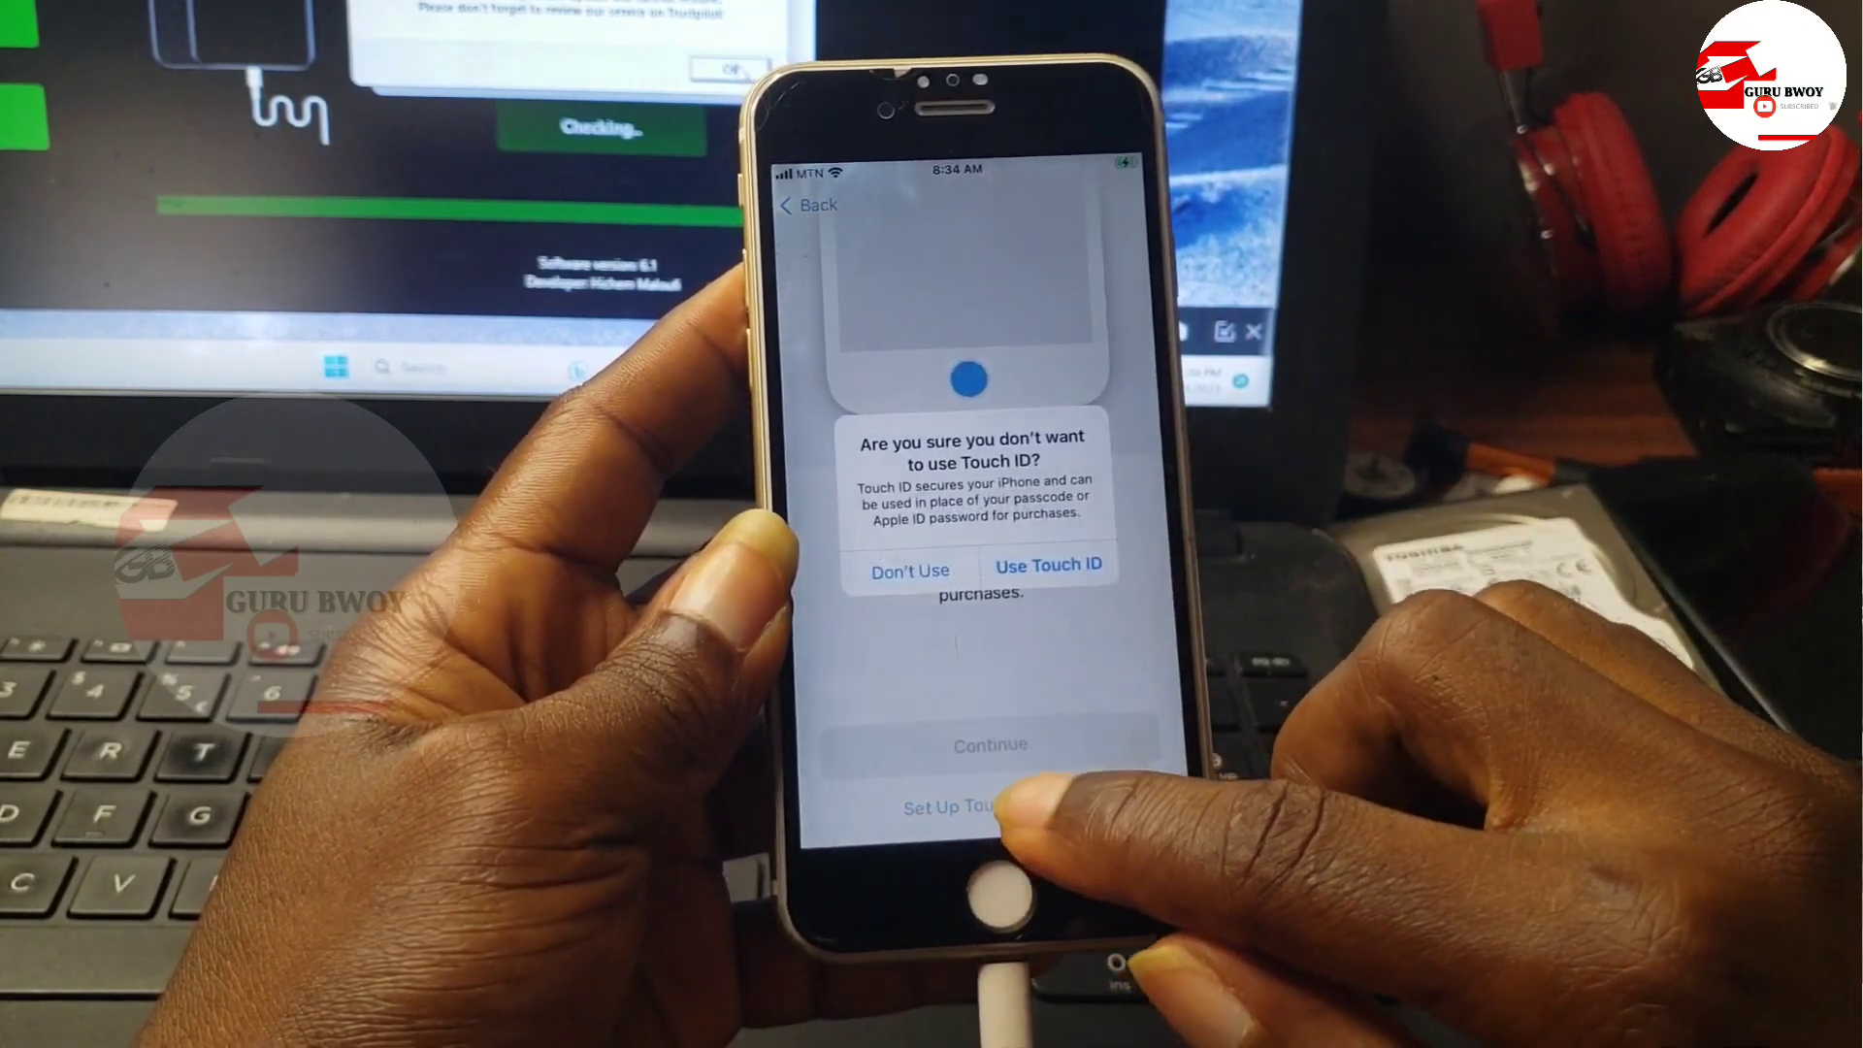
click(908, 570)
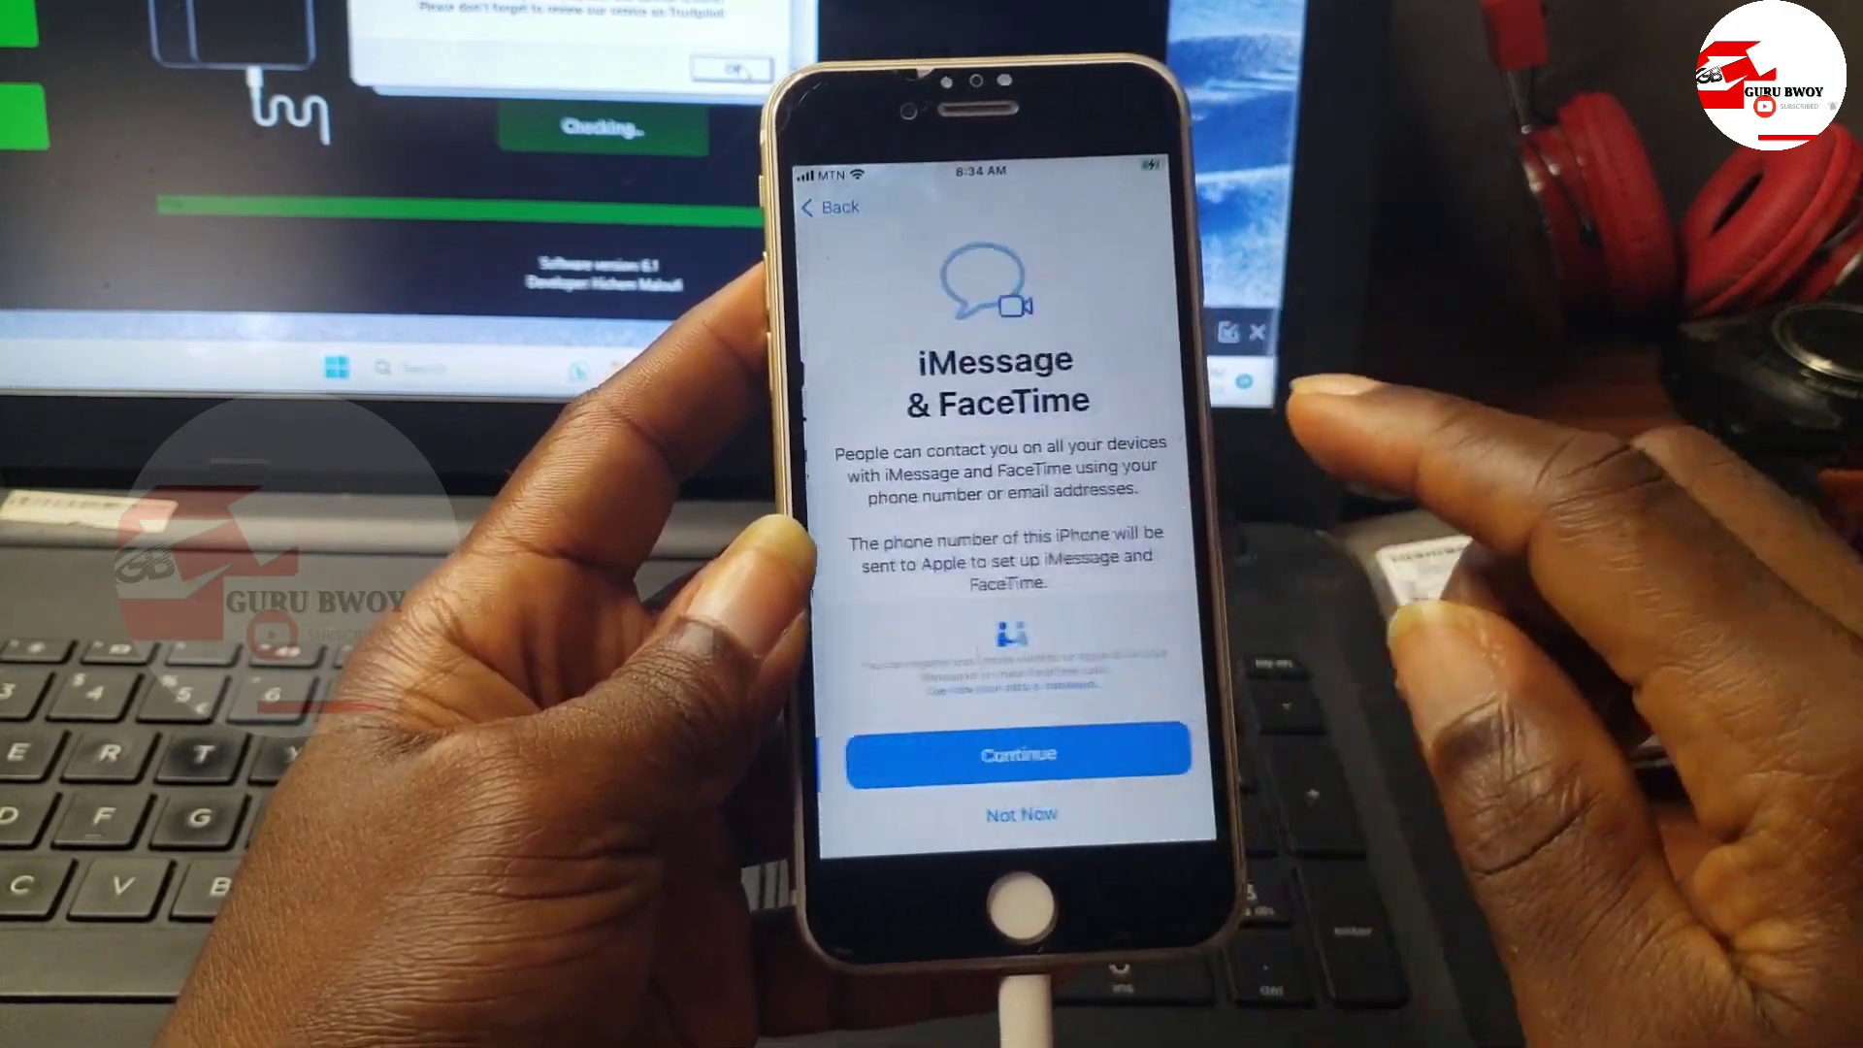
click(1015, 753)
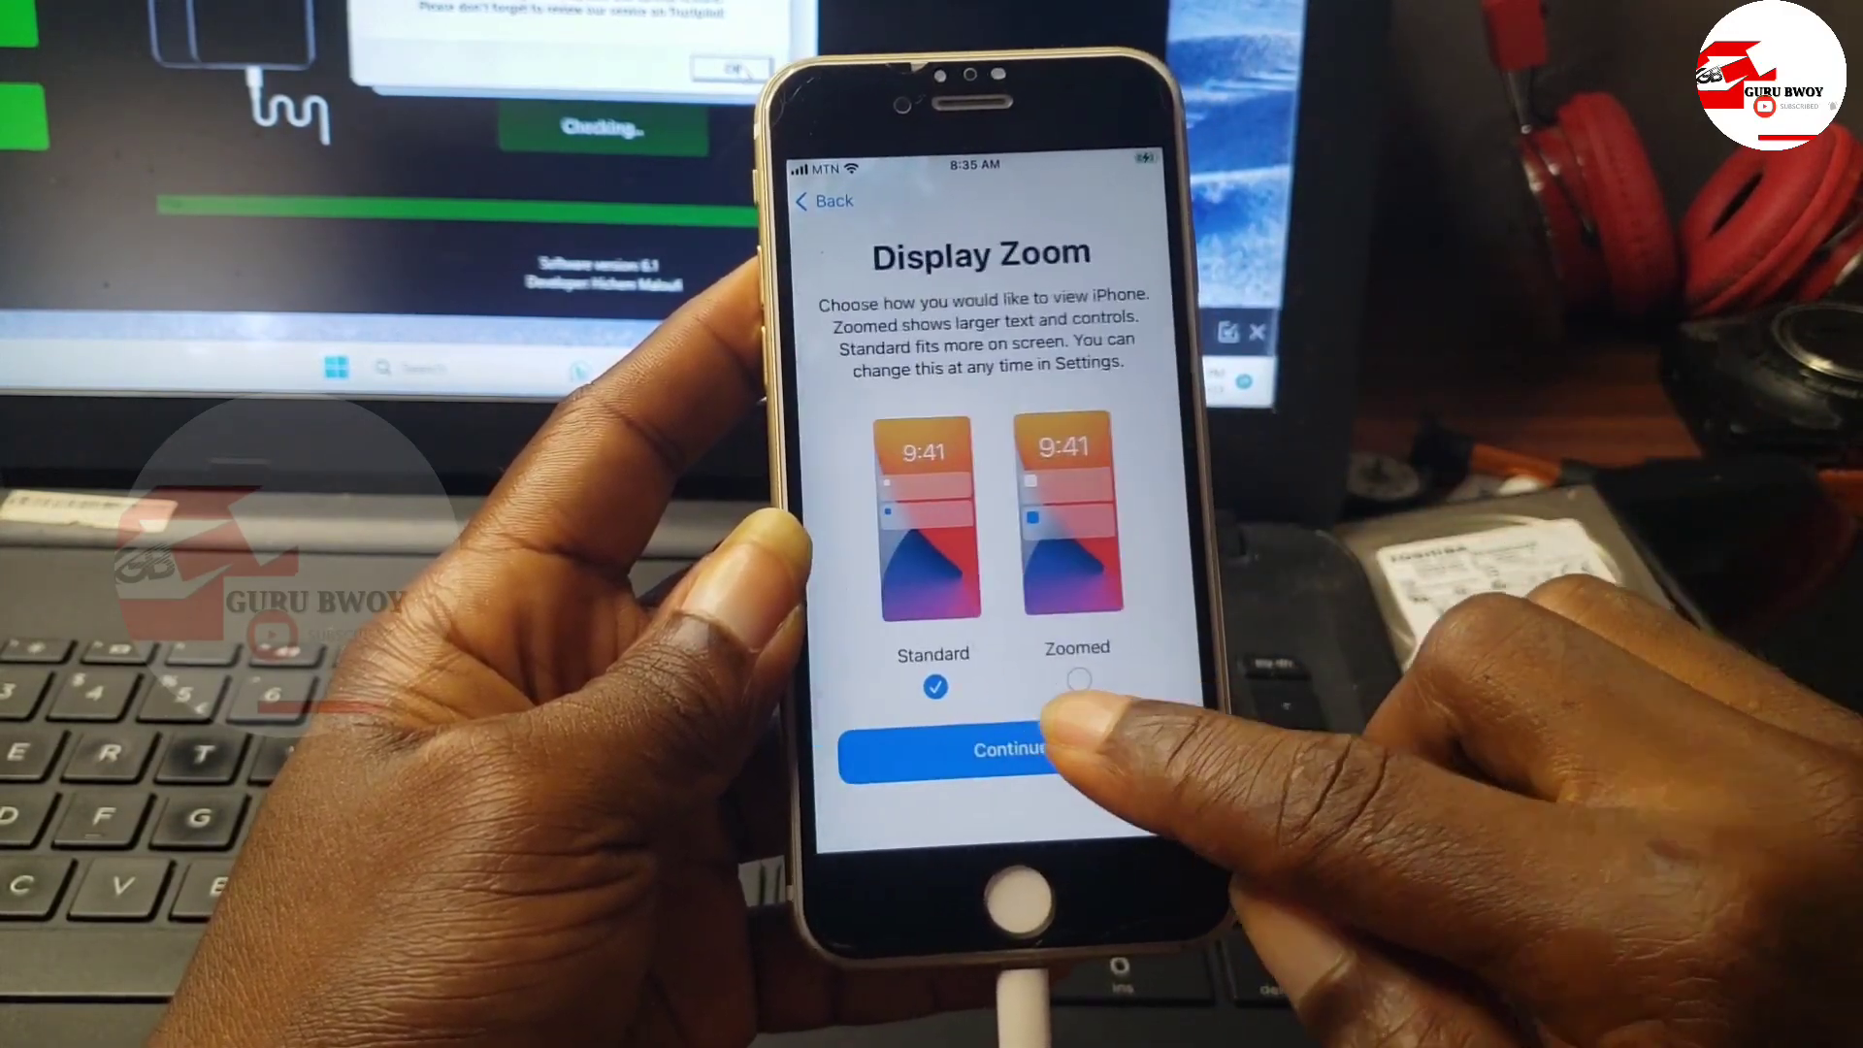
click(971, 749)
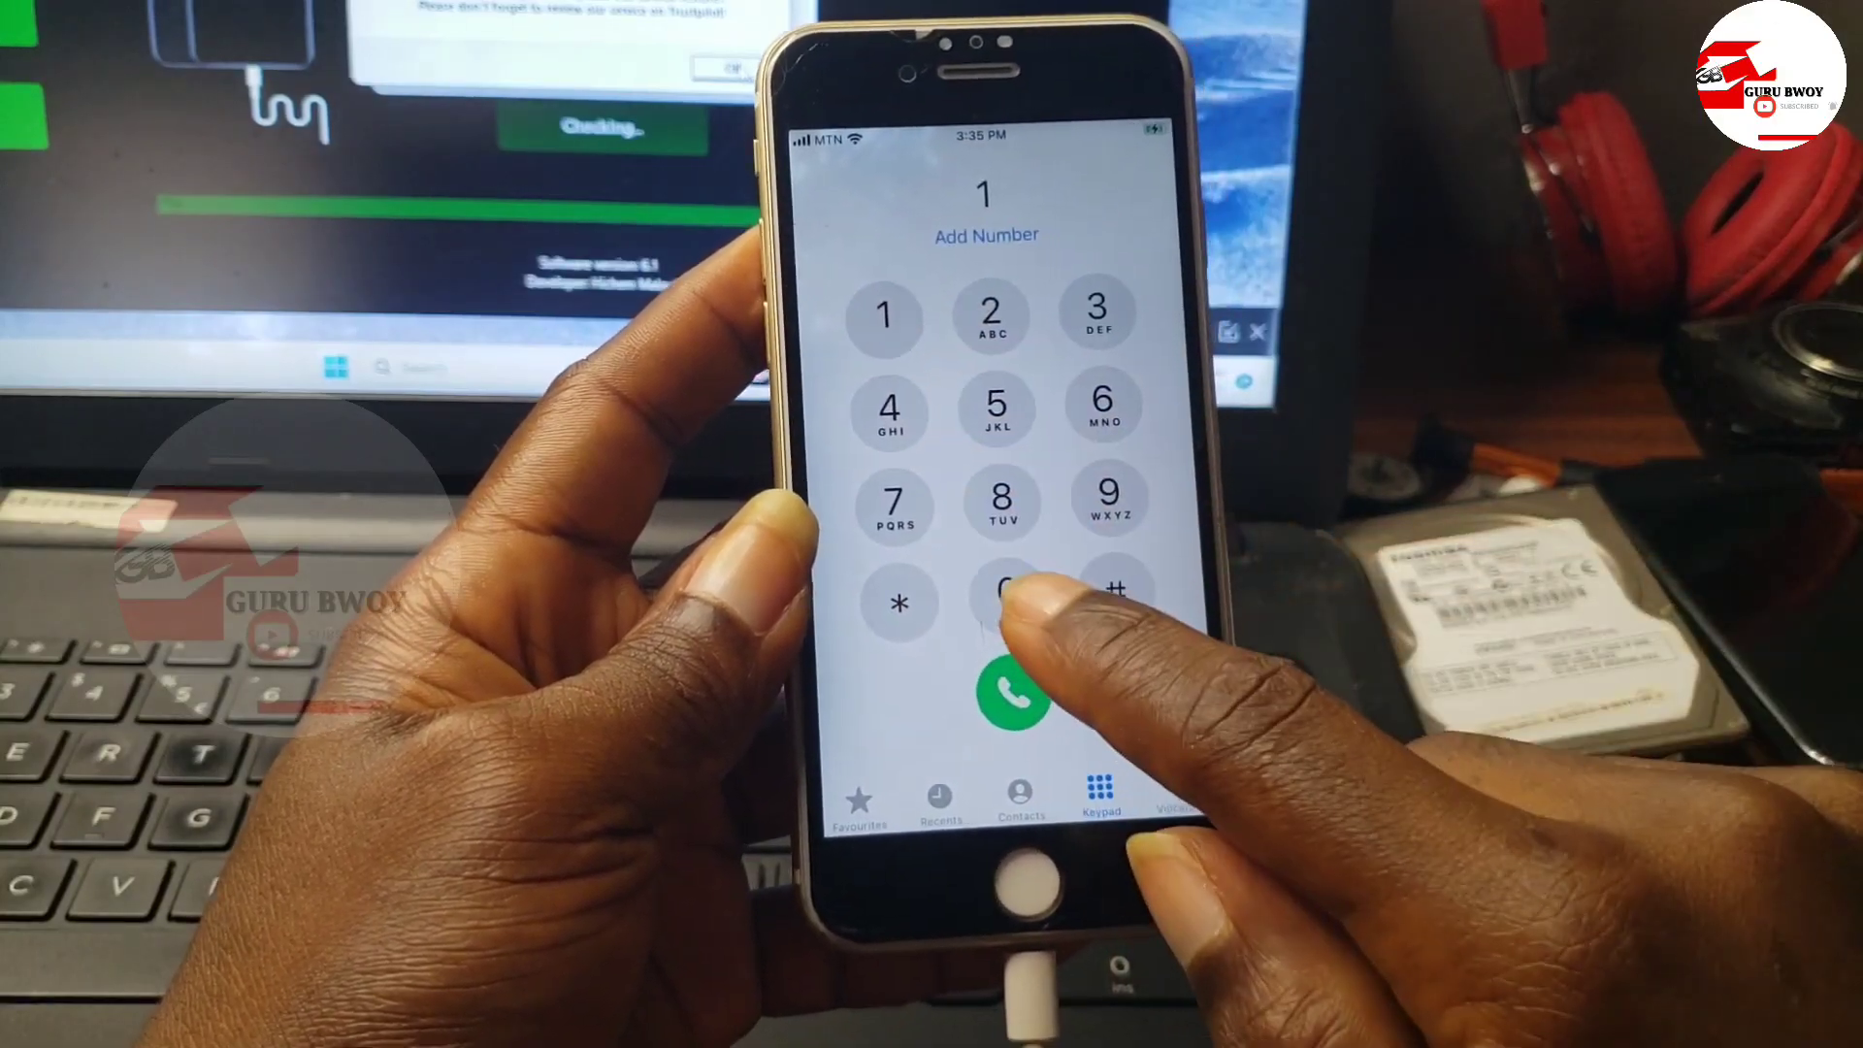
Place a test call to 100, dismiss the FaceTime/iMessage charge notice, and launch Messages
click(1010, 693)
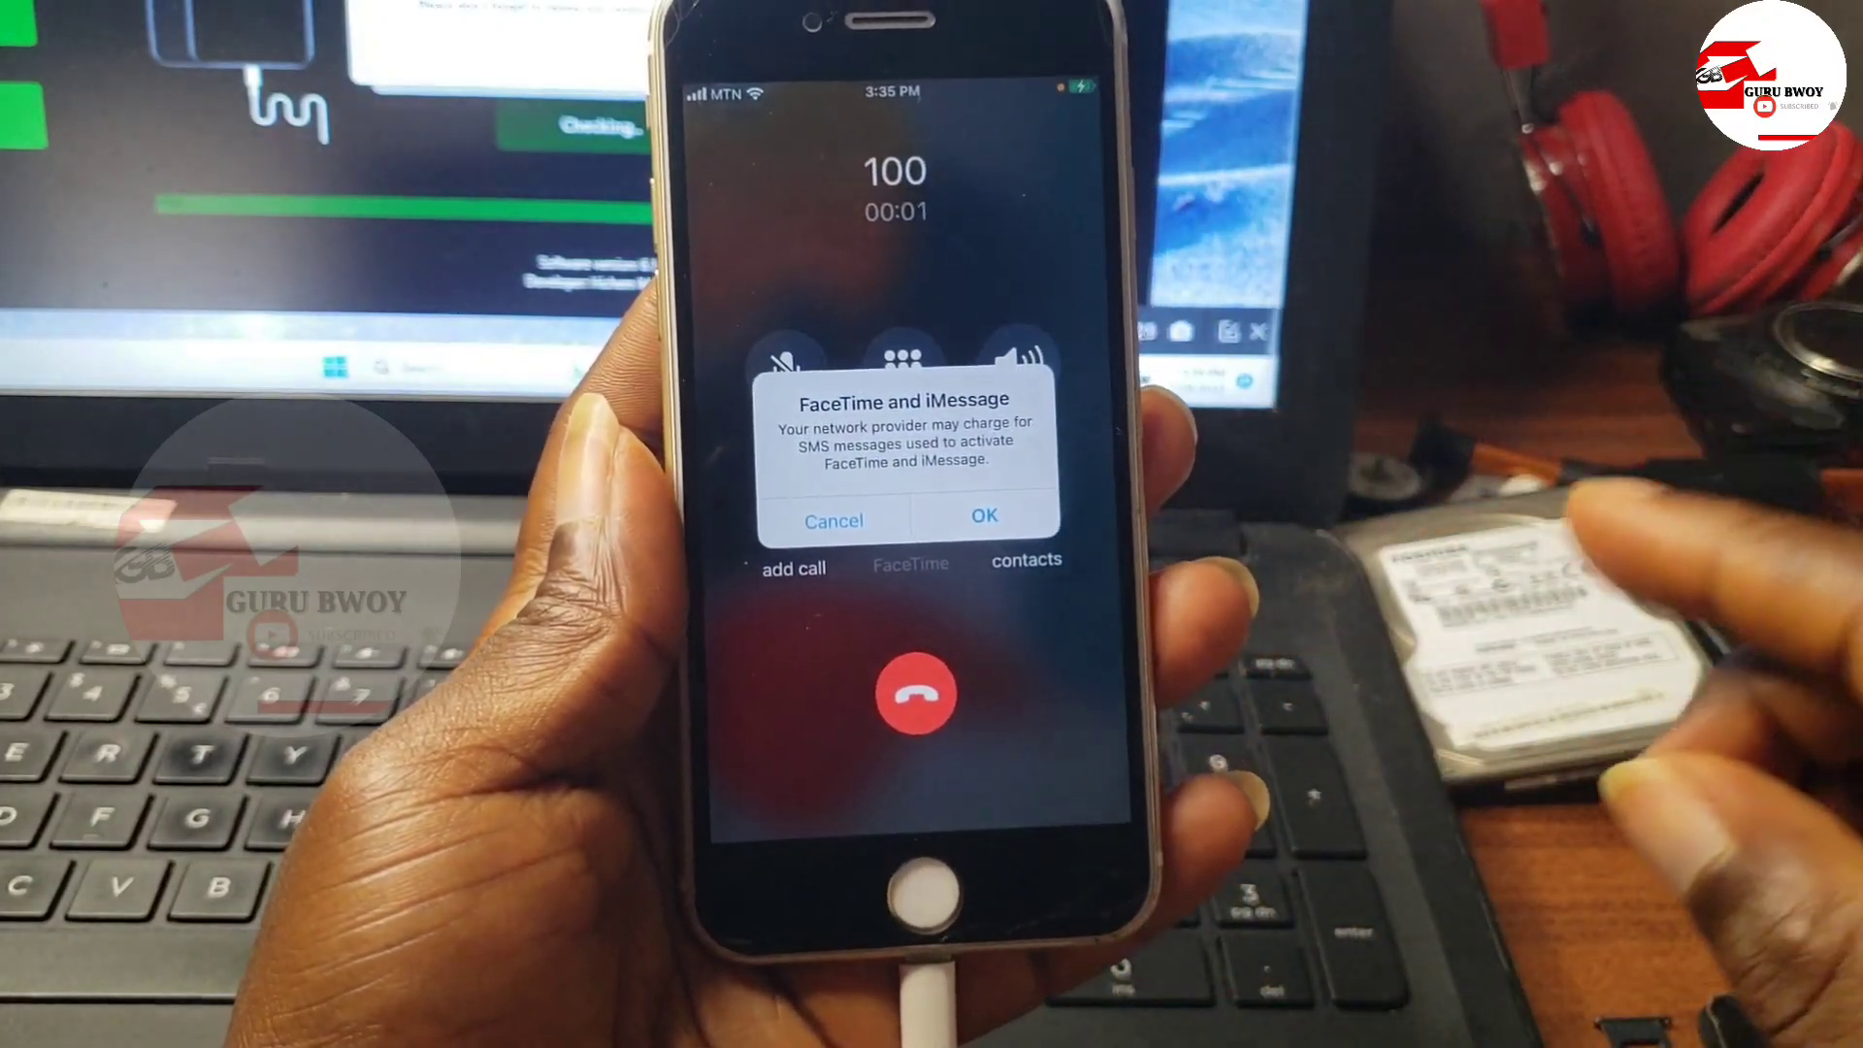
click(982, 516)
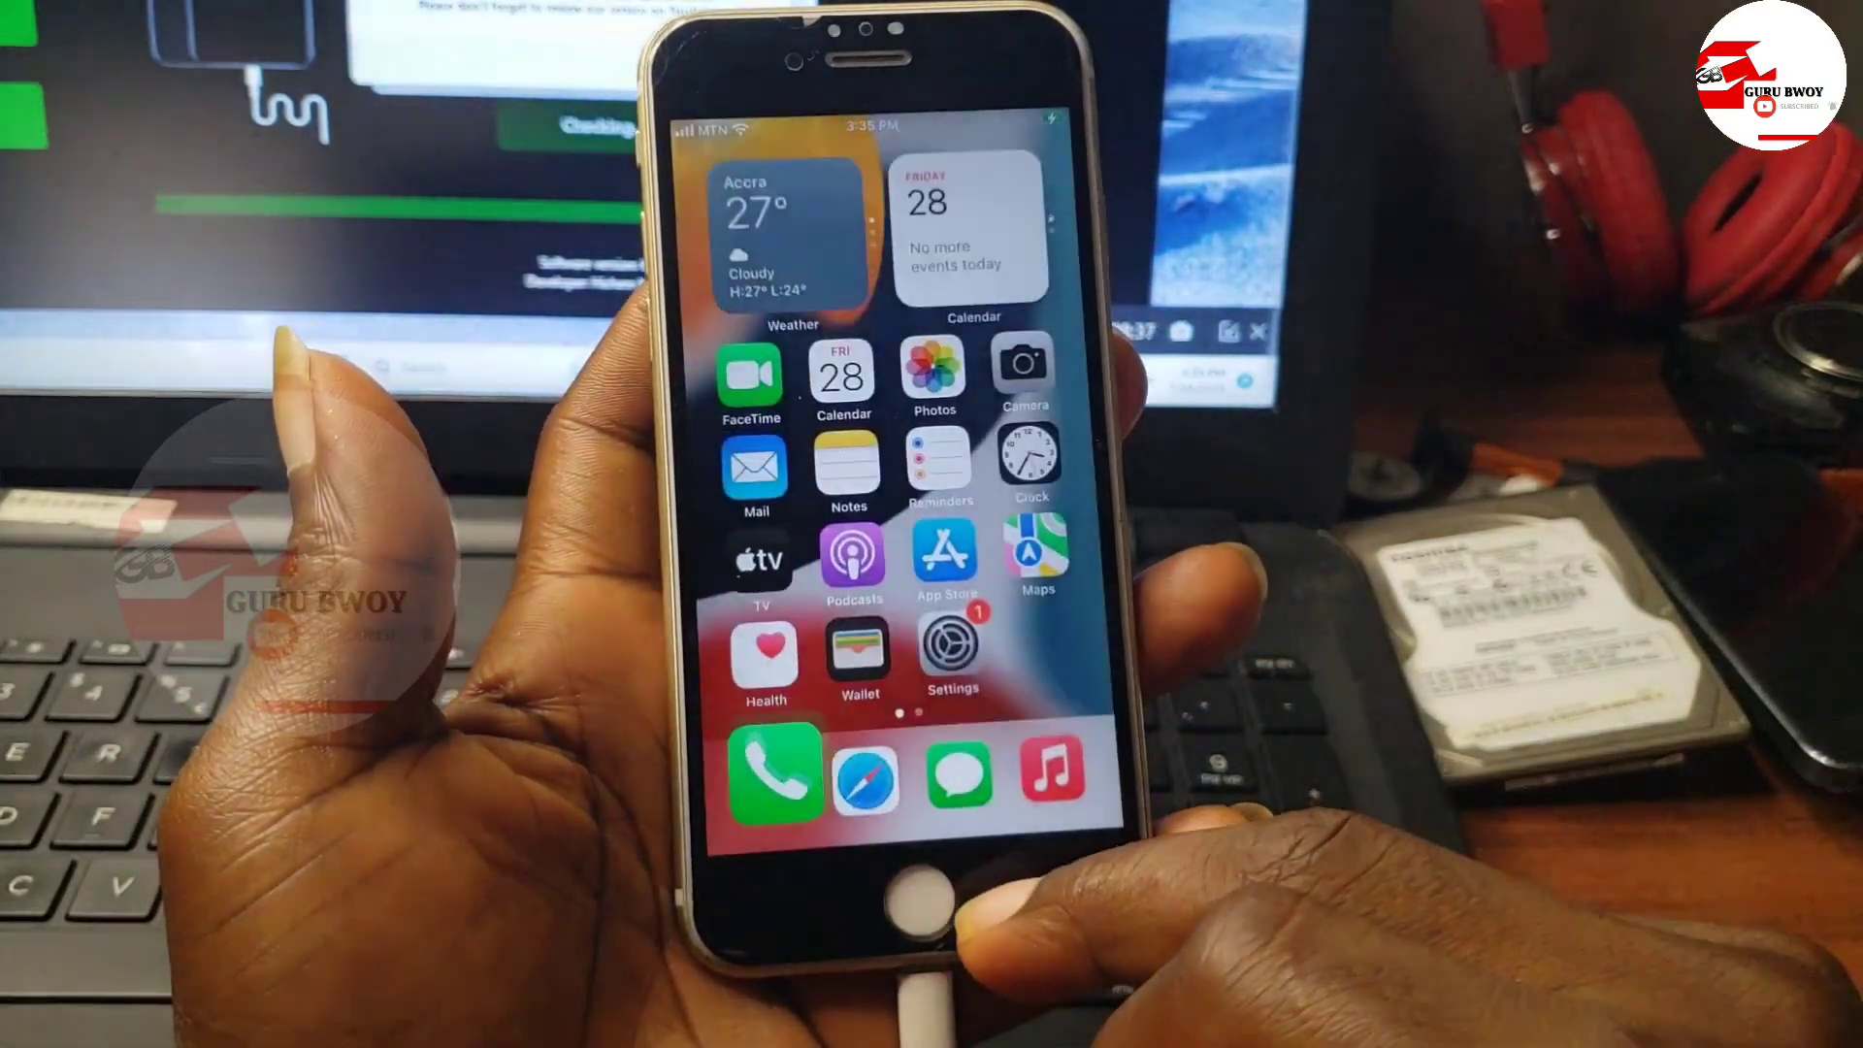
click(957, 775)
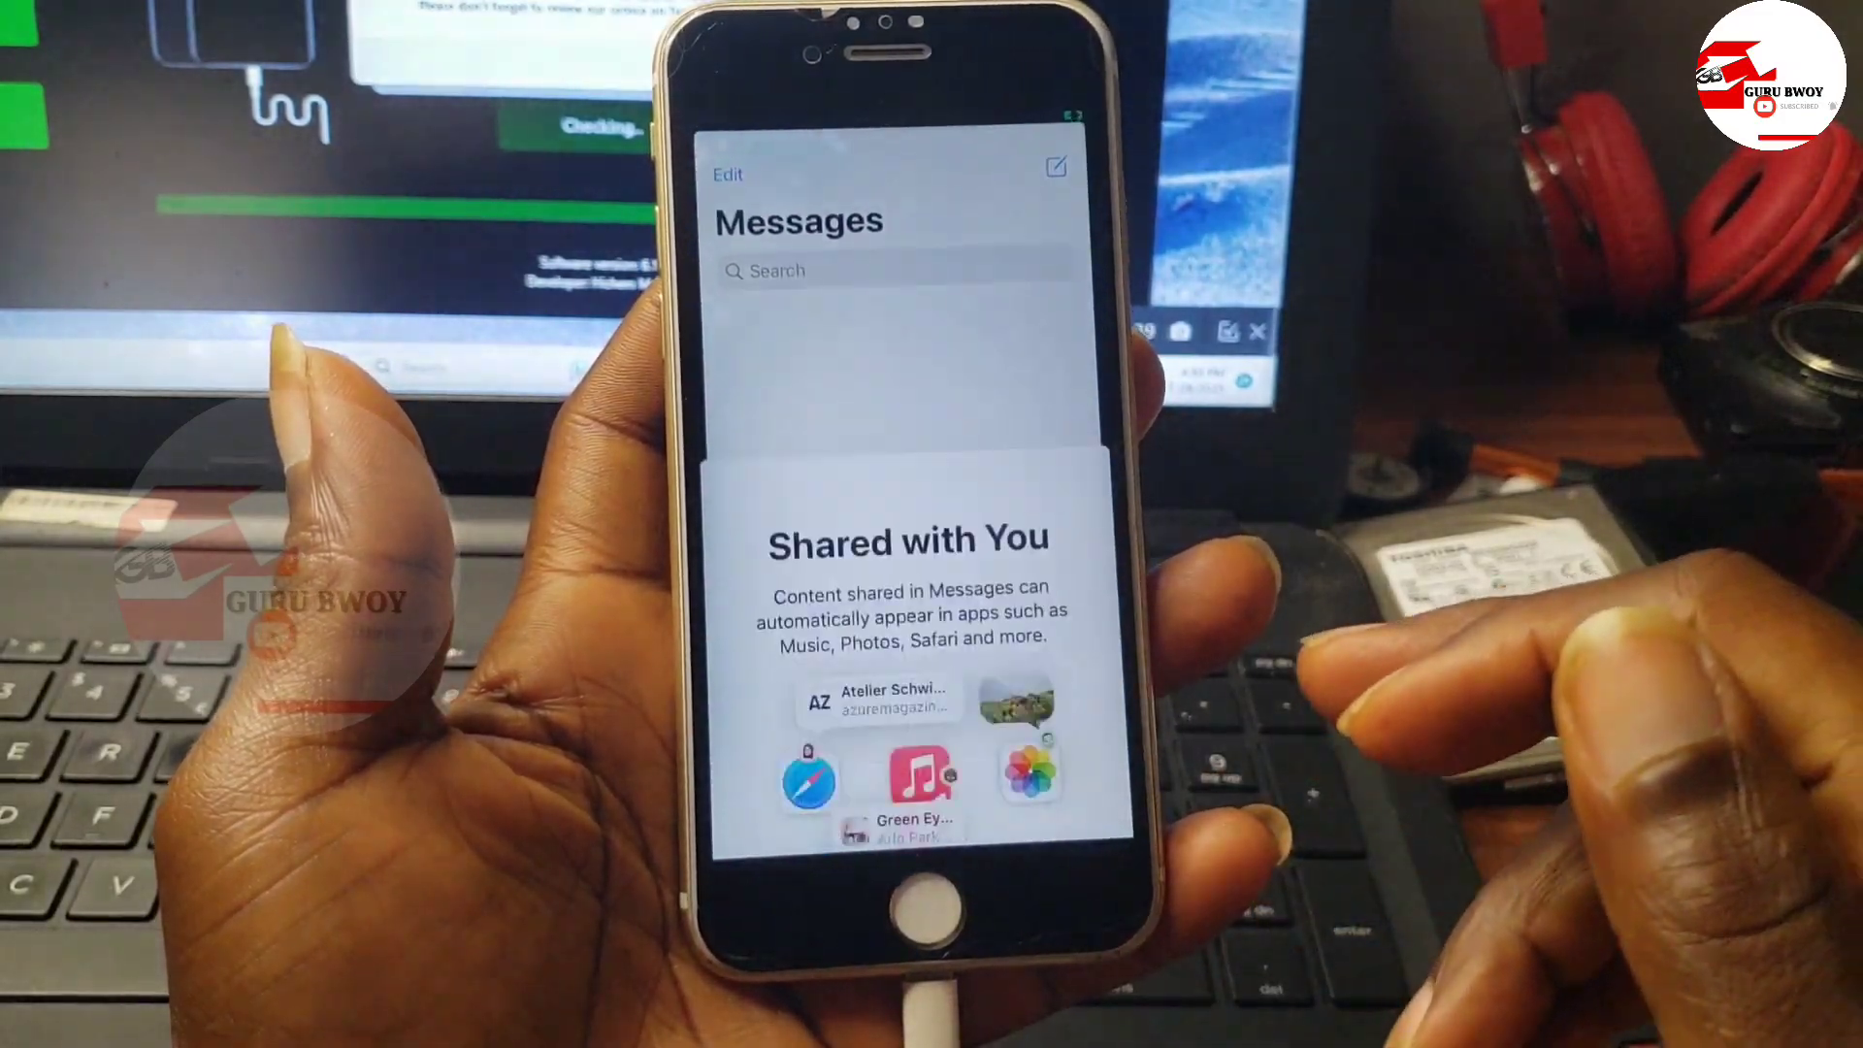